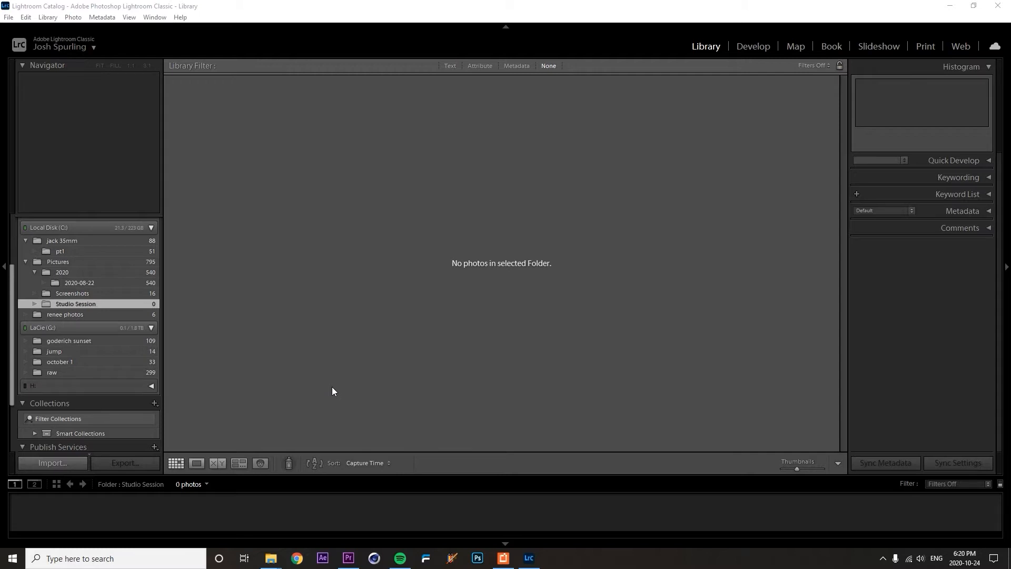
{"action": "mouse_move", "coordinate": [53, 464]}
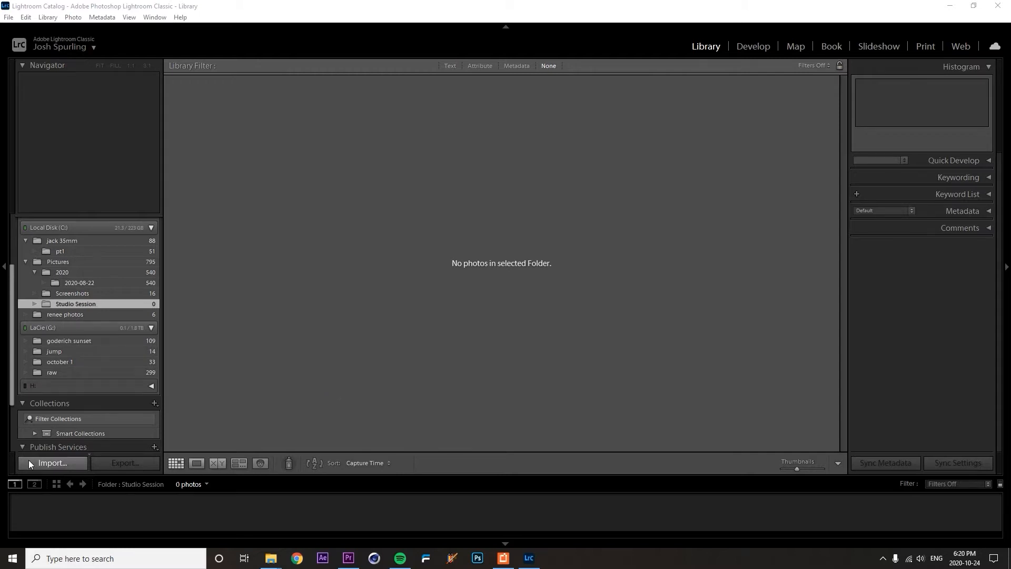
- Start an Import from the Library module over the empty Studio Session folder
{"action": "left_click", "coordinate": [53, 462]}
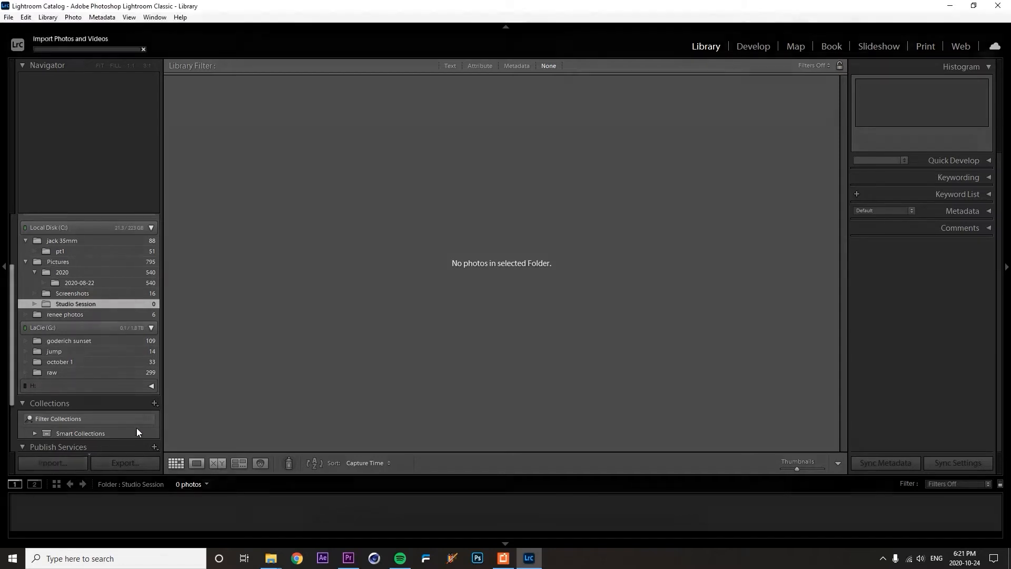
- Import the 211 raw frames from LaCie (G:) algonquin alone > timelapses > stars > raw using Add
{"action": "left_click", "coordinate": [51, 462]}
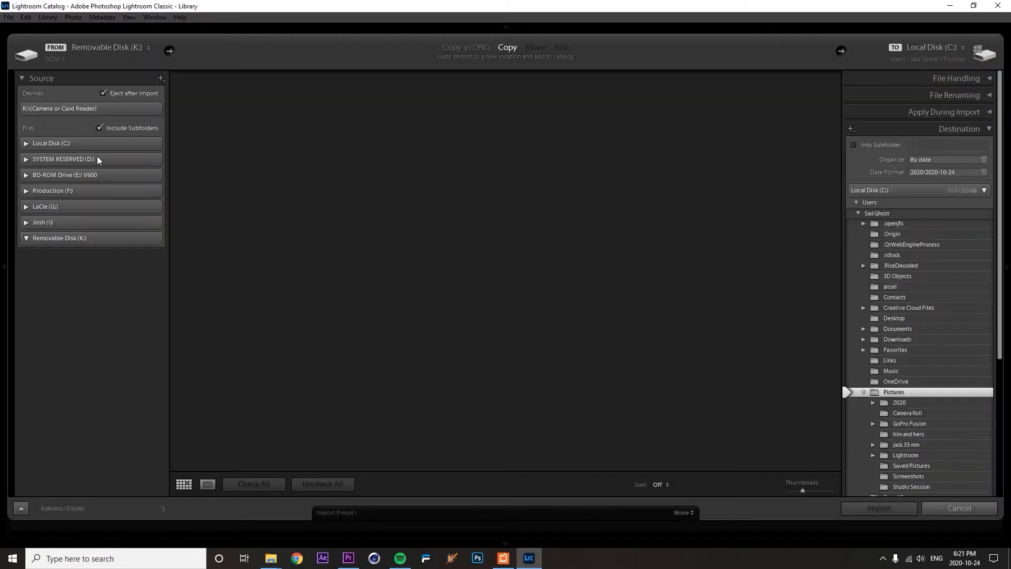
{"action": "left_click", "coordinate": [25, 238]}
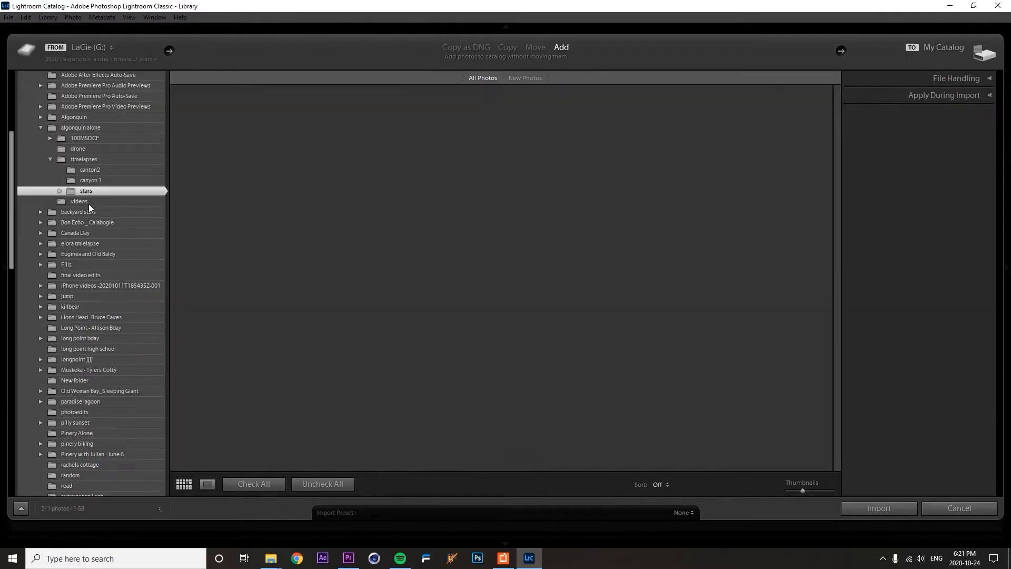
{"action": "left_click", "coordinate": [85, 190]}
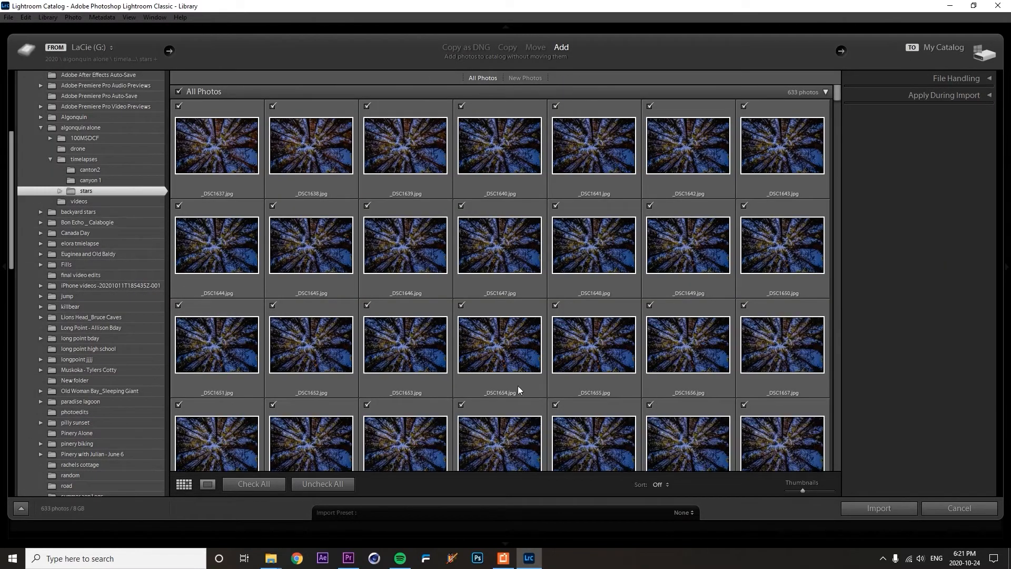
{"action": "left_click", "coordinate": [59, 191]}
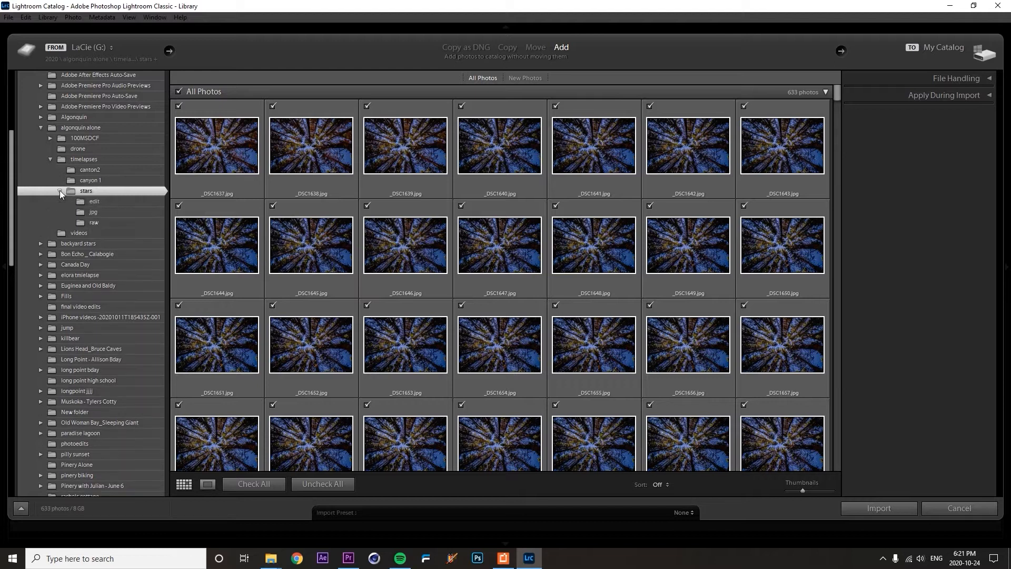
{"action": "mouse_move", "coordinate": [93, 212]}
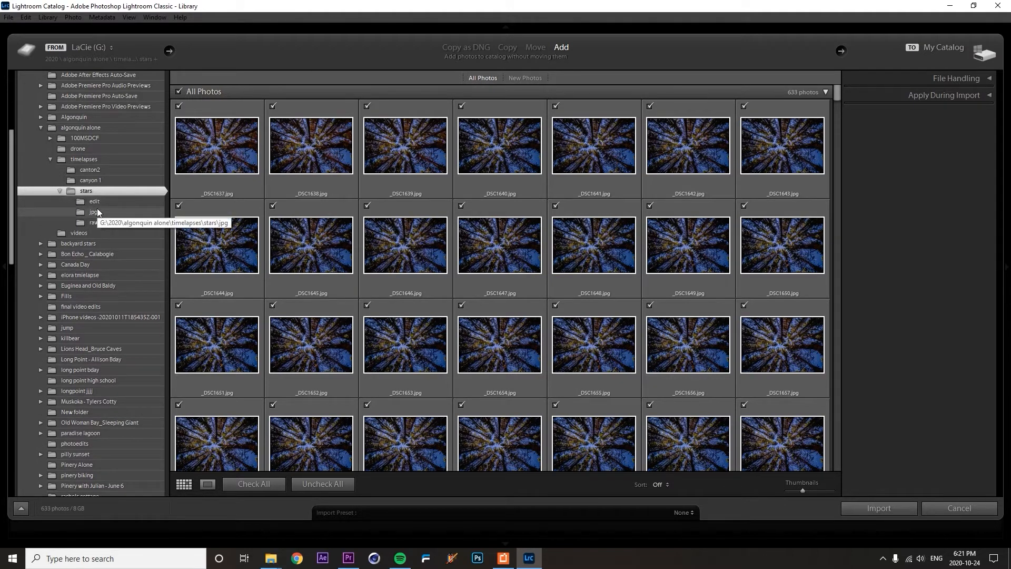
{"action": "left_click", "coordinate": [93, 222]}
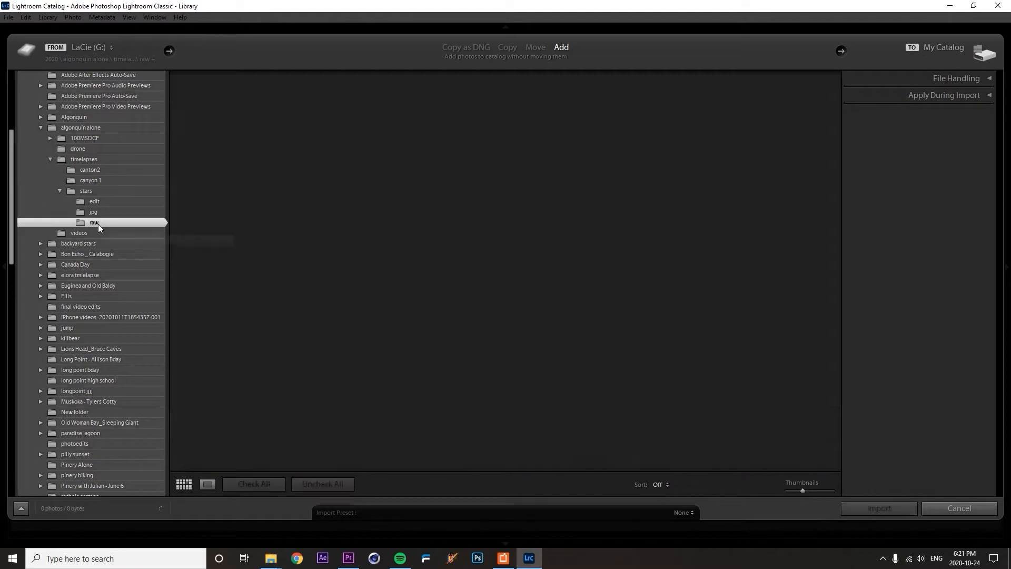
{"action": "left_click", "coordinate": [94, 222]}
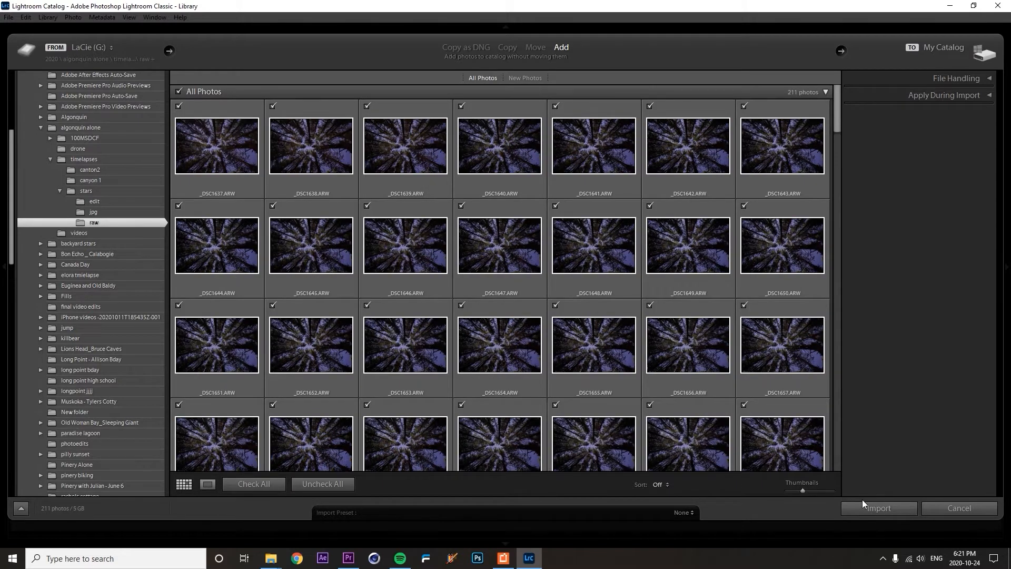
{"action": "left_click", "coordinate": [877, 507]}
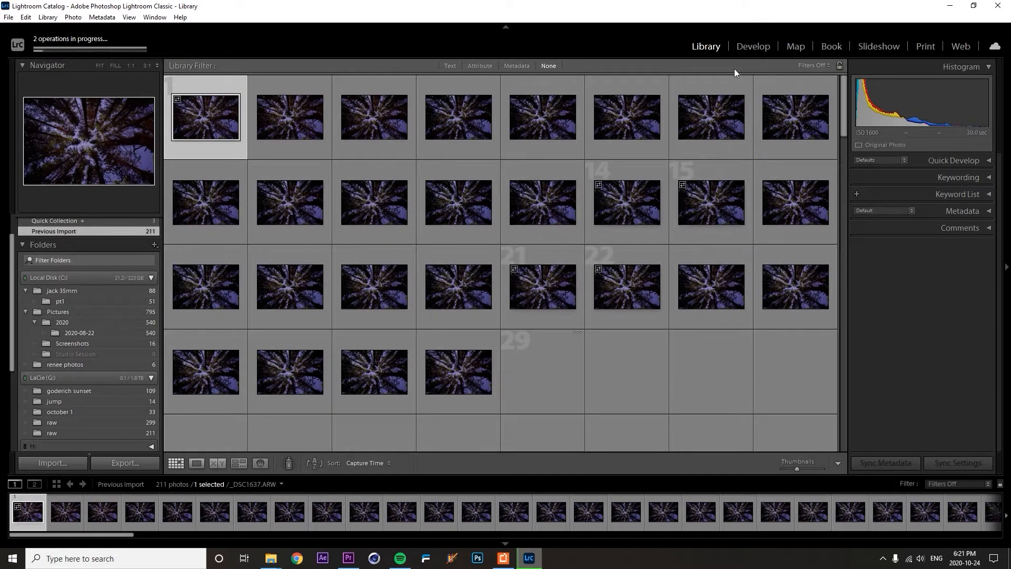
- In Develop, set the first frame to contrast −68, highlights −49, whites −75, shadows +75
{"action": "left_click", "coordinate": [752, 46]}
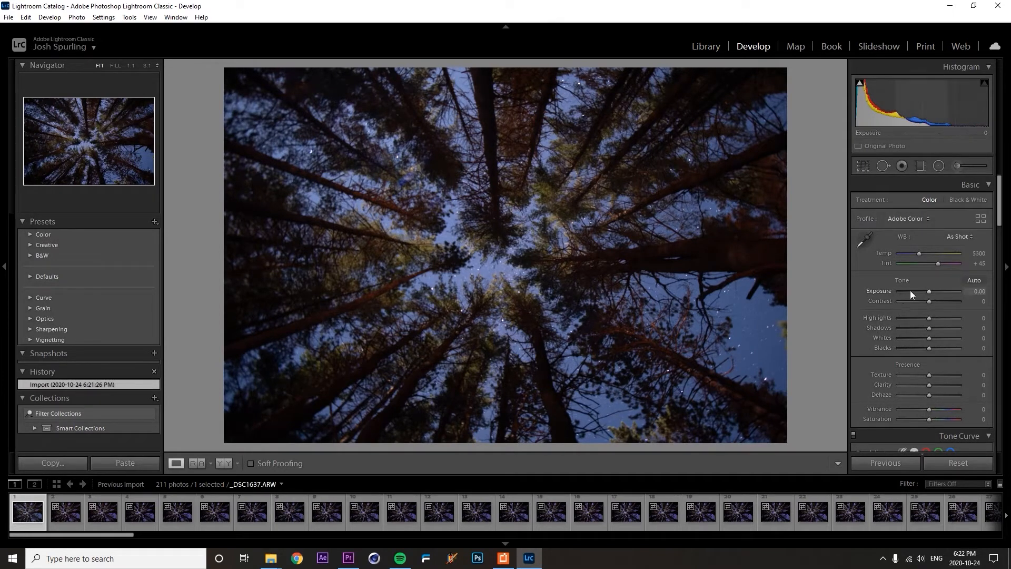
{"action": "left_click_drag", "start_coordinate": [929, 302], "coordinate": [907, 301]}
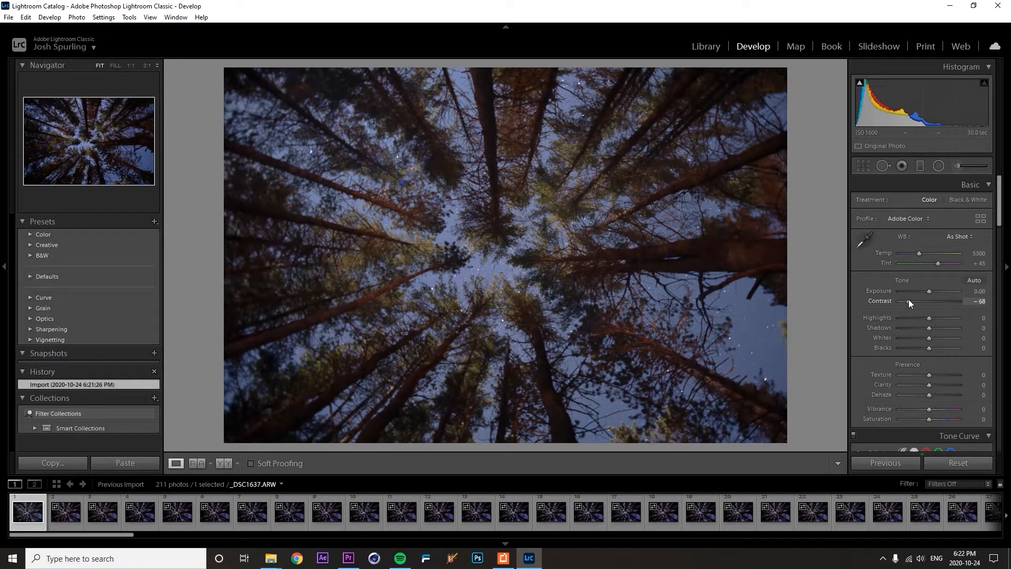
{"action": "left_click_drag", "start_coordinate": [929, 317], "coordinate": [915, 317]}
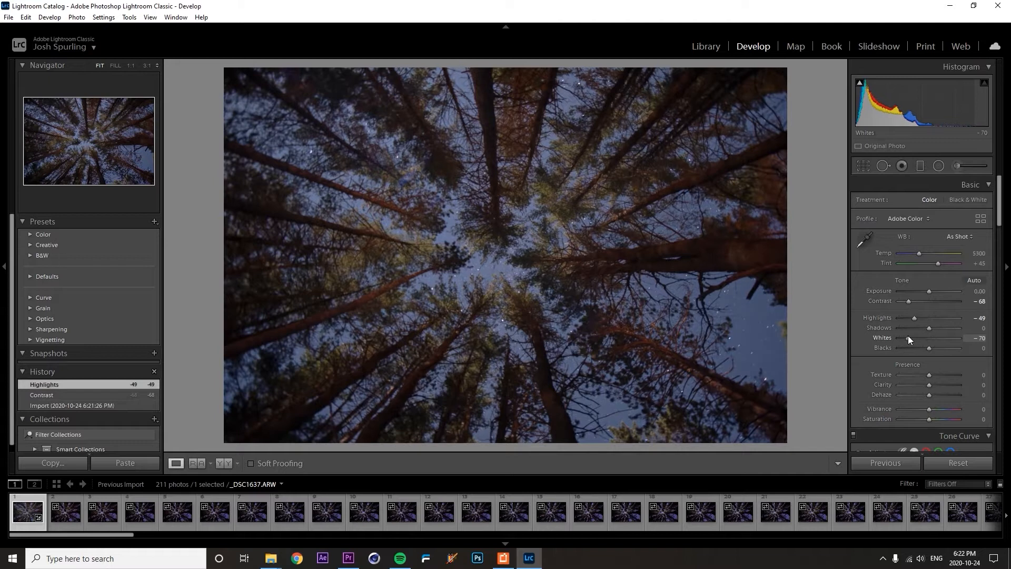
{"action": "left_click_drag", "start_coordinate": [911, 338], "coordinate": [905, 338]}
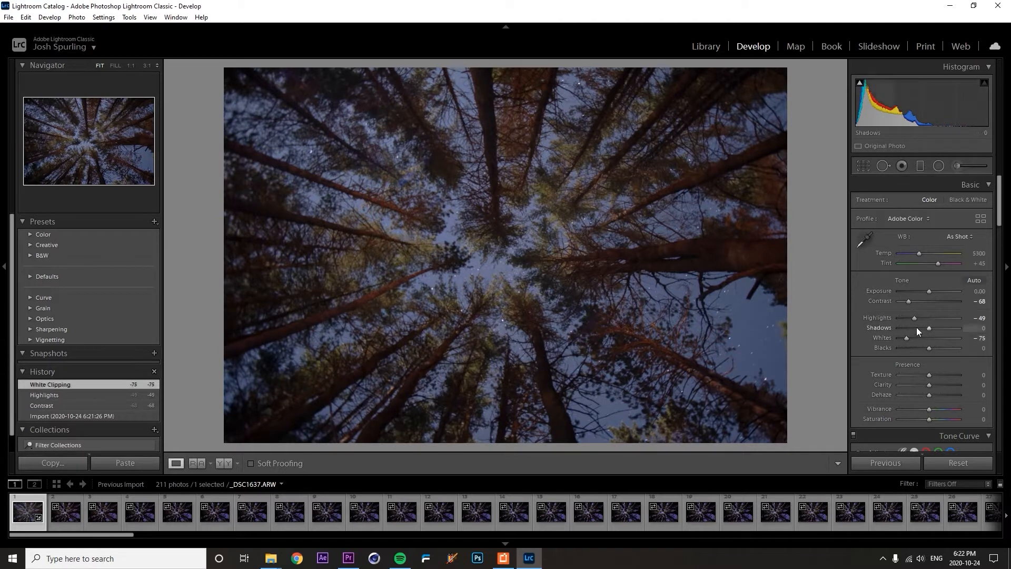
{"action": "left_click_drag", "start_coordinate": [926, 327], "coordinate": [939, 327]}
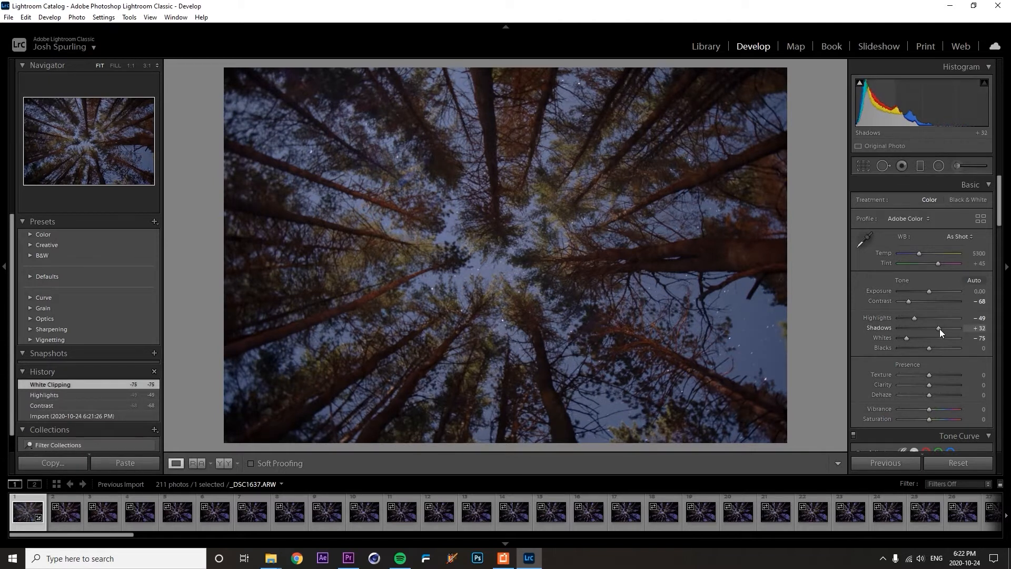
{"action": "left_click_drag", "start_coordinate": [938, 331], "coordinate": [951, 331]}
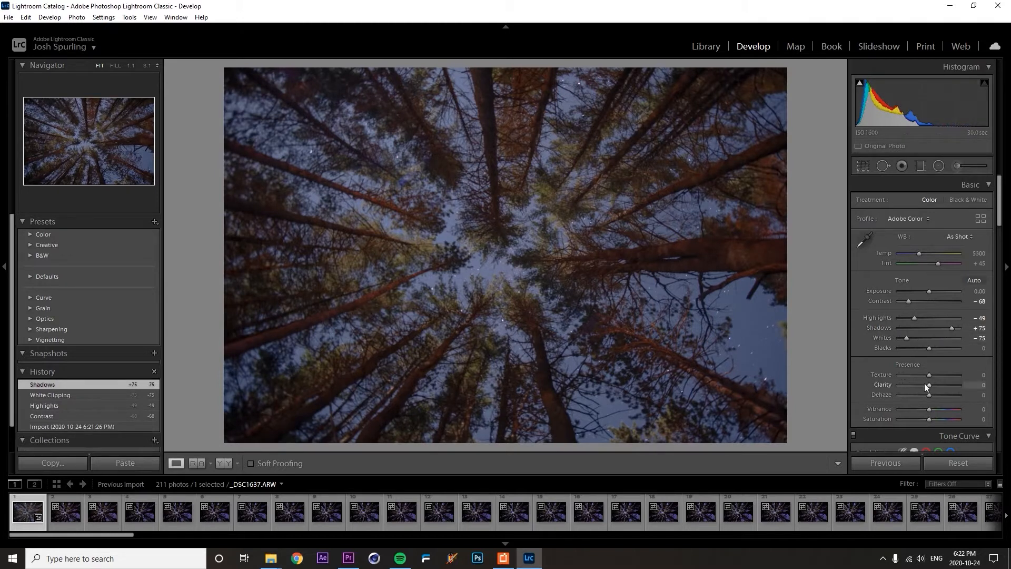
- Set clarity −23, texture +21, dehaze +16 and saturation +33 on the first frame
{"action": "left_click_drag", "start_coordinate": [932, 393], "coordinate": [926, 393]}
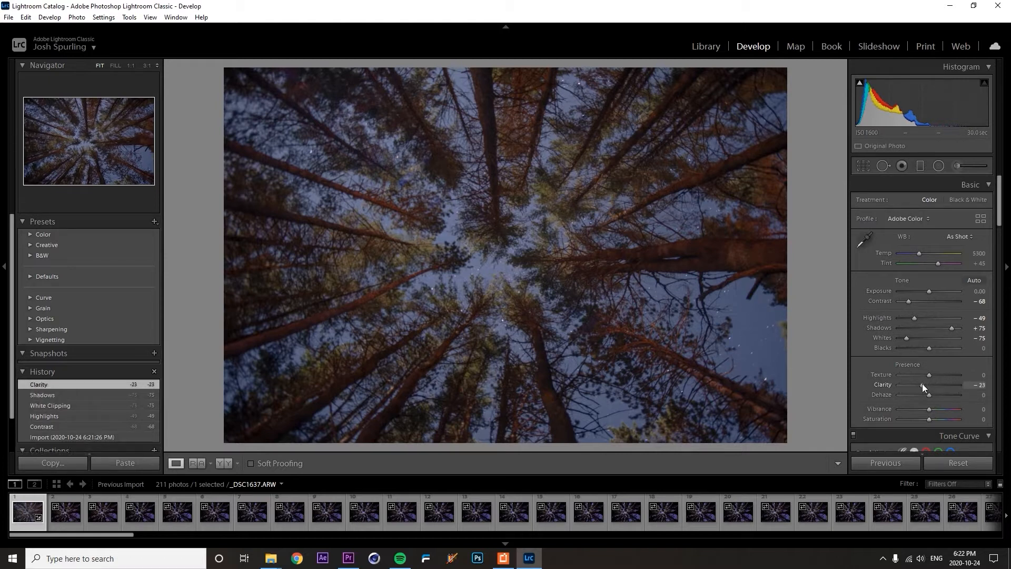
{"action": "left_click_drag", "start_coordinate": [928, 374], "coordinate": [940, 375]}
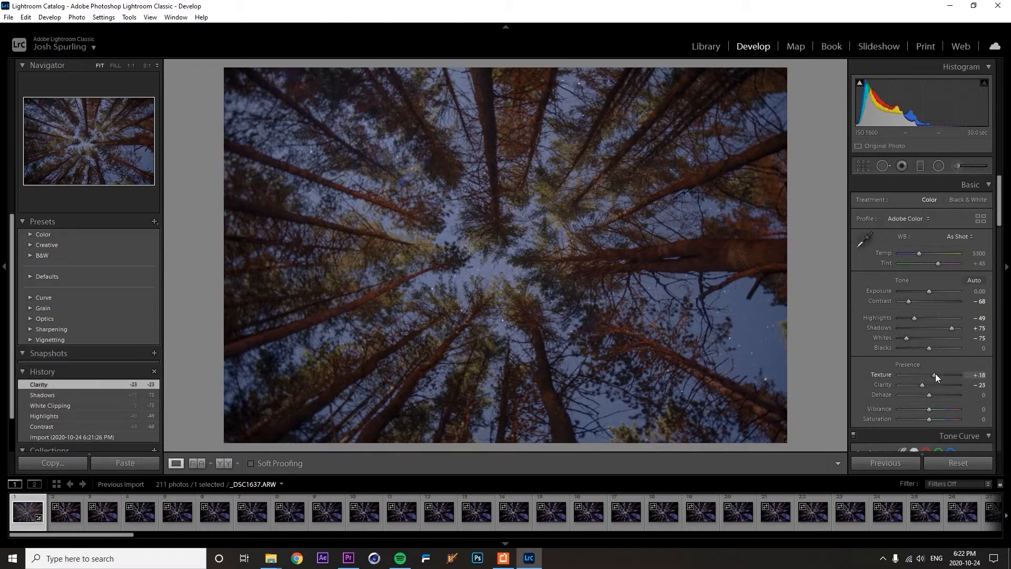
{"action": "left_click_drag", "start_coordinate": [933, 374], "coordinate": [935, 375]}
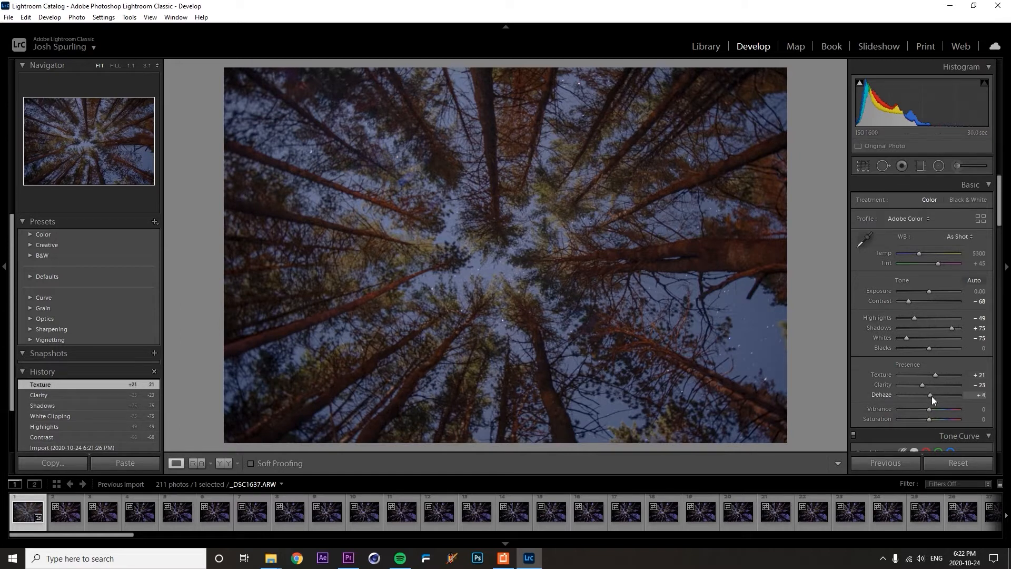
{"action": "left_click_drag", "start_coordinate": [923, 394], "coordinate": [930, 394]}
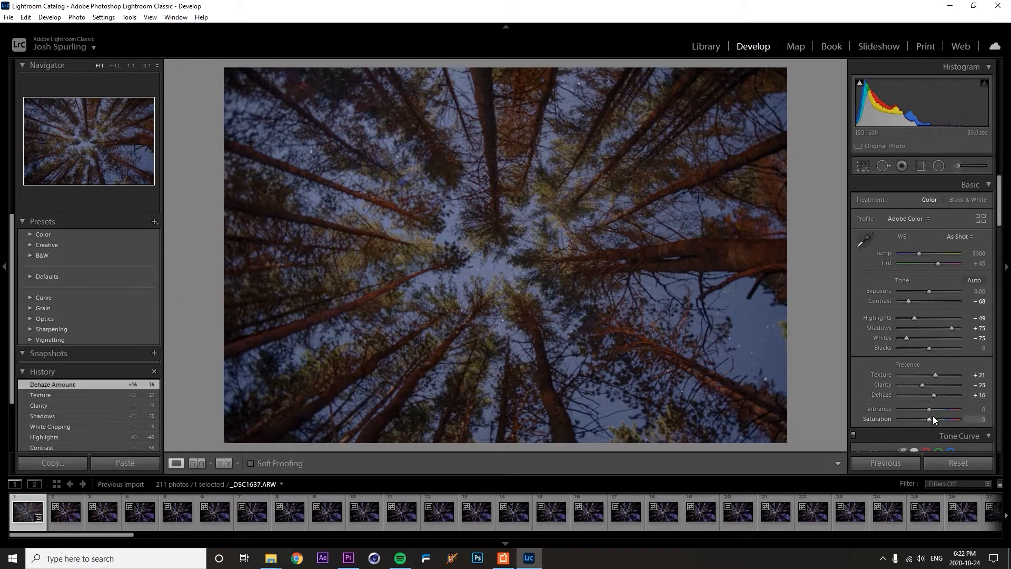
{"action": "left_click_drag", "start_coordinate": [908, 419], "coordinate": [940, 419]}
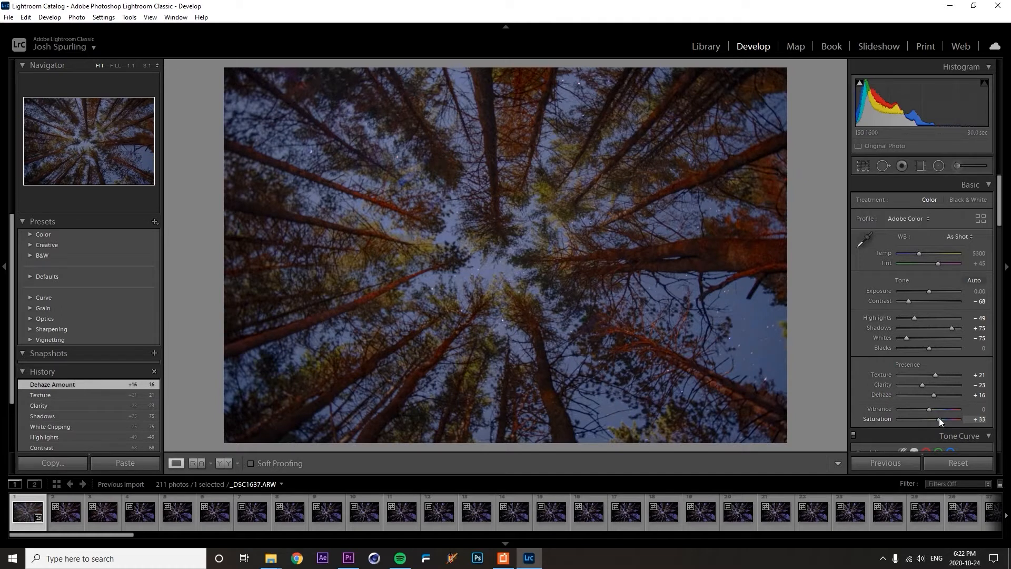
{"action": "left_click_drag", "start_coordinate": [935, 420], "coordinate": [942, 420]}
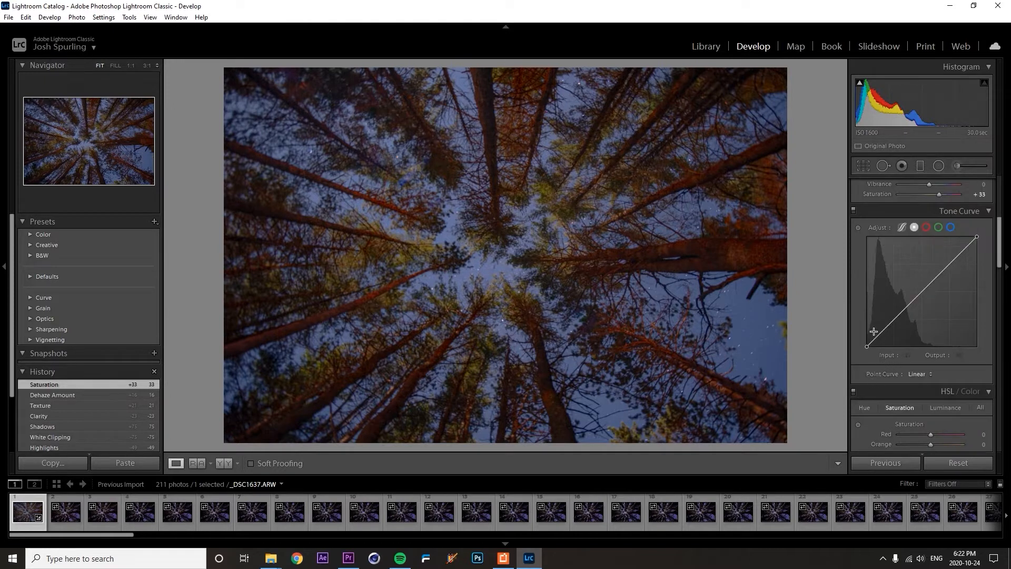
- Shape a custom tone curve with the lower point dropped to about Input 87, Output 75
{"action": "left_click_drag", "start_coordinate": [866, 346], "coordinate": [868, 340]}
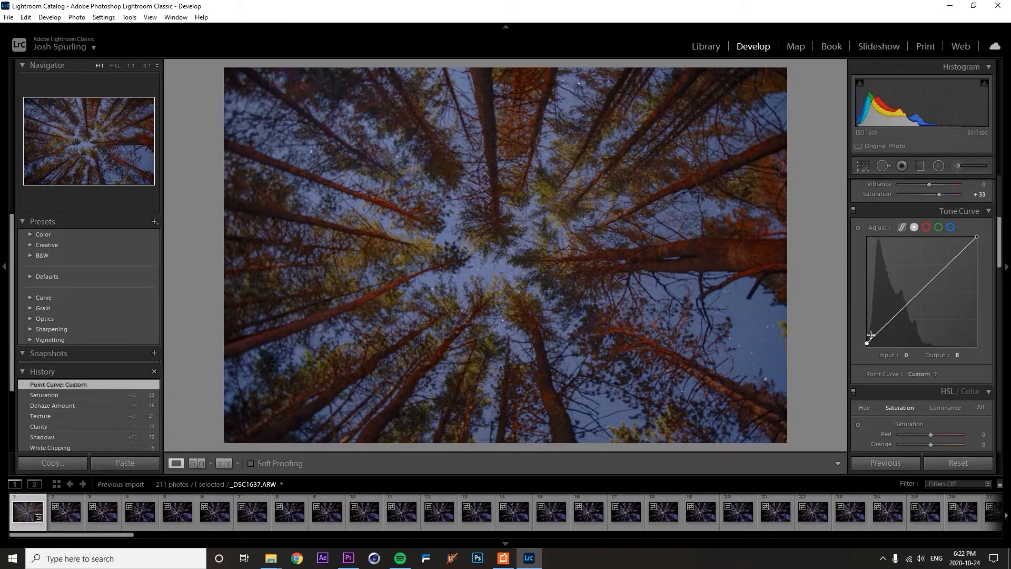
{"action": "left_click_drag", "start_coordinate": [870, 335], "coordinate": [891, 327]}
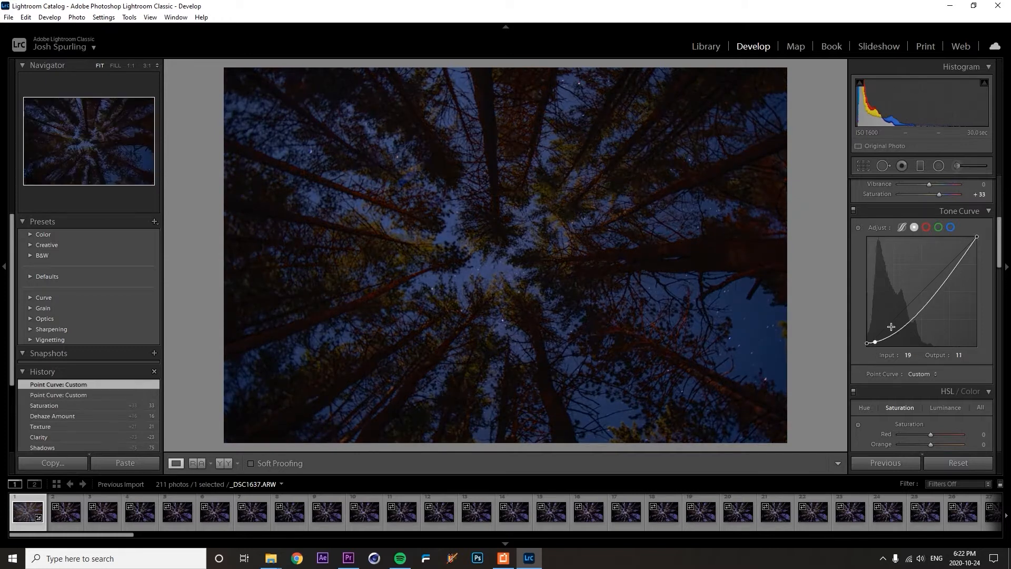
{"action": "left_click_drag", "start_coordinate": [874, 341], "coordinate": [901, 322]}
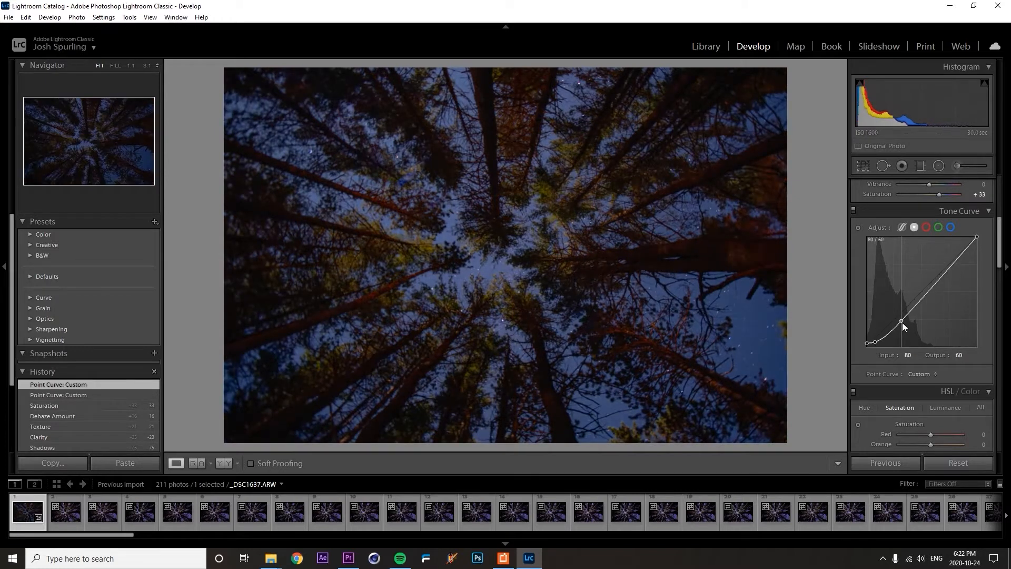
{"action": "left_click_drag", "start_coordinate": [902, 320], "coordinate": [954, 263]}
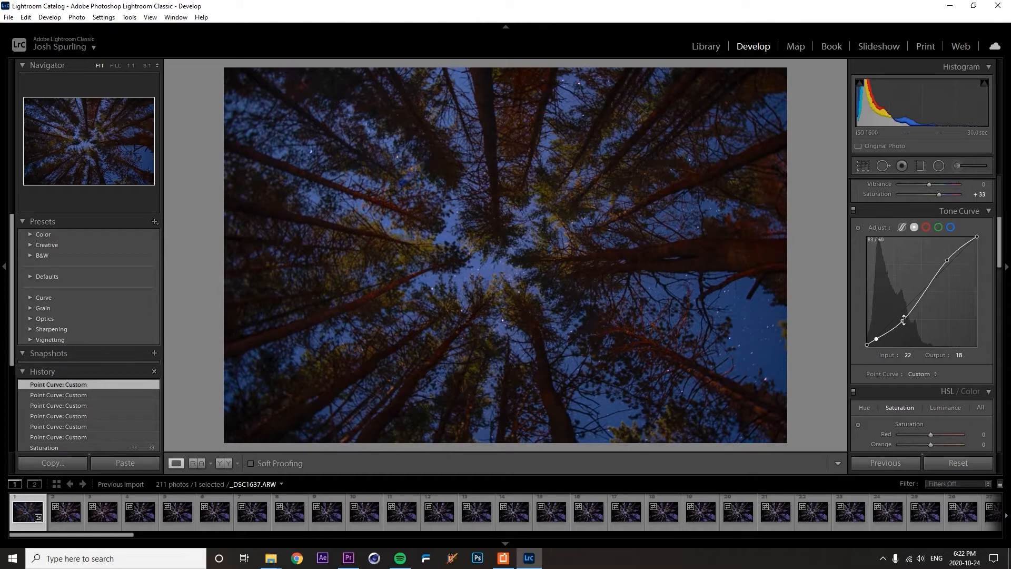
{"action": "left_click_drag", "start_coordinate": [902, 320], "coordinate": [904, 312]}
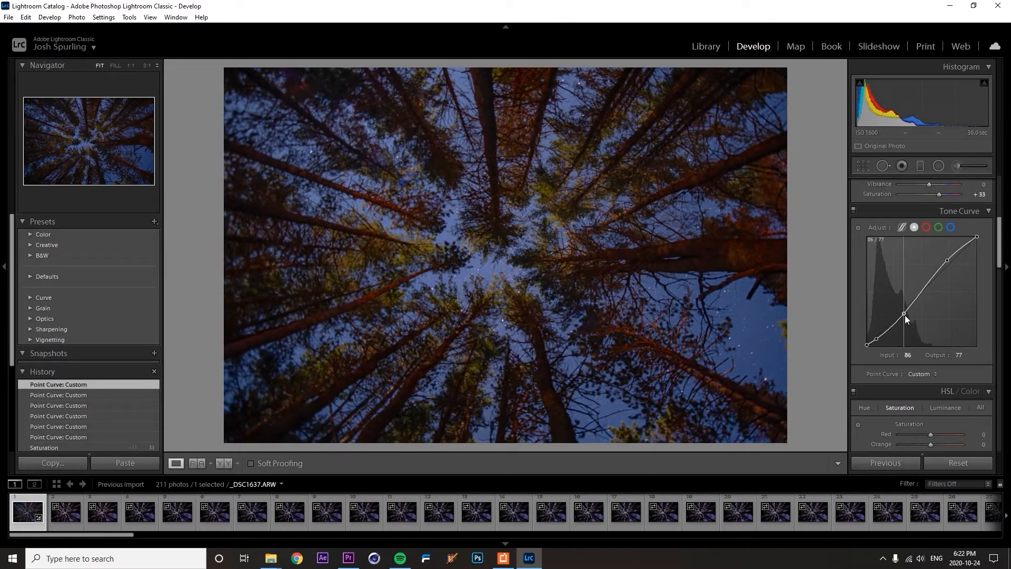
{"action": "left_click_drag", "start_coordinate": [904, 314], "coordinate": [903, 316]}
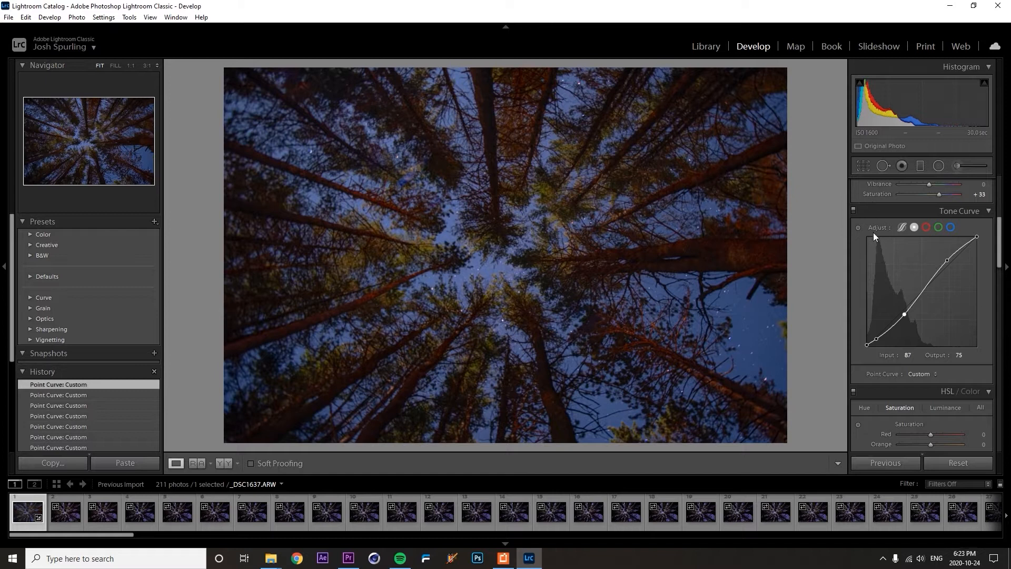
- Bring highlights to +39 and lower the tint to +11 for a bluer sky
{"action": "scroll", "scroll_direction": "down", "scroll_amount": 3}
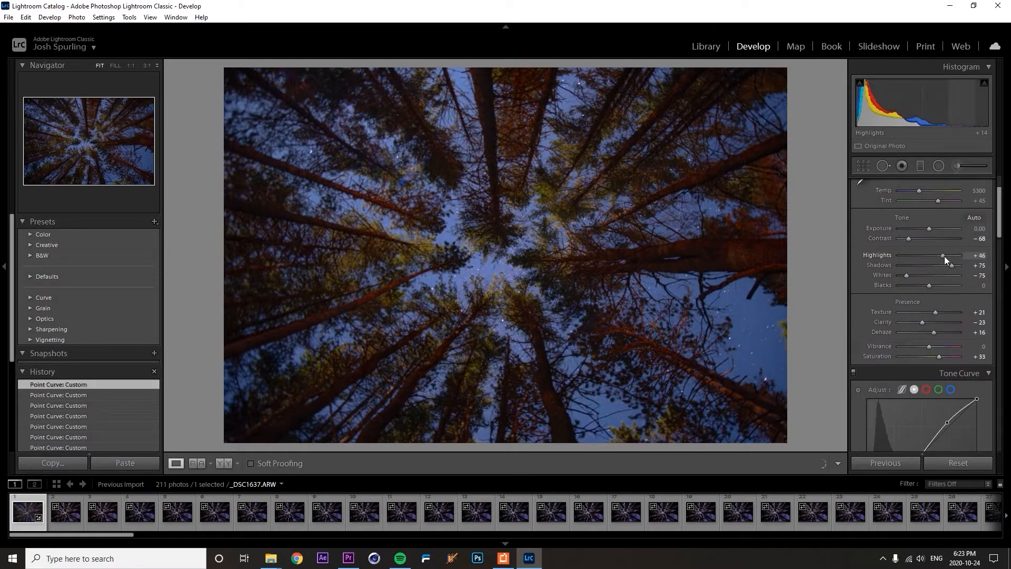
{"action": "left_click_drag", "start_coordinate": [943, 255], "coordinate": [939, 255]}
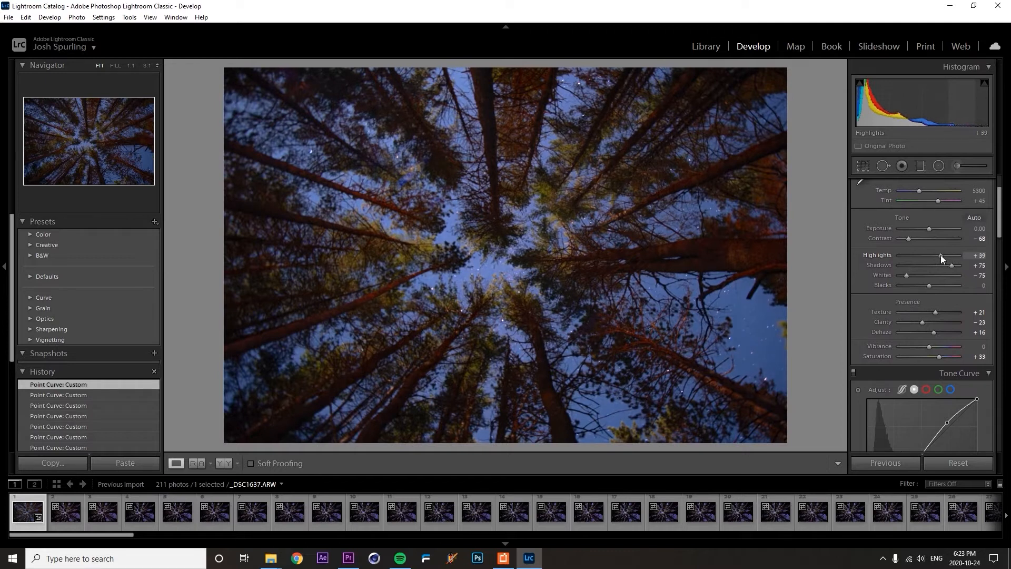
{"action": "left_click_drag", "start_coordinate": [940, 255], "coordinate": [940, 254]}
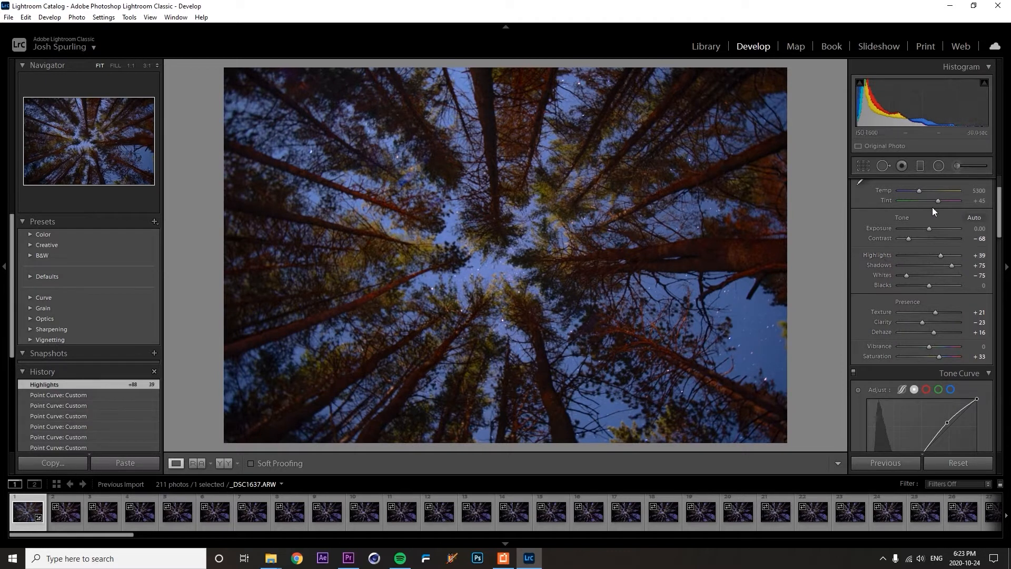
{"action": "left_click_drag", "start_coordinate": [947, 200], "coordinate": [938, 200]}
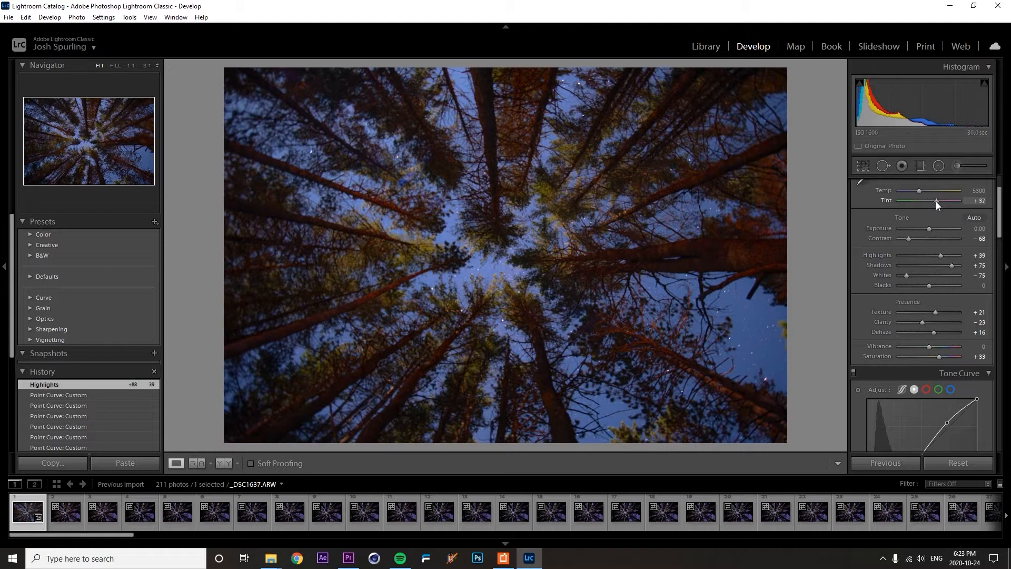
{"action": "left_click_drag", "start_coordinate": [936, 200], "coordinate": [927, 200]}
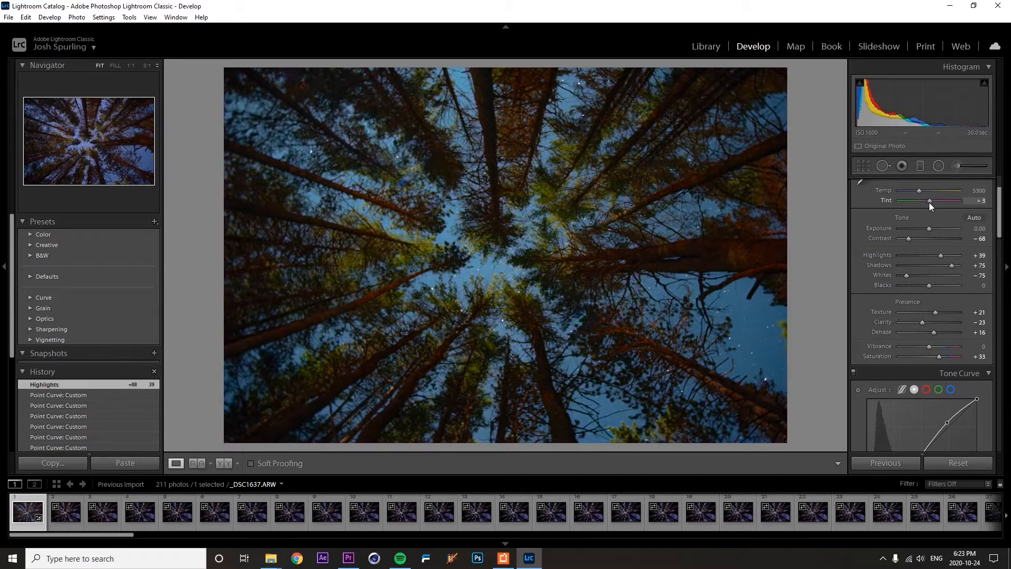
{"action": "left_click_drag", "start_coordinate": [948, 200], "coordinate": [930, 200]}
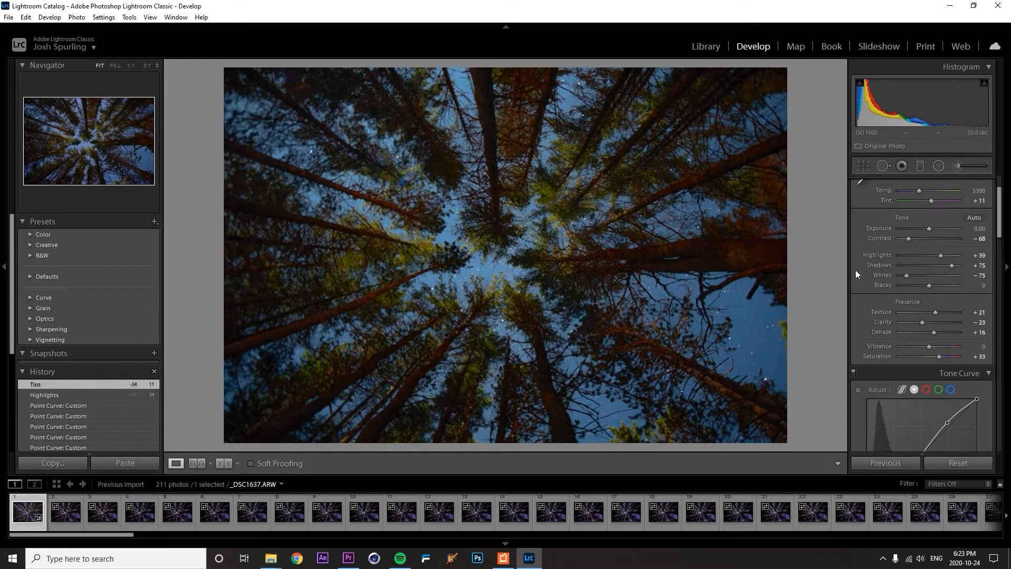
{"action": "scroll", "scroll_direction": "down", "scroll_amount": 3}
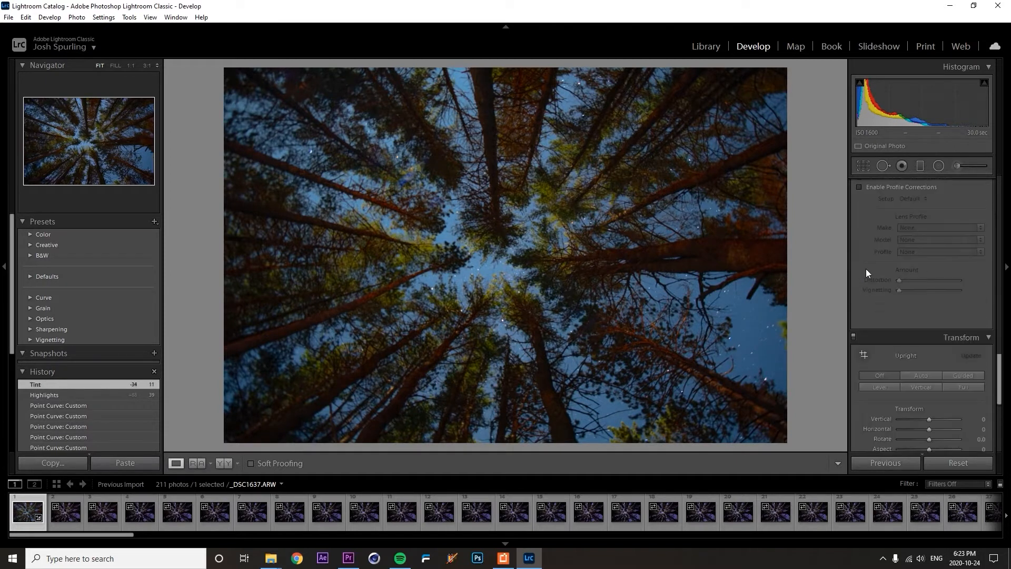
{"action": "mouse_move", "coordinate": [985, 292]}
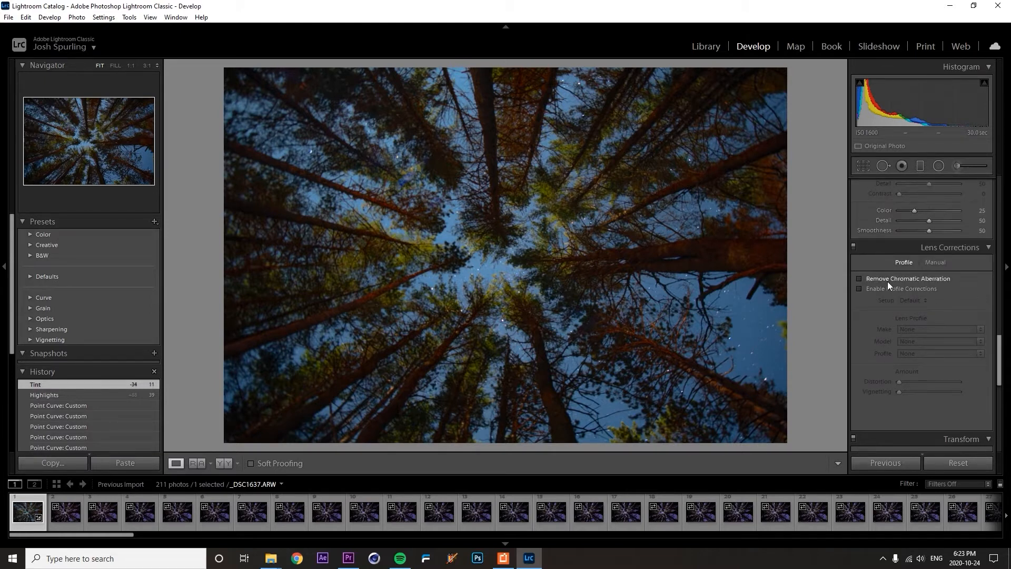
- Enable Remove Chromatic Aberration and the Samyang 12mm lens profile correction
{"action": "left_click", "coordinate": [859, 278]}
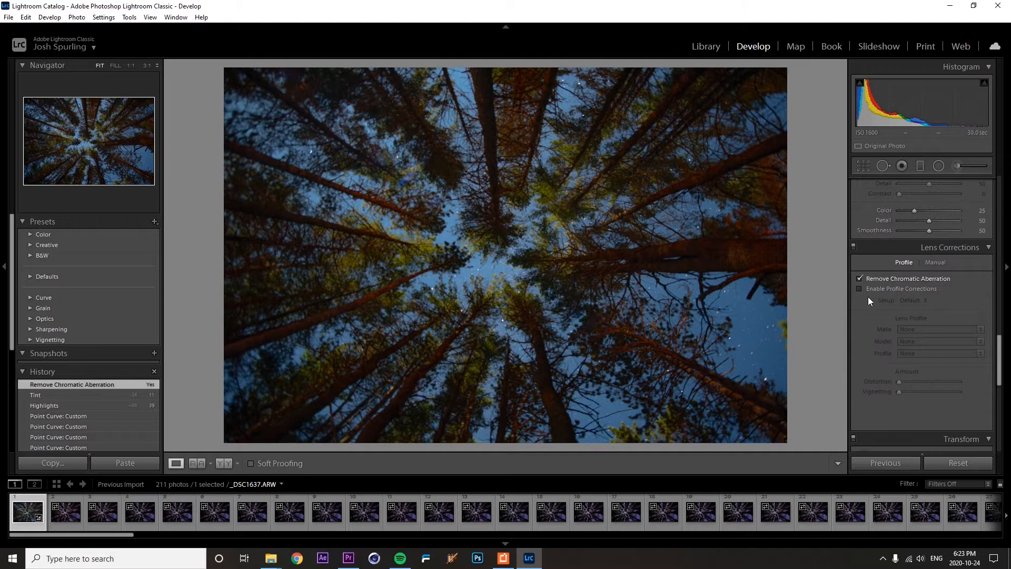
{"action": "left_click", "coordinate": [859, 288]}
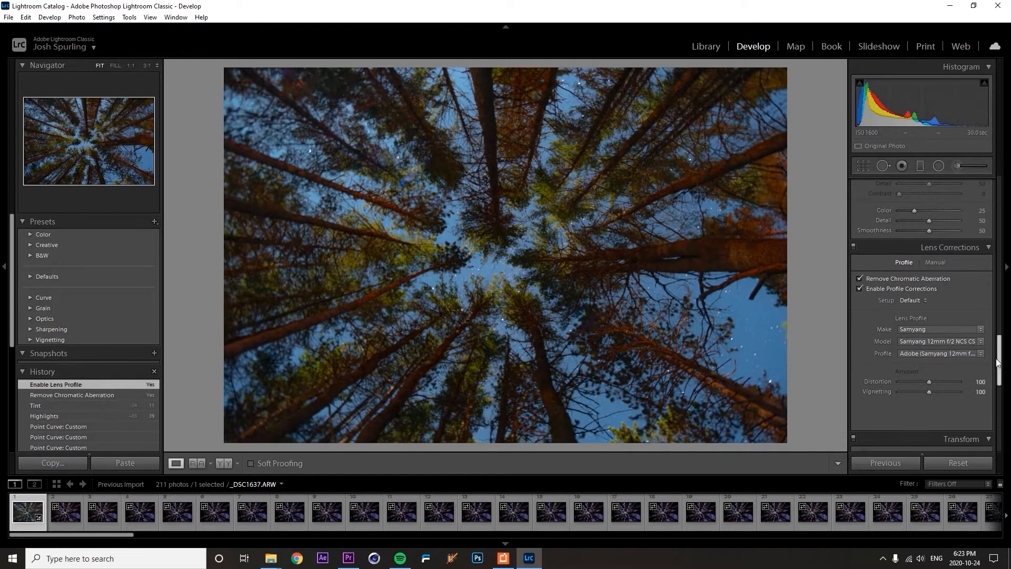
{"action": "scroll", "scroll_direction": "down", "scroll_amount": 3}
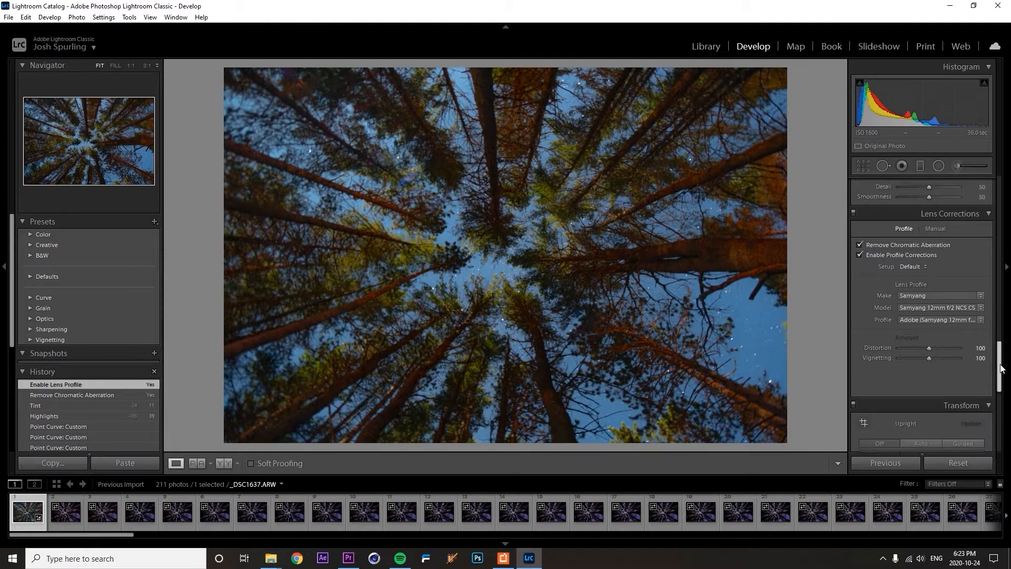
{"action": "scroll", "scroll_direction": "down", "scroll_amount": 3}
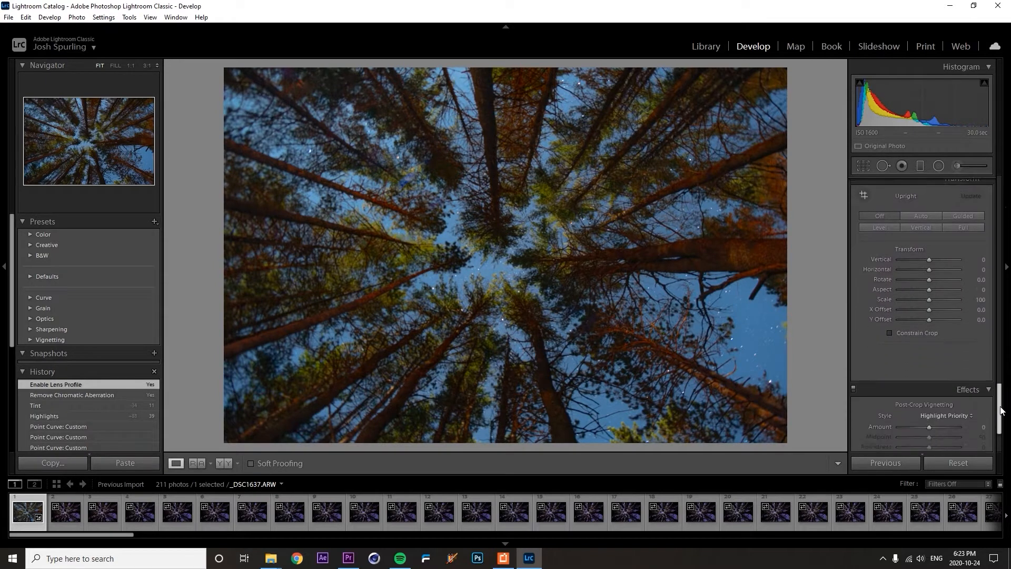
{"action": "scroll", "scroll_direction": "down", "scroll_amount": 3}
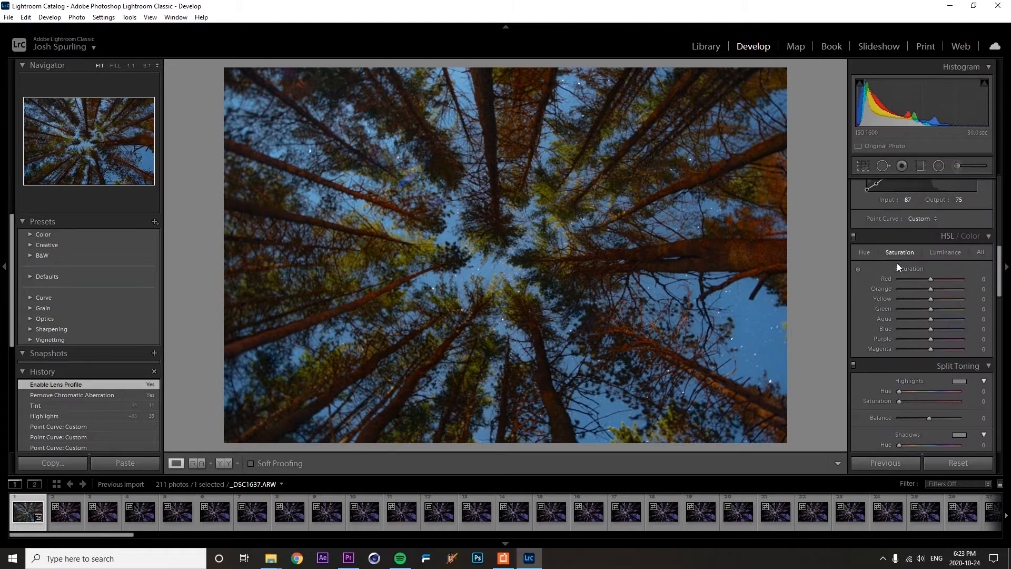
- In HSL, desaturate reds and oranges, darken orange, shift orange hue +37 and green −23, boost yellow-green saturation
{"action": "left_click_drag", "start_coordinate": [931, 278], "coordinate": [908, 278]}
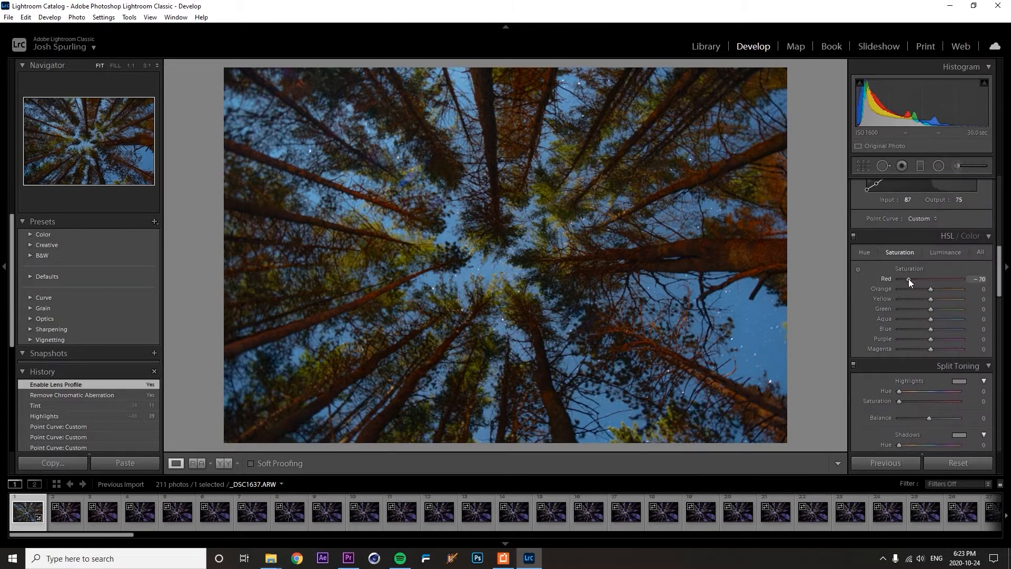
{"action": "left_click_drag", "start_coordinate": [909, 278], "coordinate": [912, 278]}
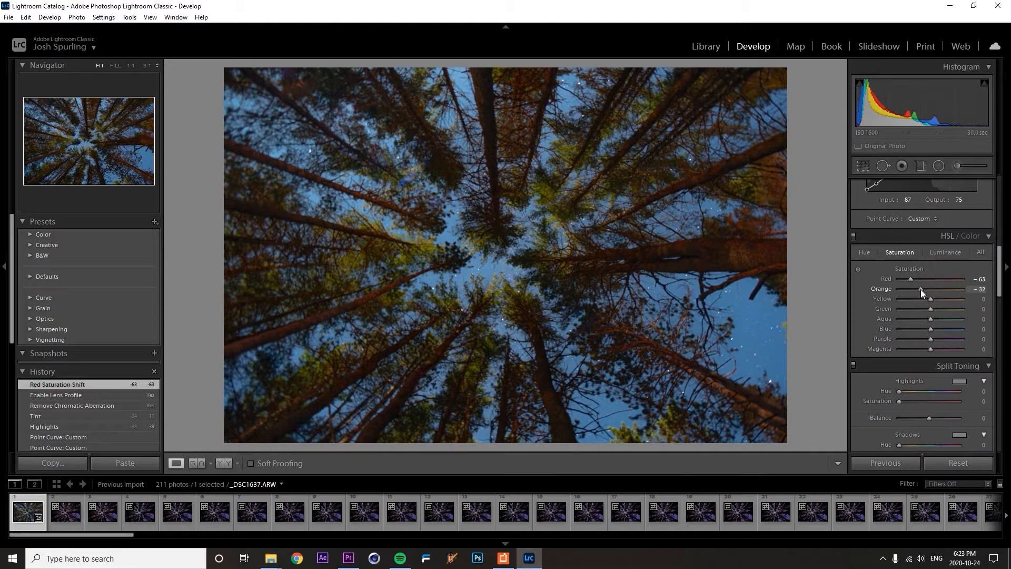
{"action": "left_click", "coordinate": [945, 252]}
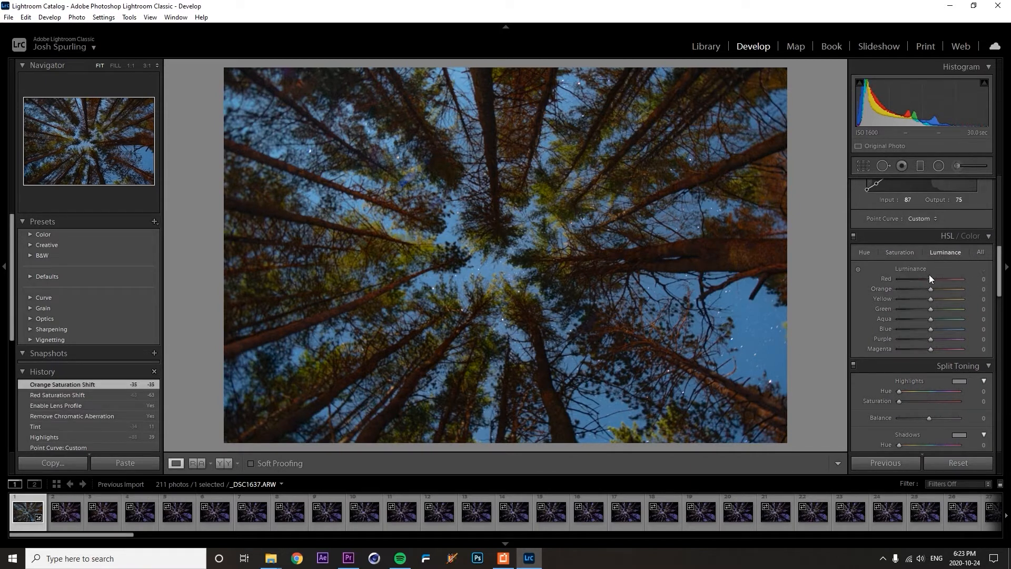
{"action": "left_click_drag", "start_coordinate": [929, 288], "coordinate": [914, 289]}
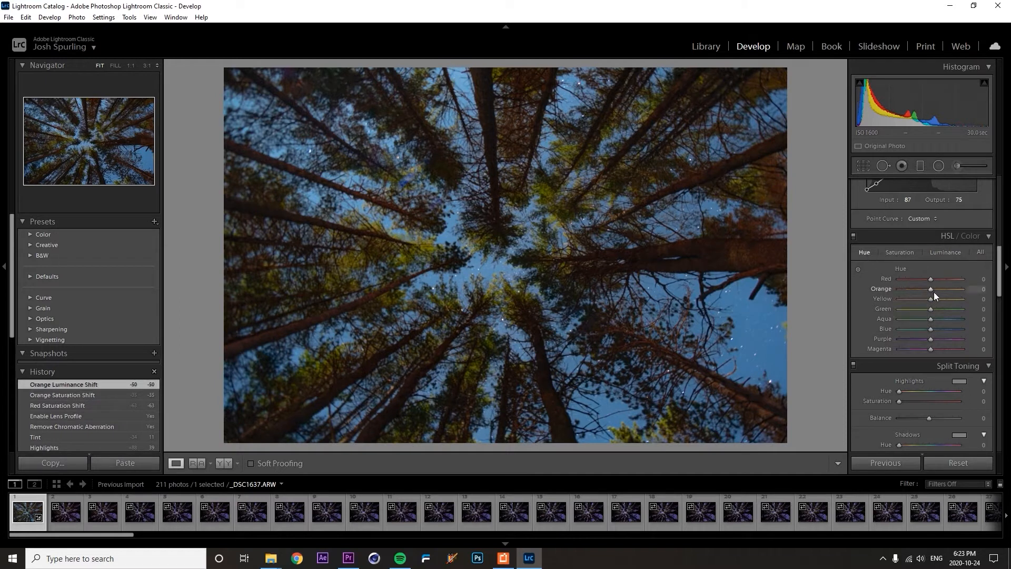
{"action": "left_click_drag", "start_coordinate": [929, 288], "coordinate": [947, 288]}
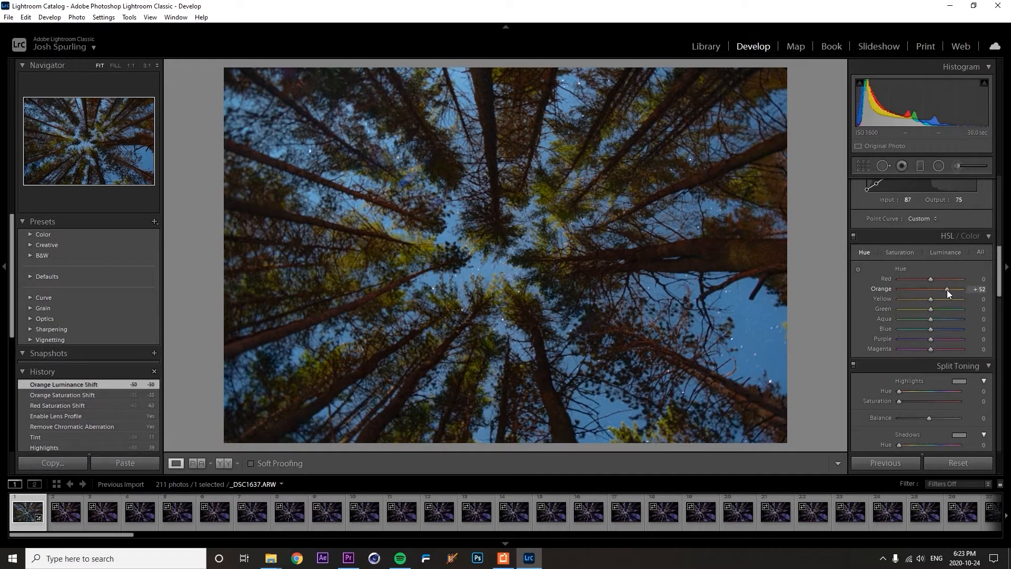
{"action": "left_click_drag", "start_coordinate": [947, 290], "coordinate": [942, 289]}
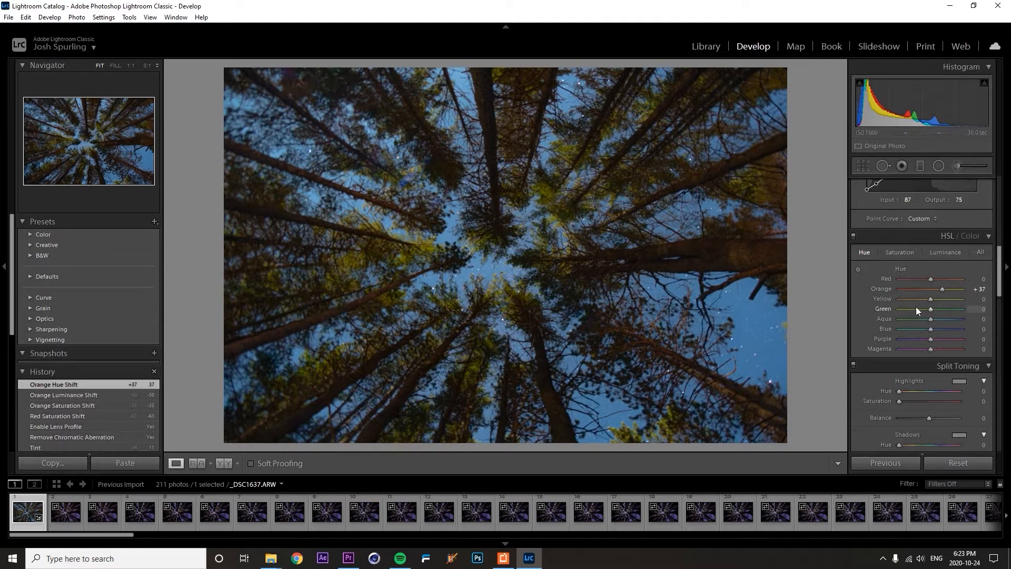
{"action": "left_click_drag", "start_coordinate": [929, 308], "coordinate": [922, 308]}
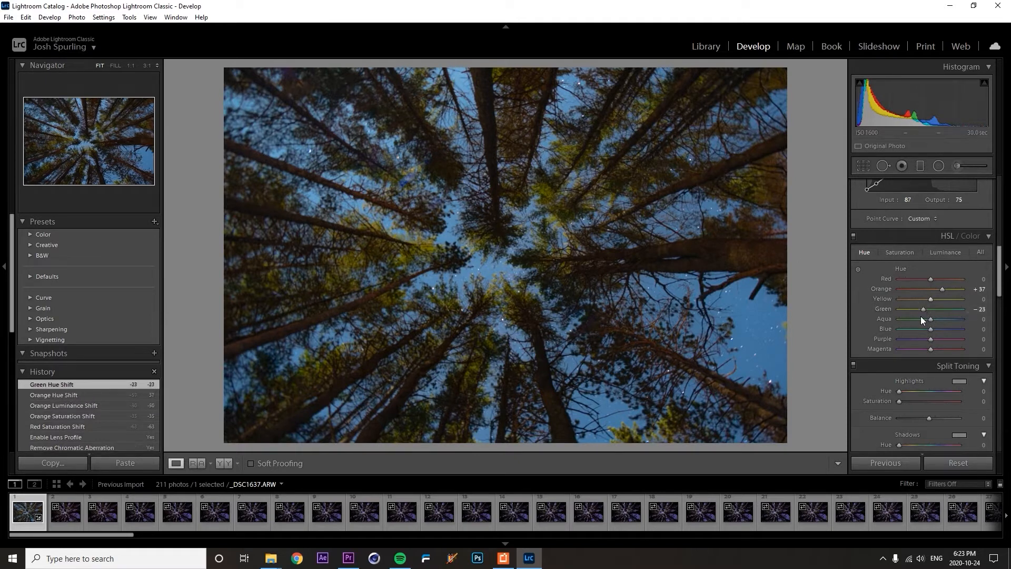
{"action": "left_click", "coordinate": [898, 252]}
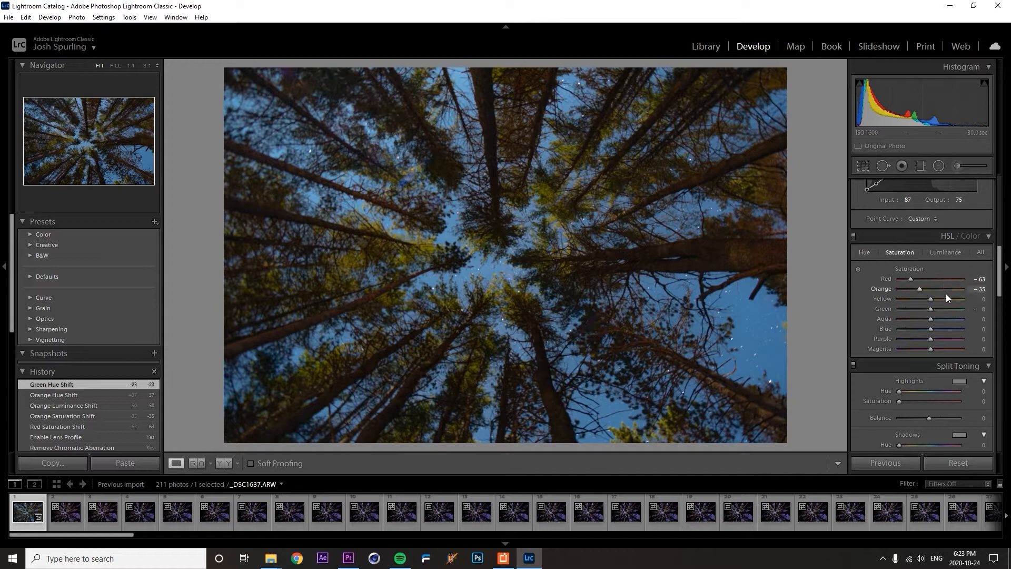
{"action": "left_click_drag", "start_coordinate": [930, 298], "coordinate": [941, 298]}
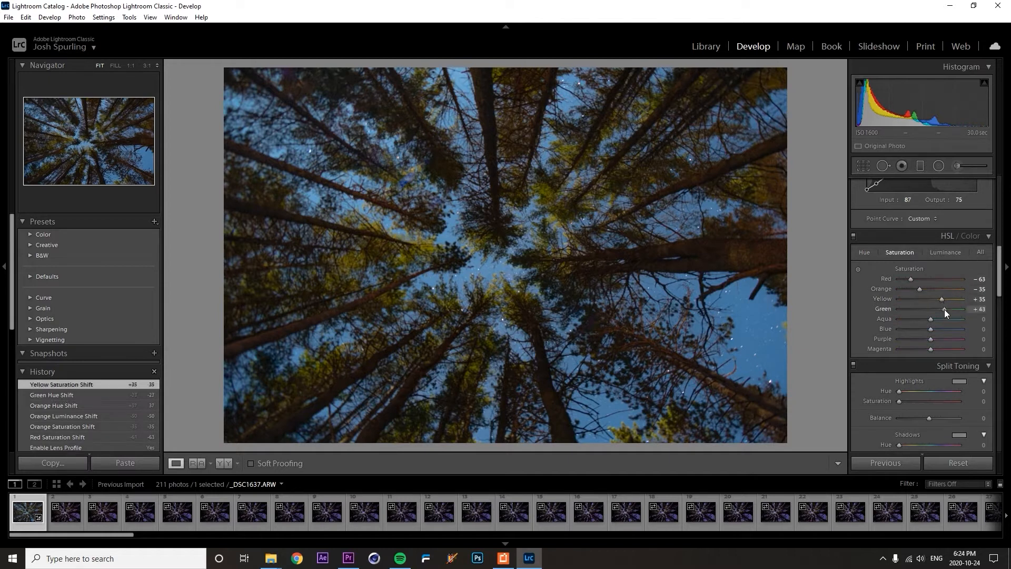
- Set green luminance −45, yellow +30, blue −27, aqua hue +15, blue hue −20, blue saturation near −2
{"action": "left_click", "coordinate": [945, 252]}
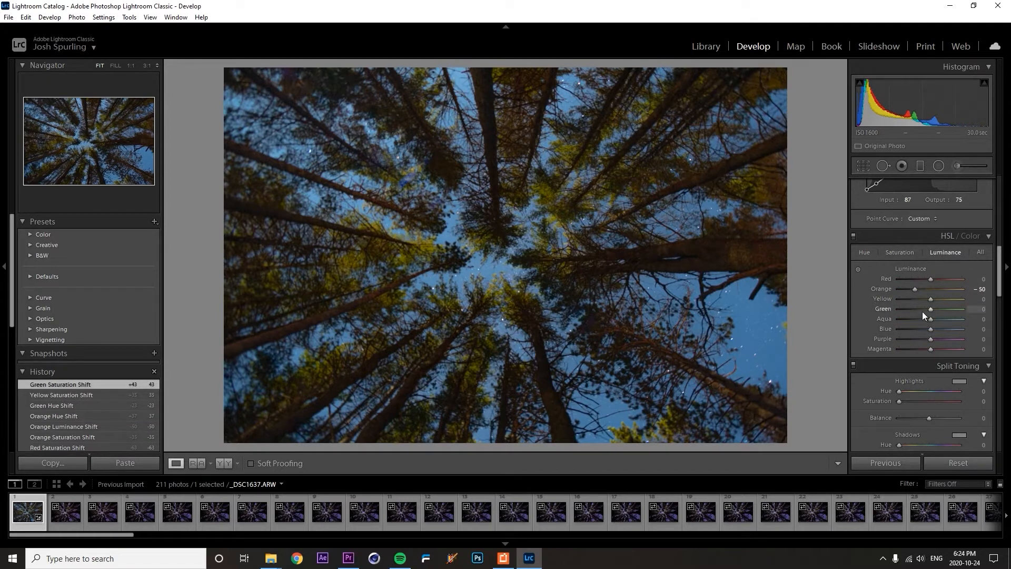
{"action": "left_click_drag", "start_coordinate": [929, 308], "coordinate": [915, 309]}
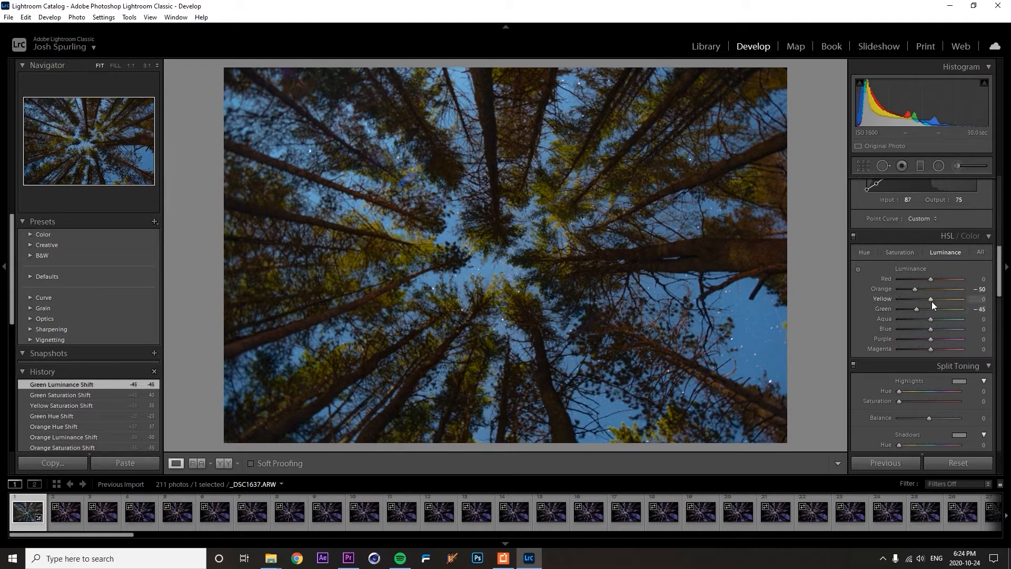
{"action": "left_click_drag", "start_coordinate": [930, 298], "coordinate": [940, 298]}
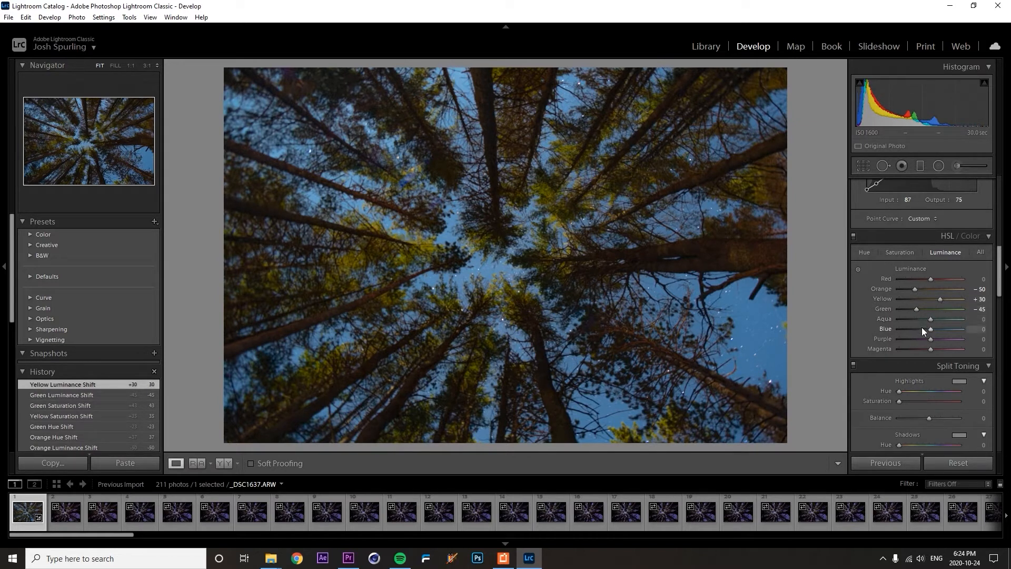
{"action": "left_click_drag", "start_coordinate": [930, 329], "coordinate": [923, 329]}
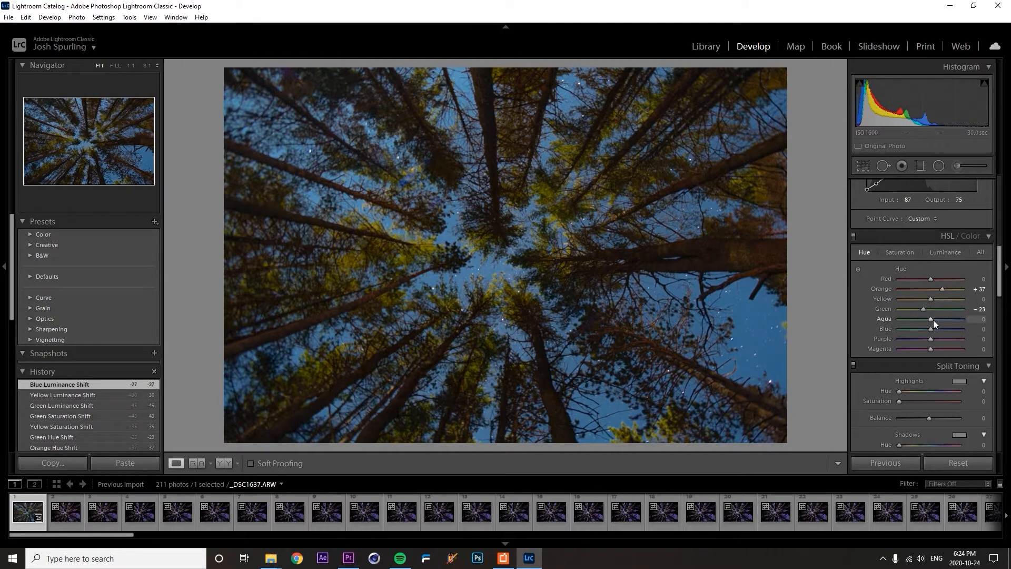
{"action": "left_click_drag", "start_coordinate": [929, 318], "coordinate": [935, 318]}
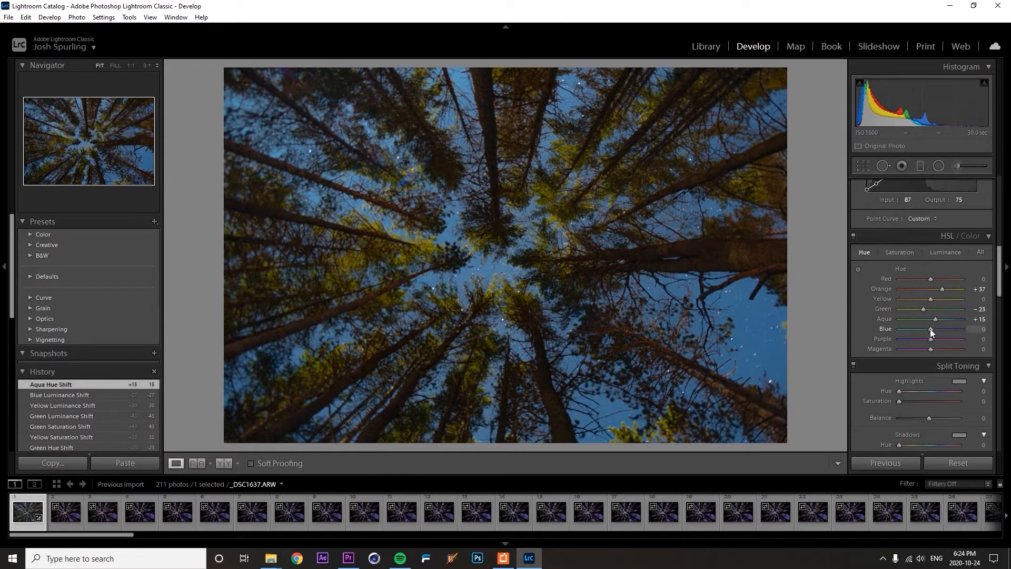
{"action": "left_click_drag", "start_coordinate": [955, 329], "coordinate": [924, 329]}
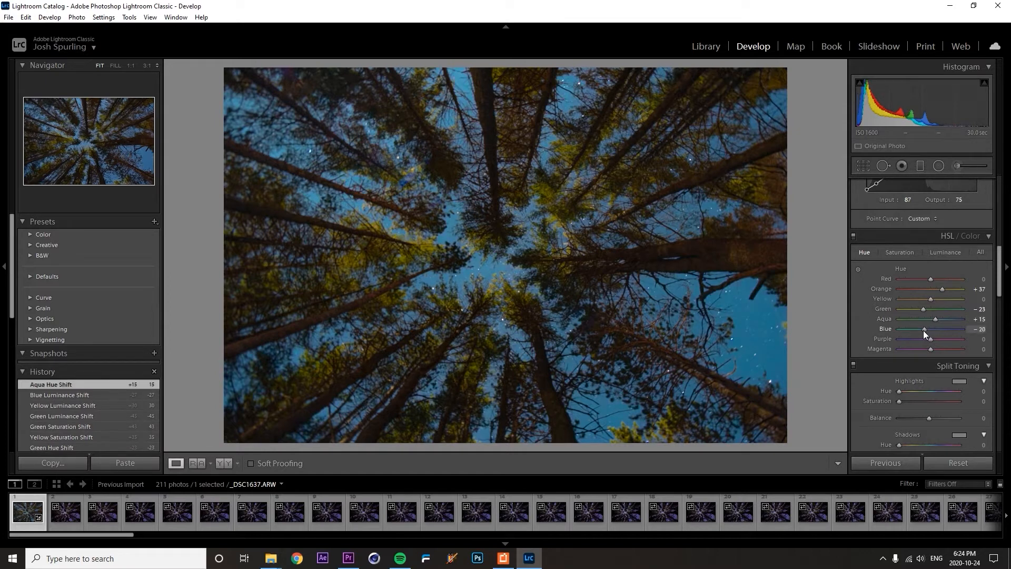
{"action": "left_click", "coordinate": [946, 252]}
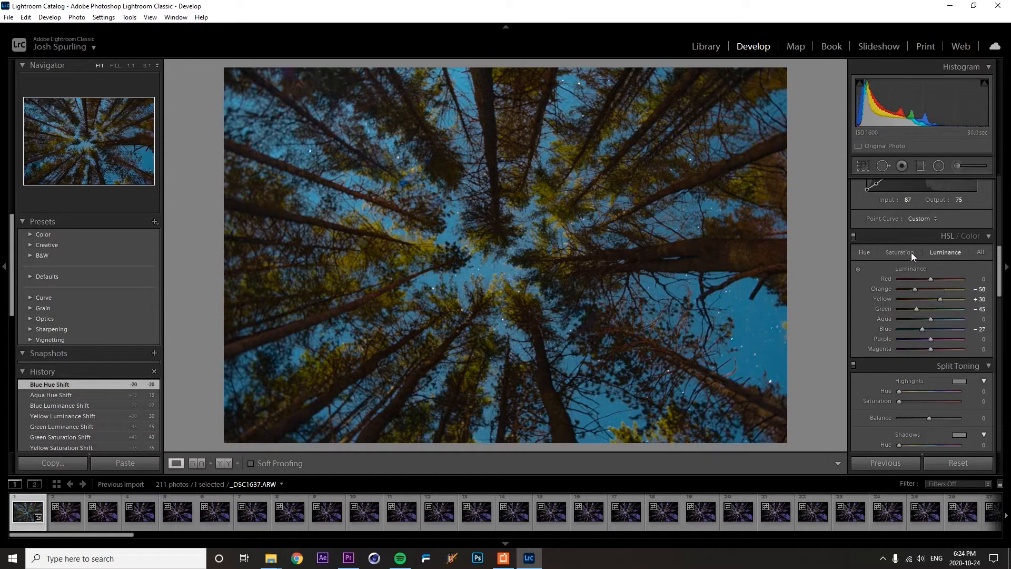
{"action": "left_click", "coordinate": [899, 252]}
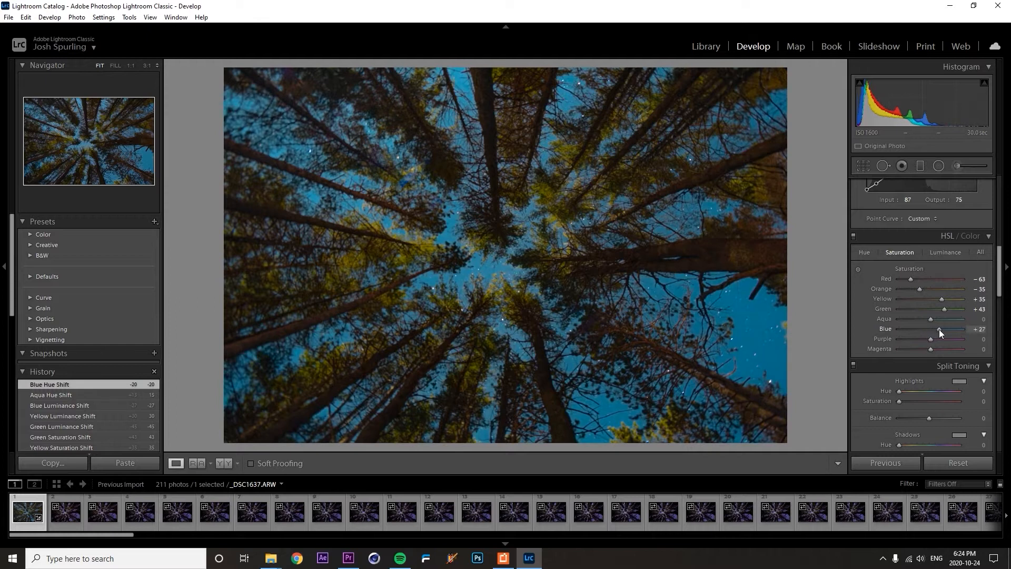
{"action": "left_click_drag", "start_coordinate": [938, 329], "coordinate": [926, 328]}
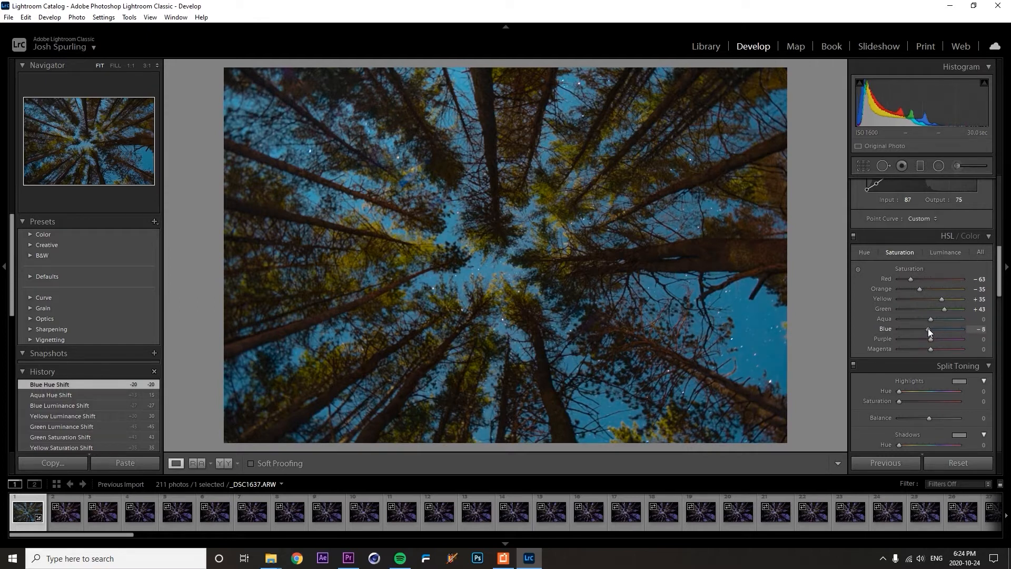
{"action": "left_click_drag", "start_coordinate": [927, 329], "coordinate": [929, 330]}
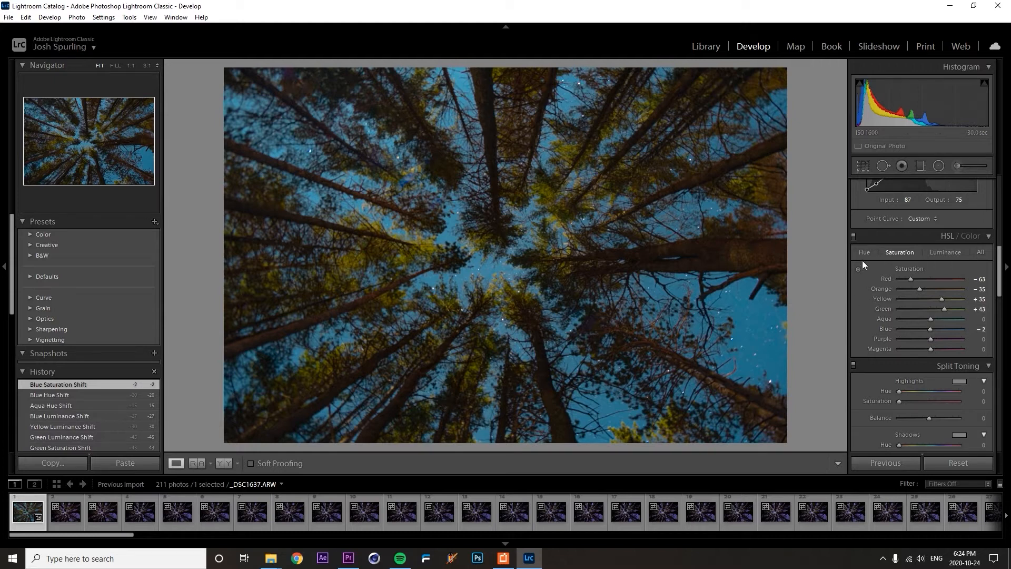
{"action": "mouse_move", "coordinate": [887, 271]}
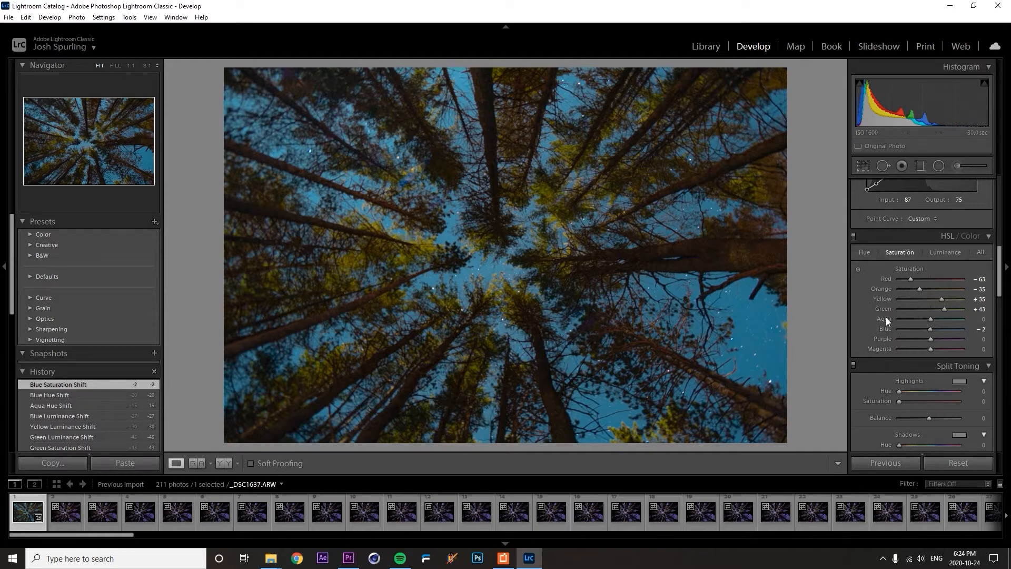
{"action": "scroll", "scroll_direction": "down", "scroll_amount": 3}
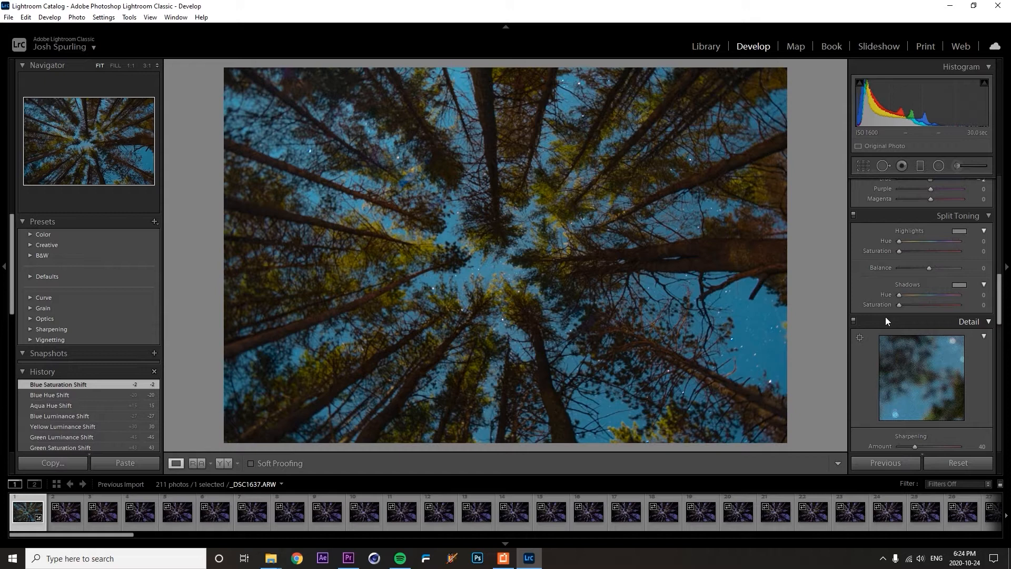
{"action": "mouse_move", "coordinate": [860, 319]}
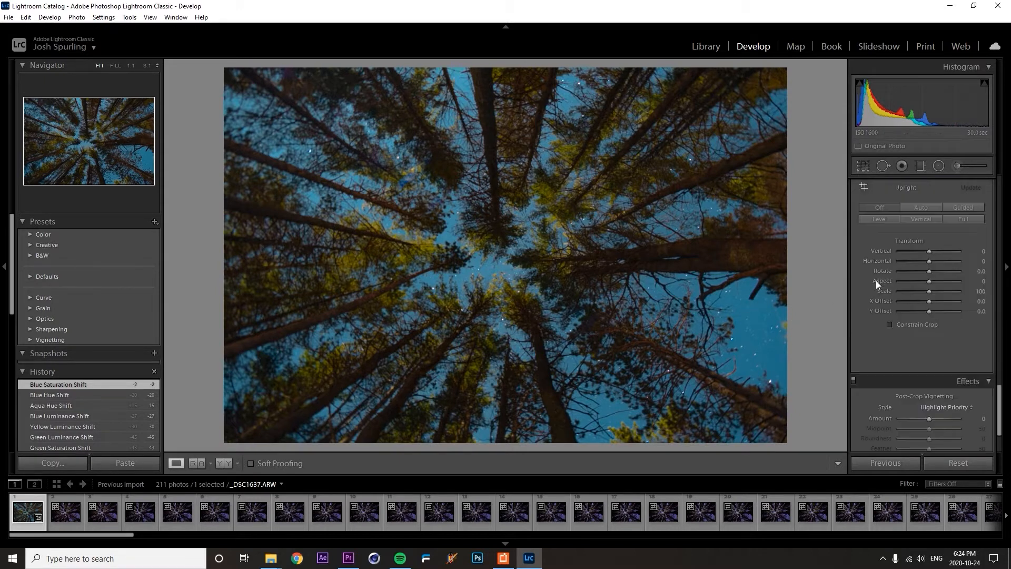
{"action": "scroll", "scroll_direction": "down", "scroll_amount": 3}
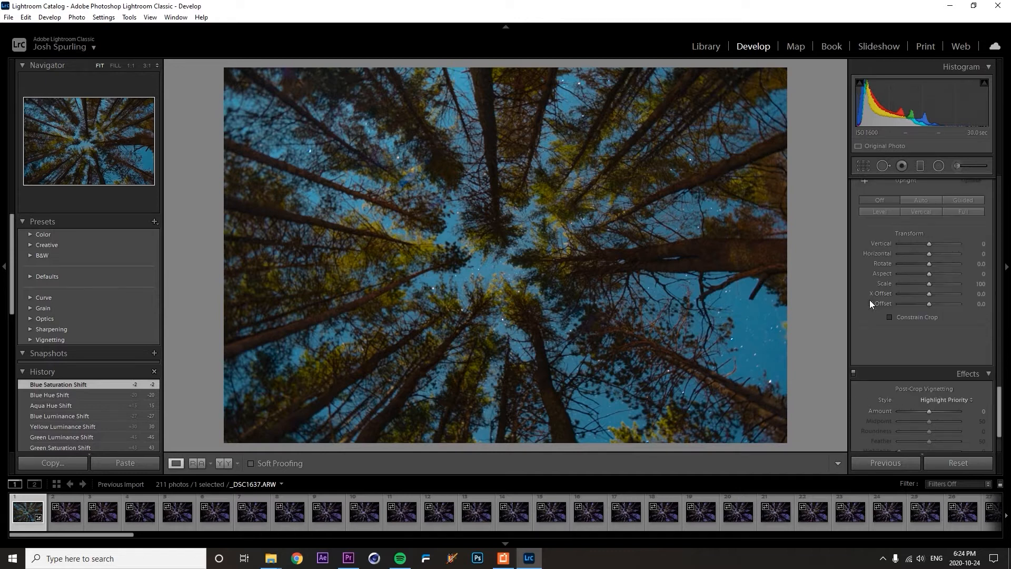
{"action": "mouse_move", "coordinate": [695, 462]}
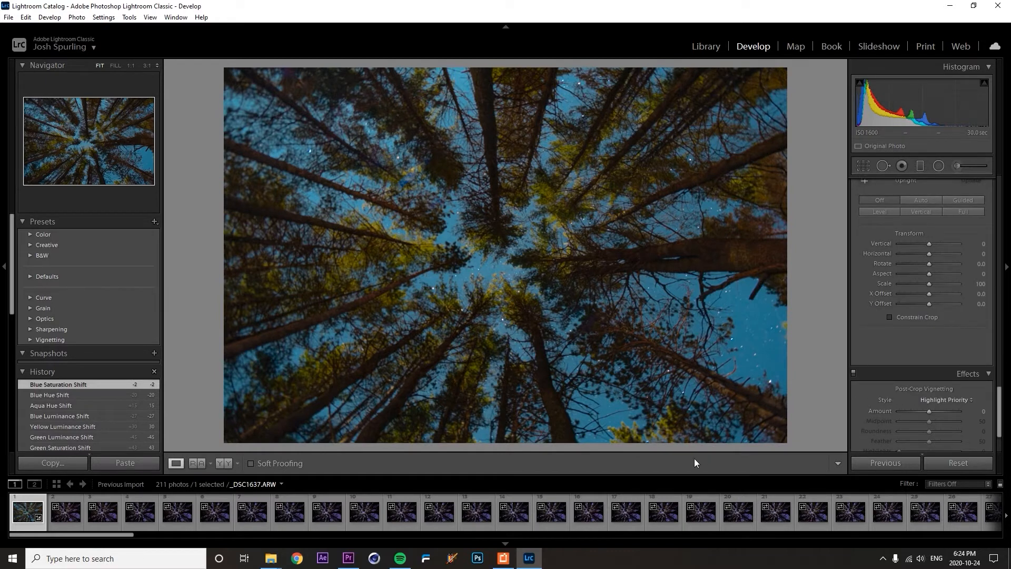
{"action": "mouse_move", "coordinate": [528, 329]}
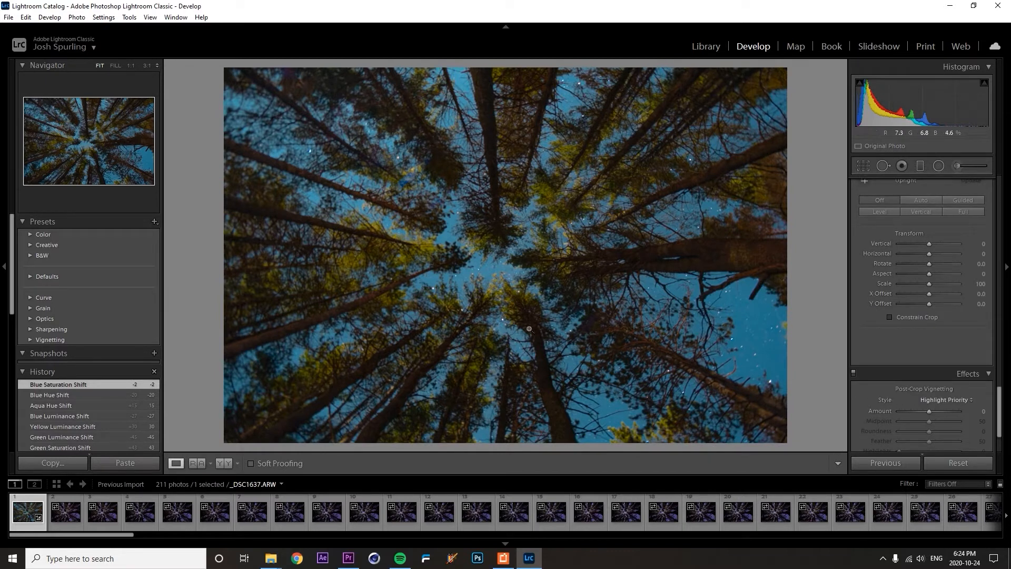
- Select all 211 photos and Synchronize the first frame's settings onto them
{"action": "left_click", "coordinate": [214, 510]}
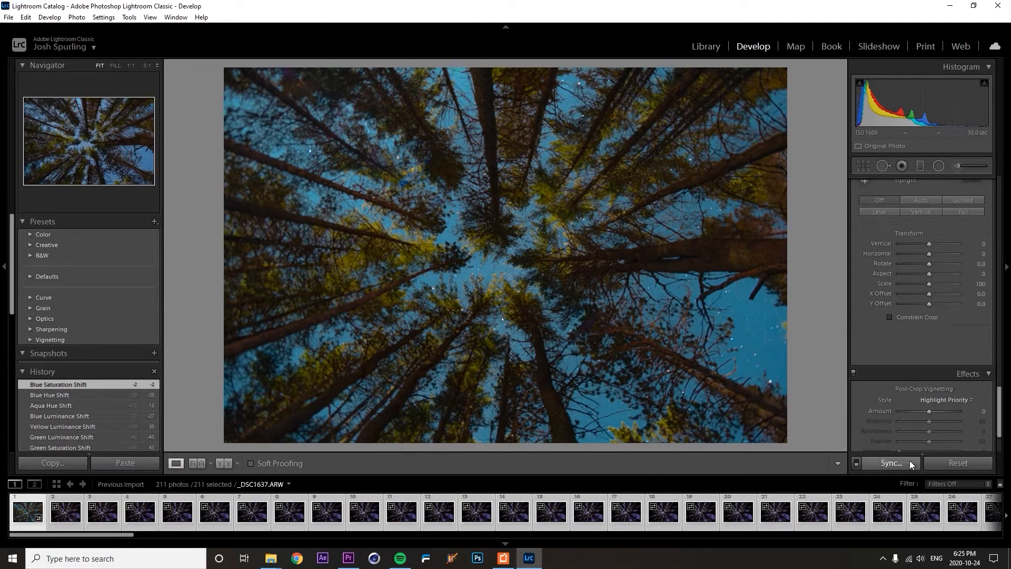
{"action": "left_click", "coordinate": [890, 462]}
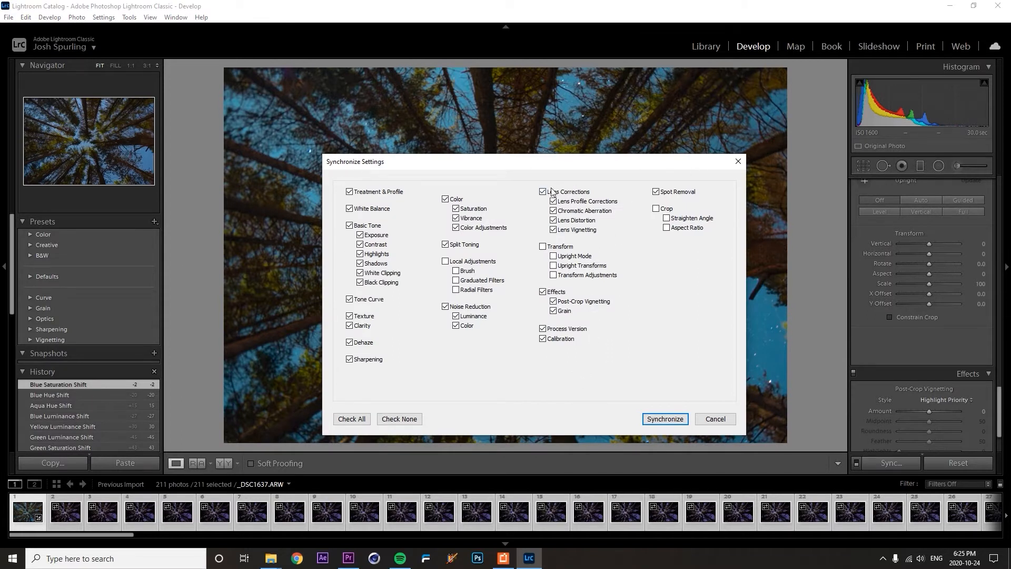
{"action": "mouse_move", "coordinate": [520, 190]}
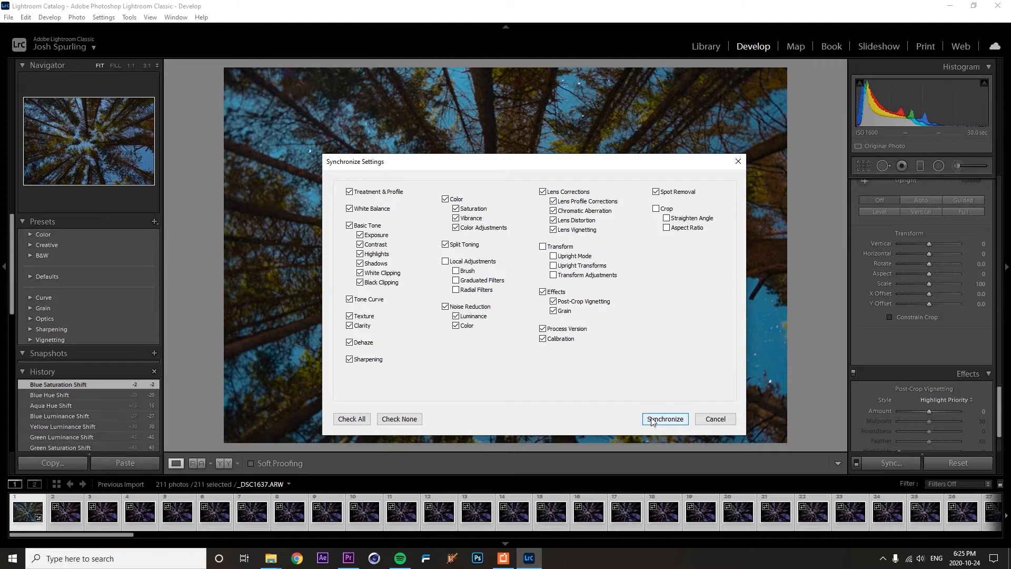
{"action": "left_click", "coordinate": [664, 418]}
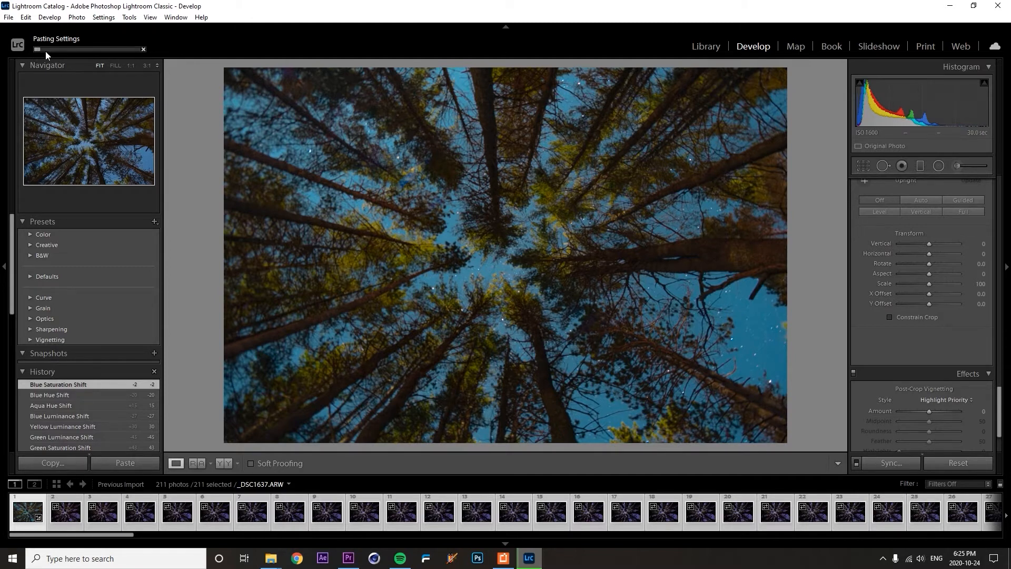
{"action": "mouse_move", "coordinate": [164, 52]}
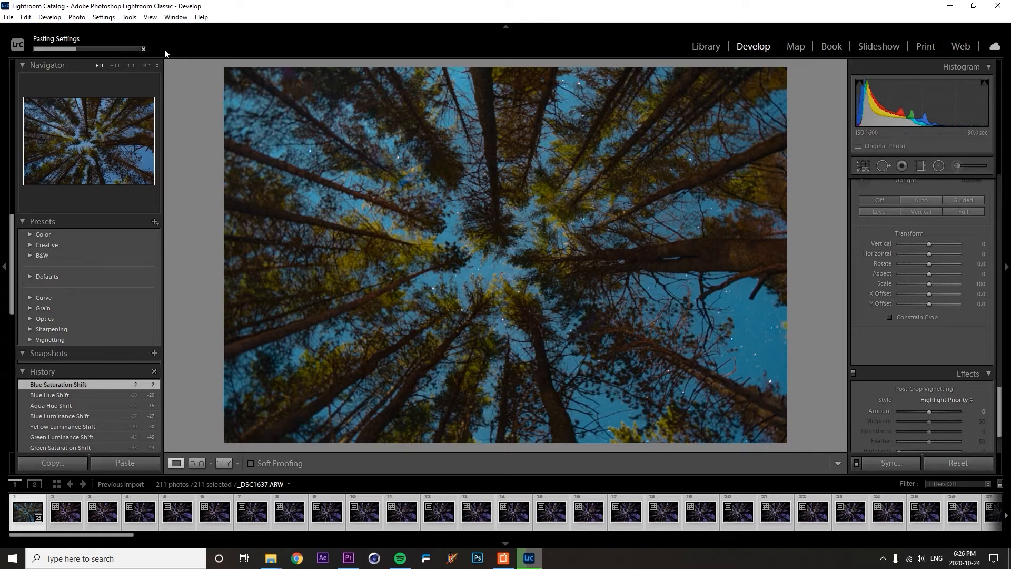
- In Premiere Pro's Timeline preferences, set Still Image Default Duration to 1 frame
{"action": "left_click", "coordinate": [348, 558]}
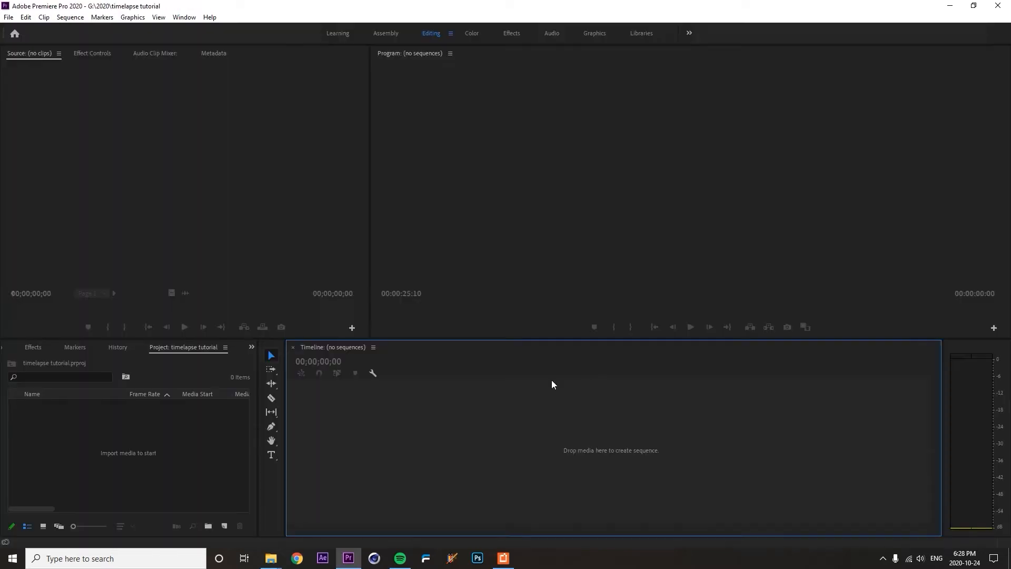
{"action": "mouse_move", "coordinate": [473, 332]}
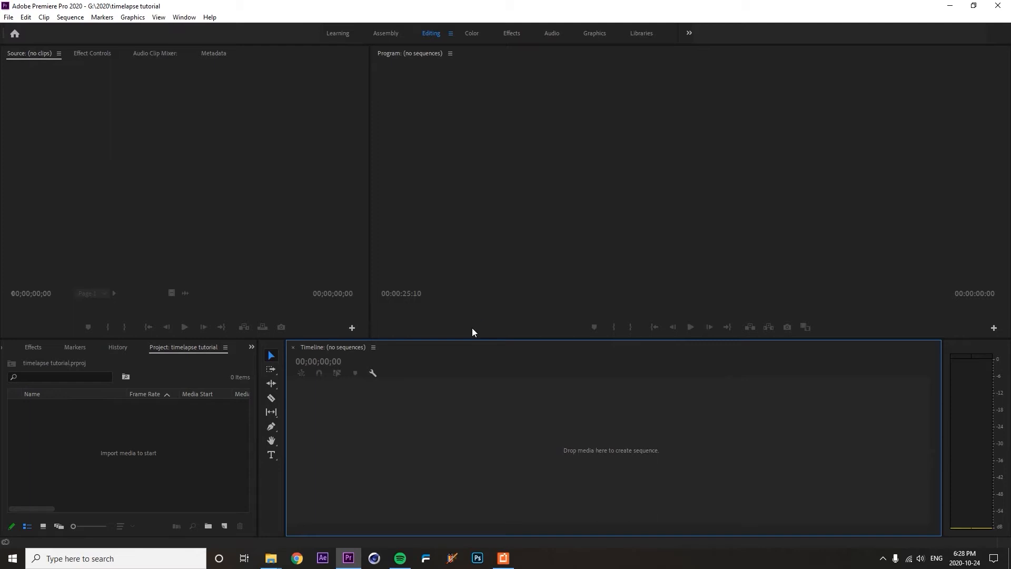
{"action": "mouse_move", "coordinate": [24, 142]}
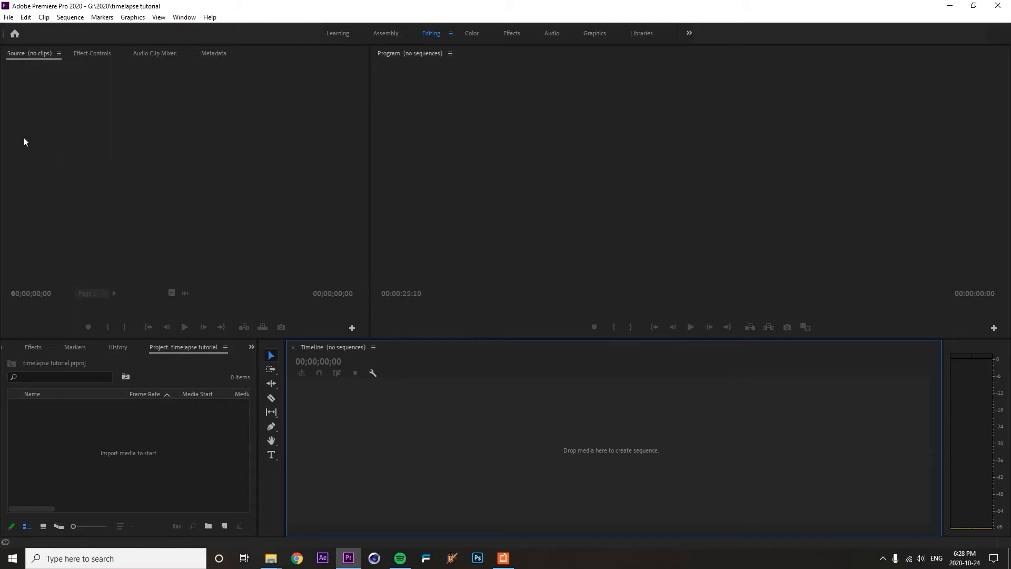
{"action": "left_click", "coordinate": [25, 17]}
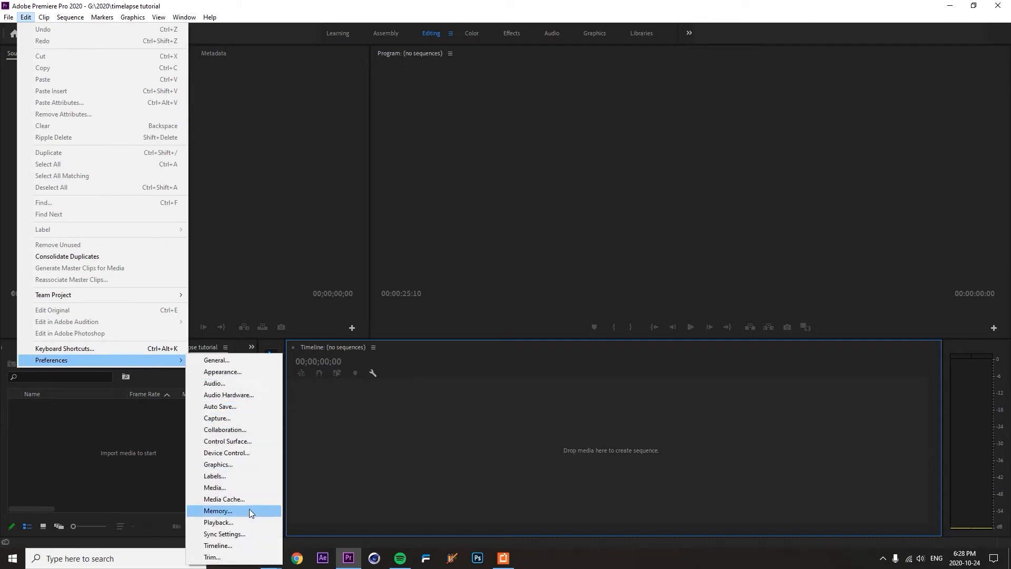
{"action": "left_click", "coordinate": [218, 544]}
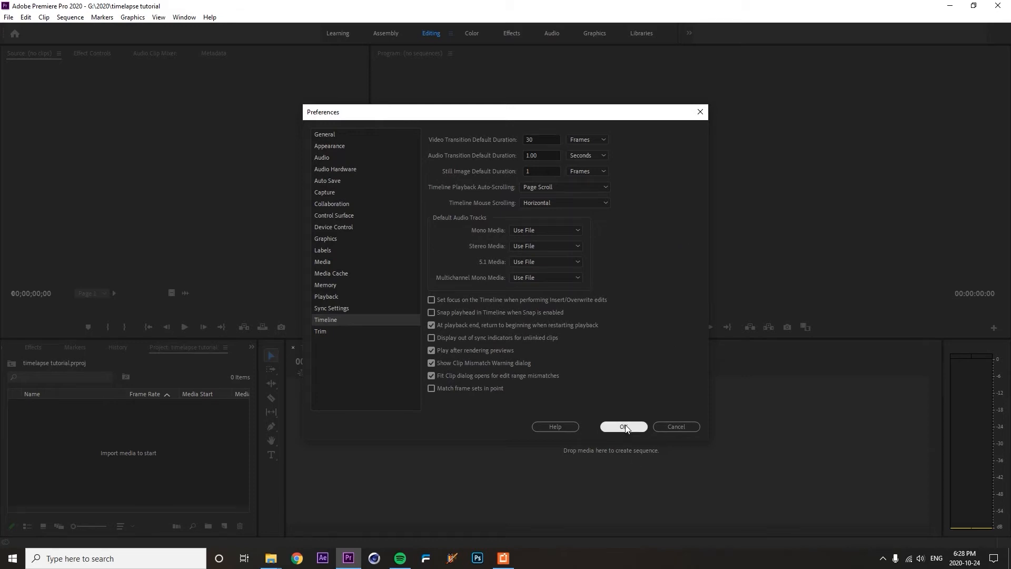
{"action": "left_click", "coordinate": [622, 426]}
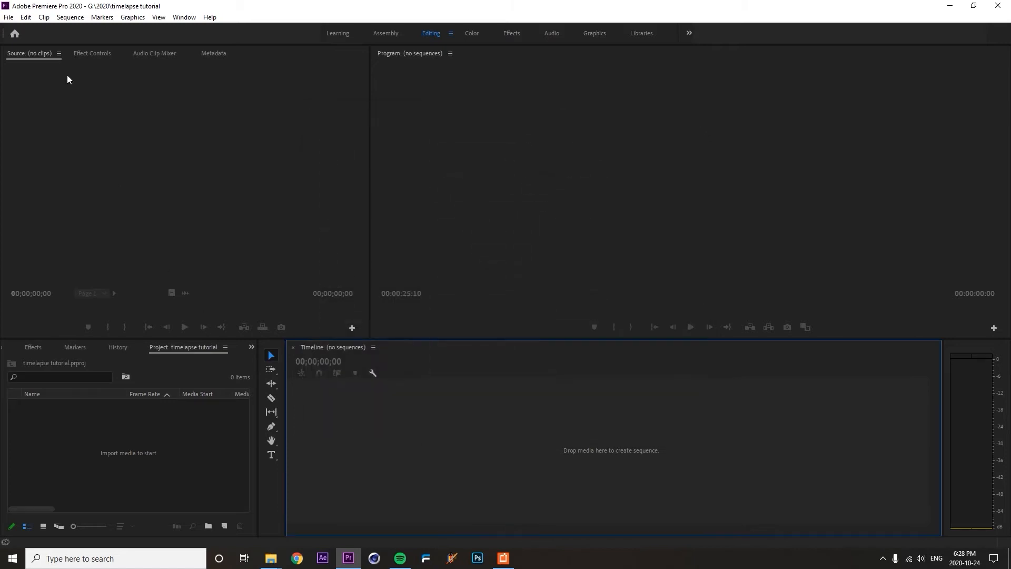
- Import all star photos from G:\2020\algonquin alone\timelapses\stars\edit into the project
{"action": "left_click", "coordinate": [8, 18]}
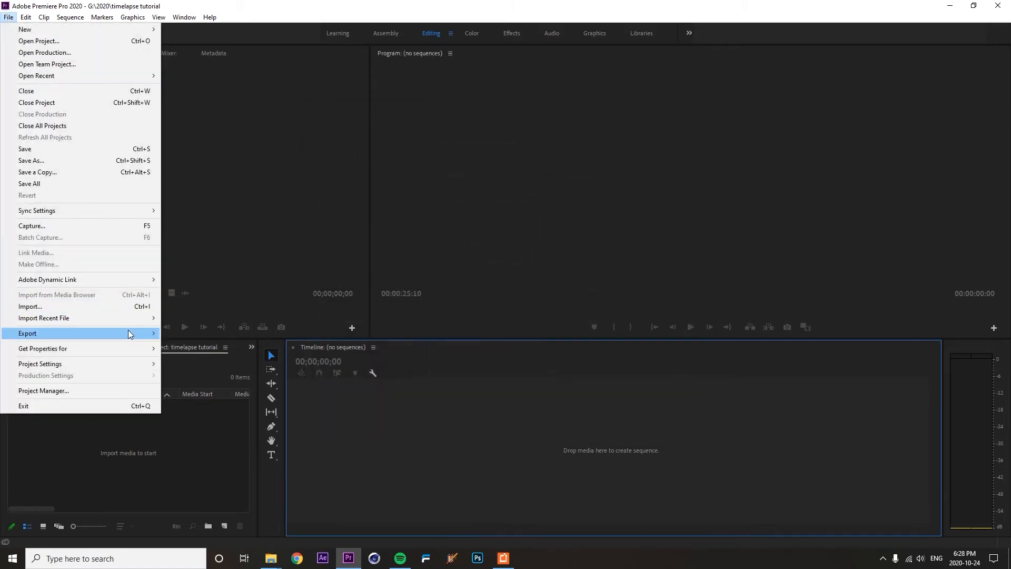
{"action": "left_click", "coordinate": [325, 199]}
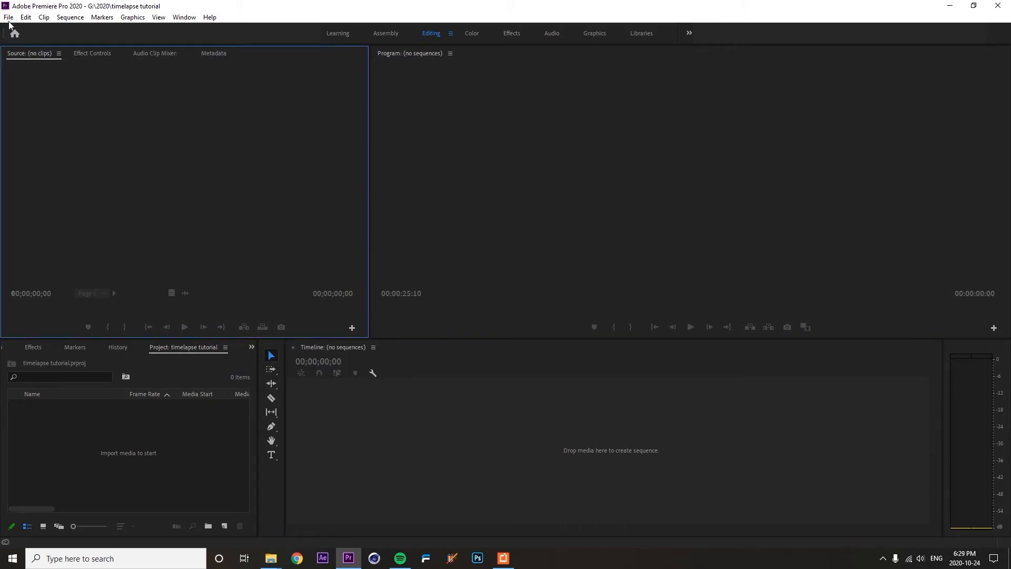
{"action": "left_click", "coordinate": [8, 17]}
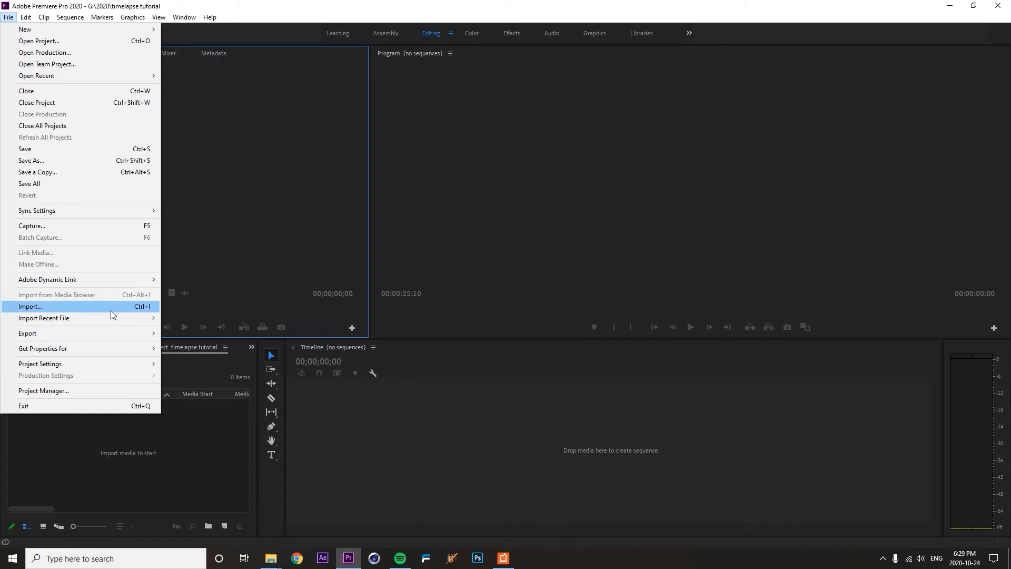
{"action": "left_click", "coordinate": [30, 307]}
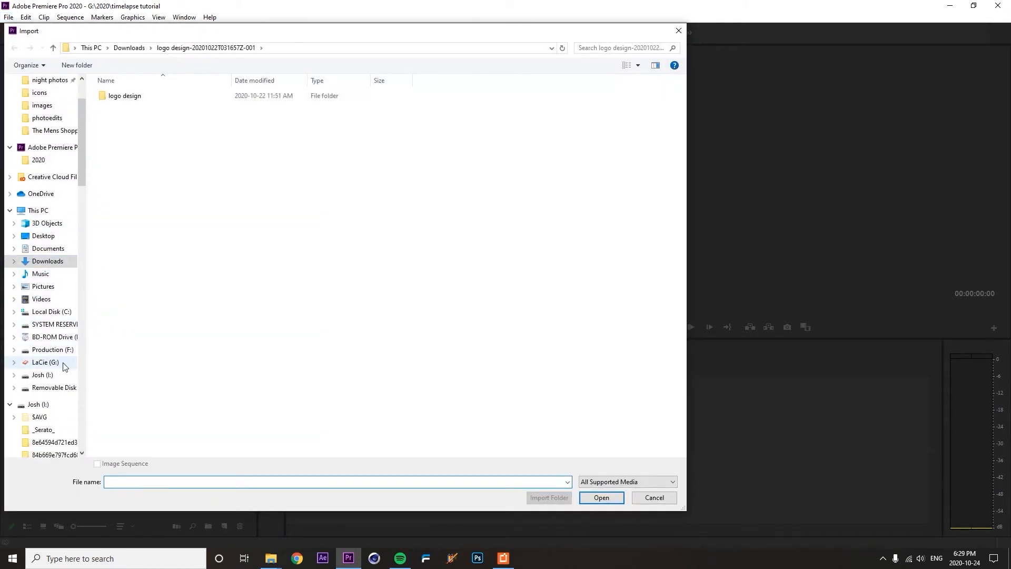
{"action": "left_click", "coordinate": [45, 361]}
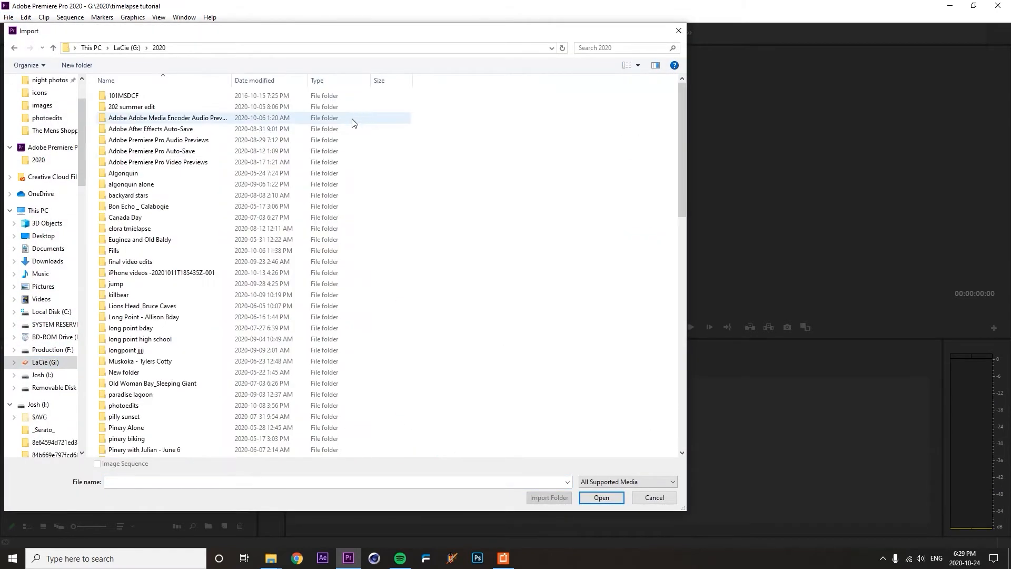
{"action": "double_click", "coordinate": [131, 183]}
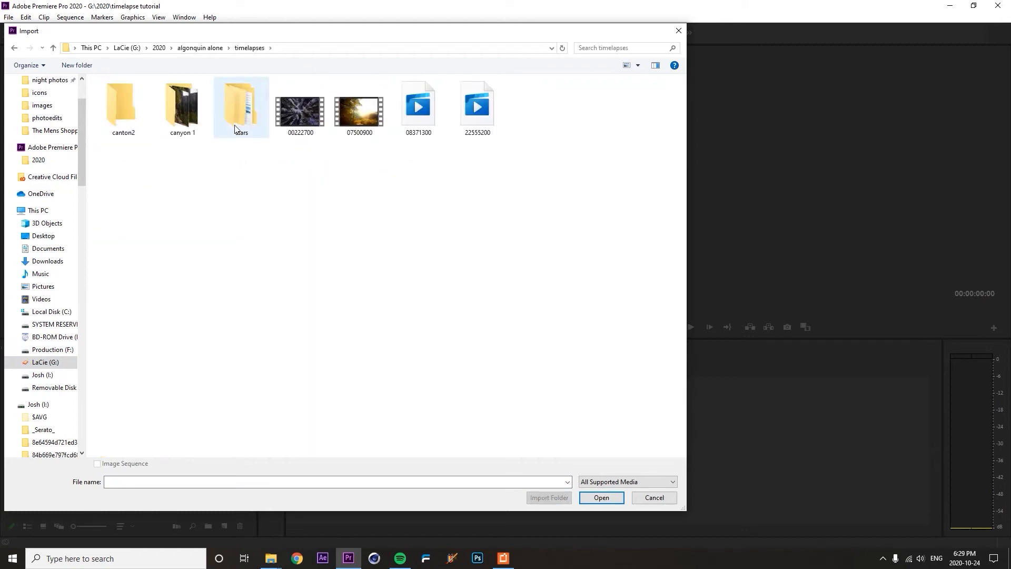
{"action": "double_click", "coordinate": [240, 103]}
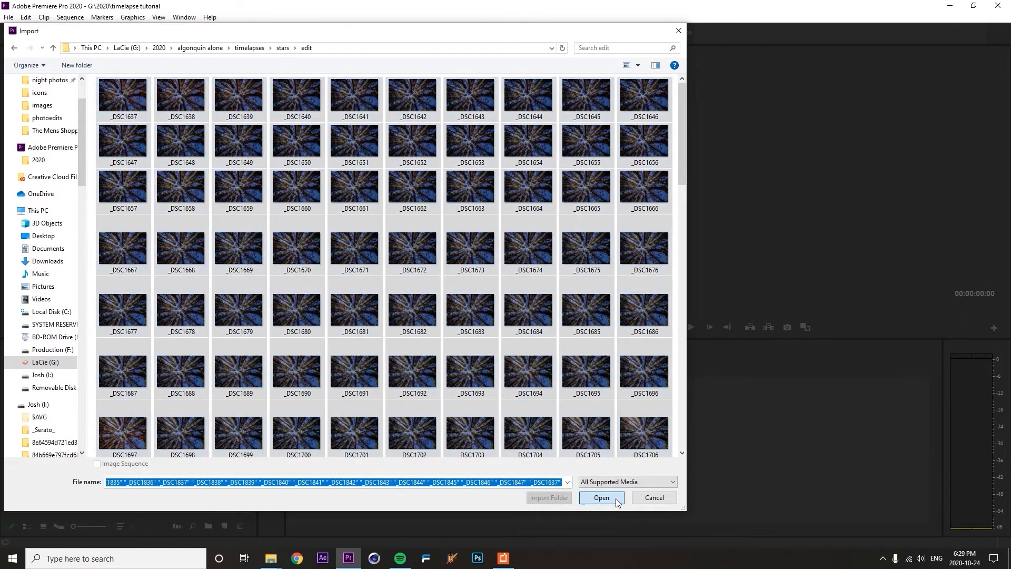
{"action": "left_click", "coordinate": [601, 497]}
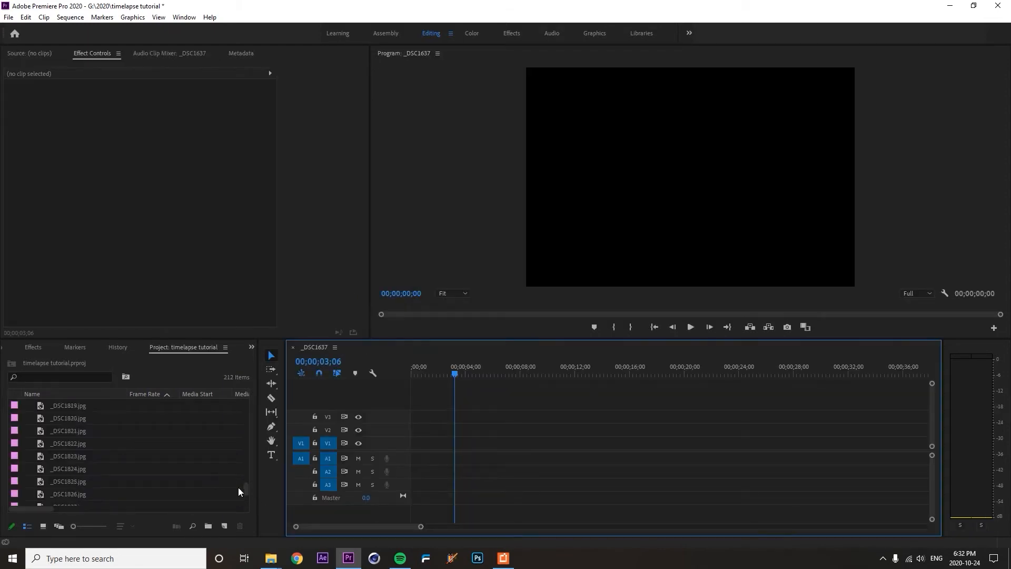
- Place the imported star photos as a row of still clips in the _DSC1637 sequence
{"action": "left_click", "coordinate": [67, 405]}
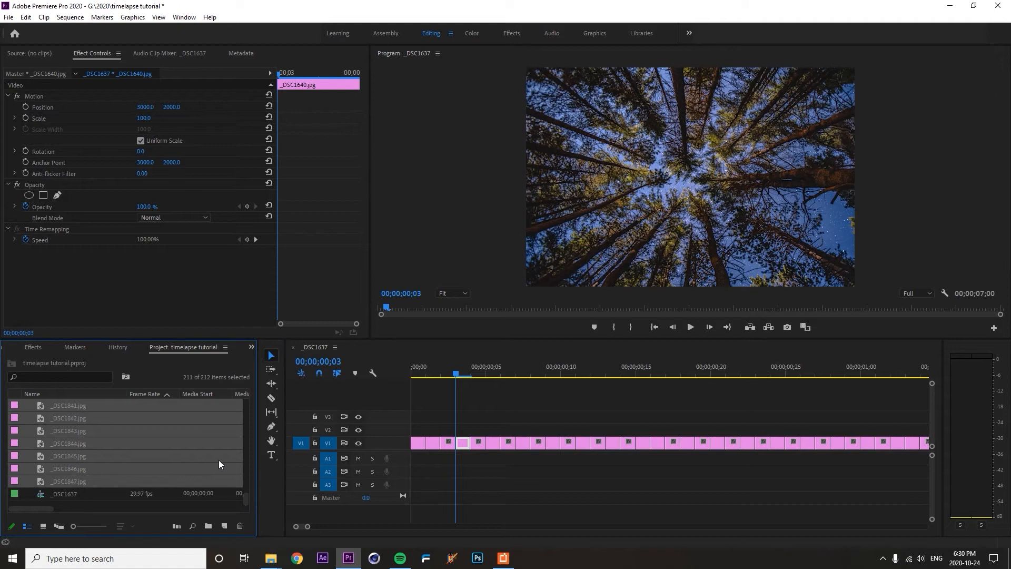
{"action": "mouse_move", "coordinate": [183, 384]}
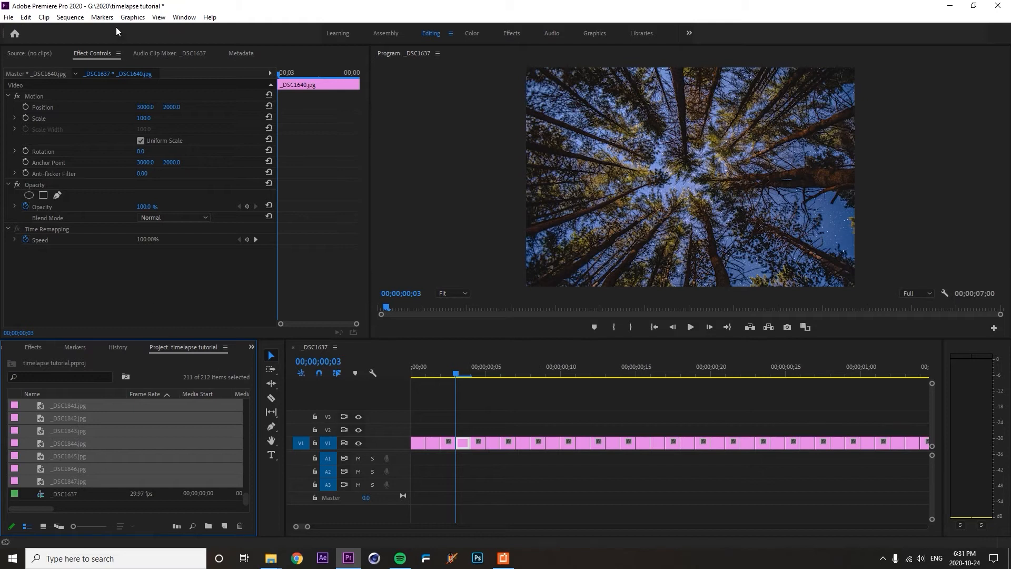
{"action": "left_click", "coordinate": [69, 16]}
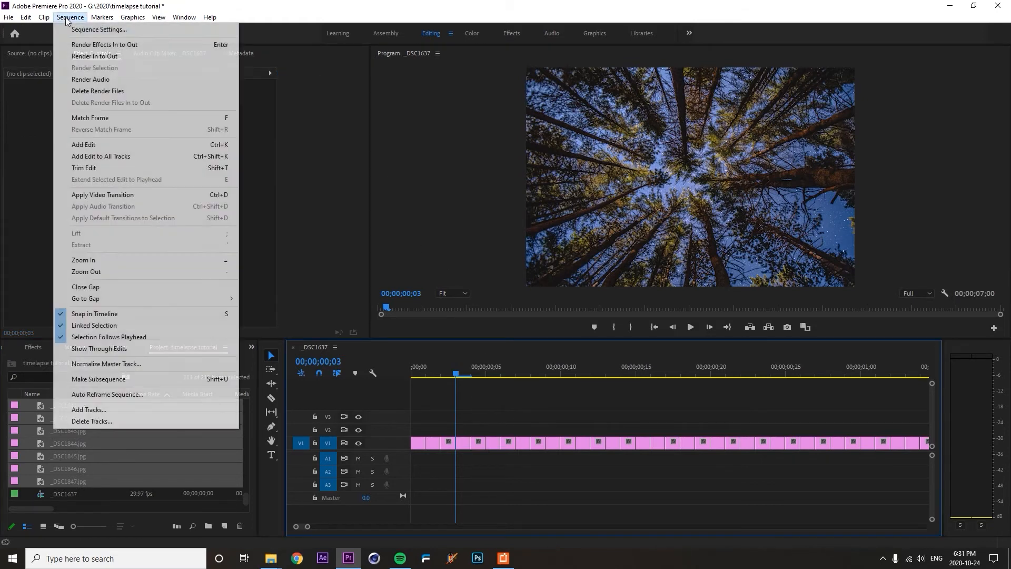
- Change the _DSC1637 sequence timebase from 29.97 to 24.00 frames per second in Sequence Settings
{"action": "left_click", "coordinate": [98, 30]}
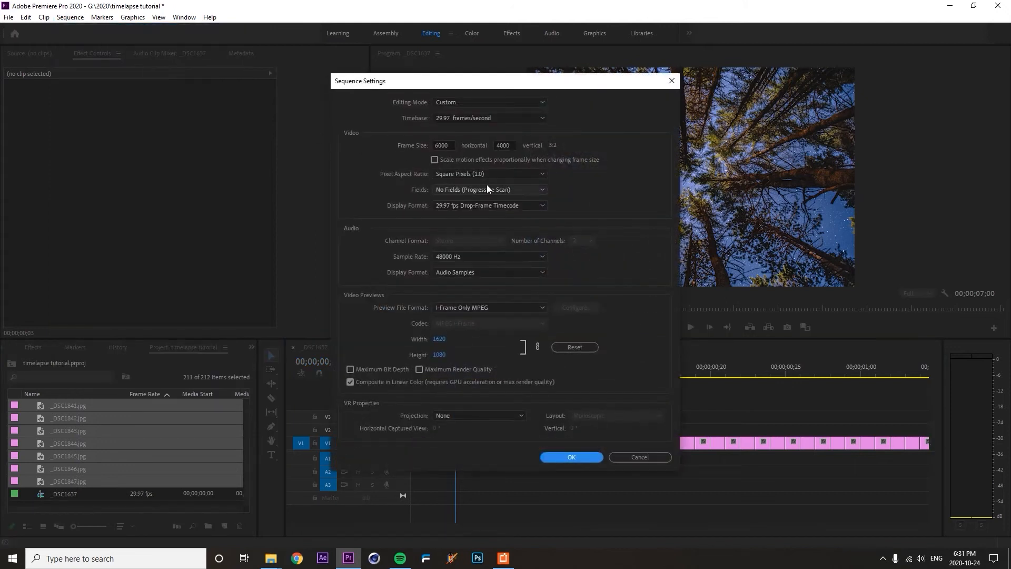
{"action": "left_click", "coordinate": [488, 206]}
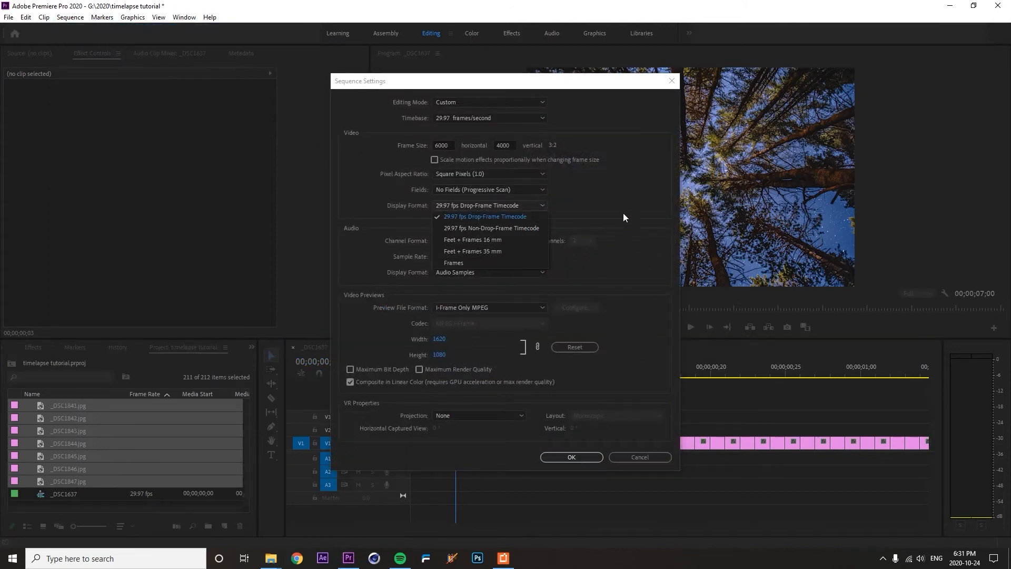
{"action": "left_click", "coordinate": [489, 117]}
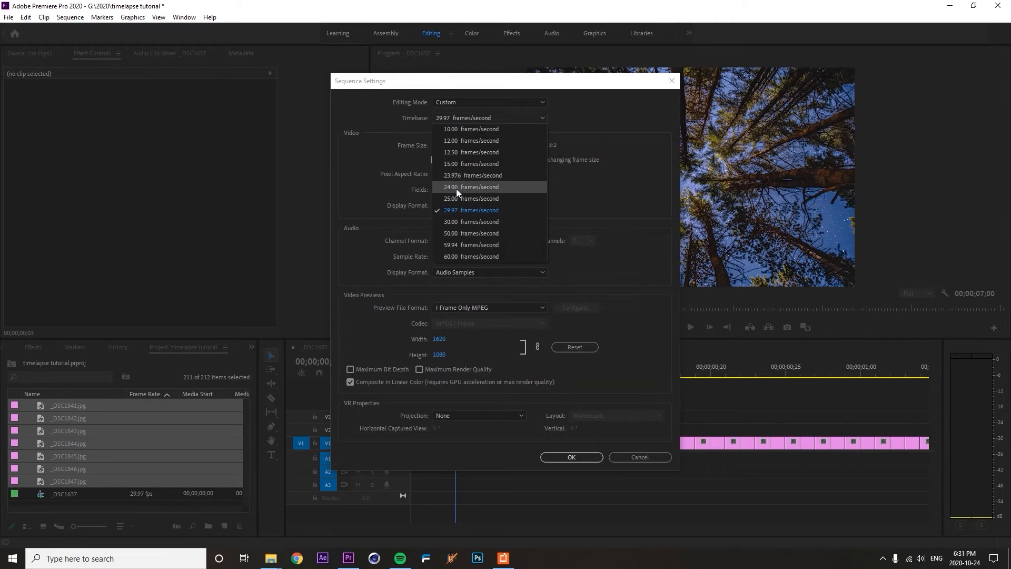
{"action": "left_click", "coordinate": [472, 187]}
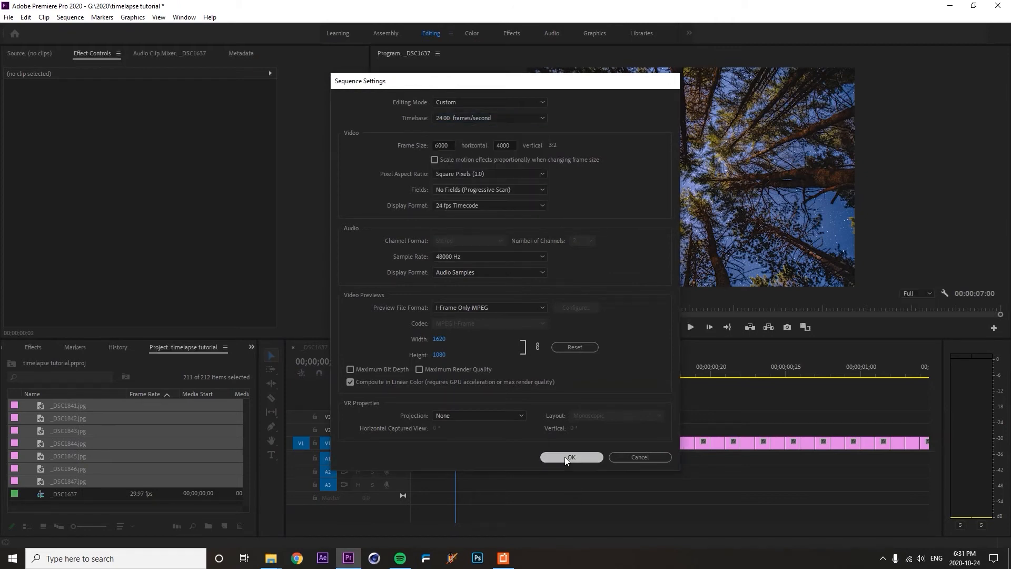
{"action": "left_click", "coordinate": [569, 456]}
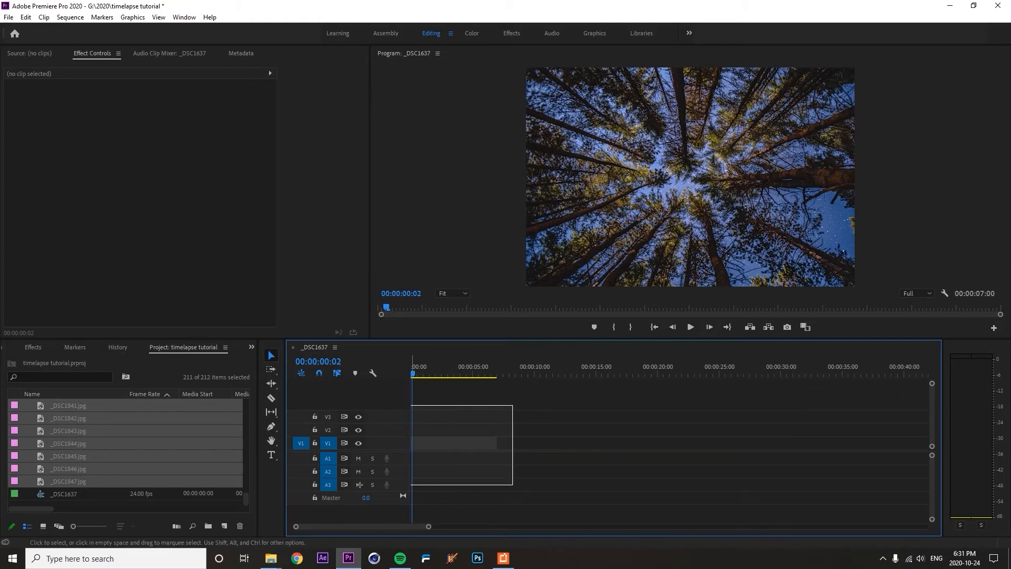
- Nest the still clips into one clip named star and keep its Speed/Duration at 100%
{"action": "right_click", "coordinate": [451, 443]}
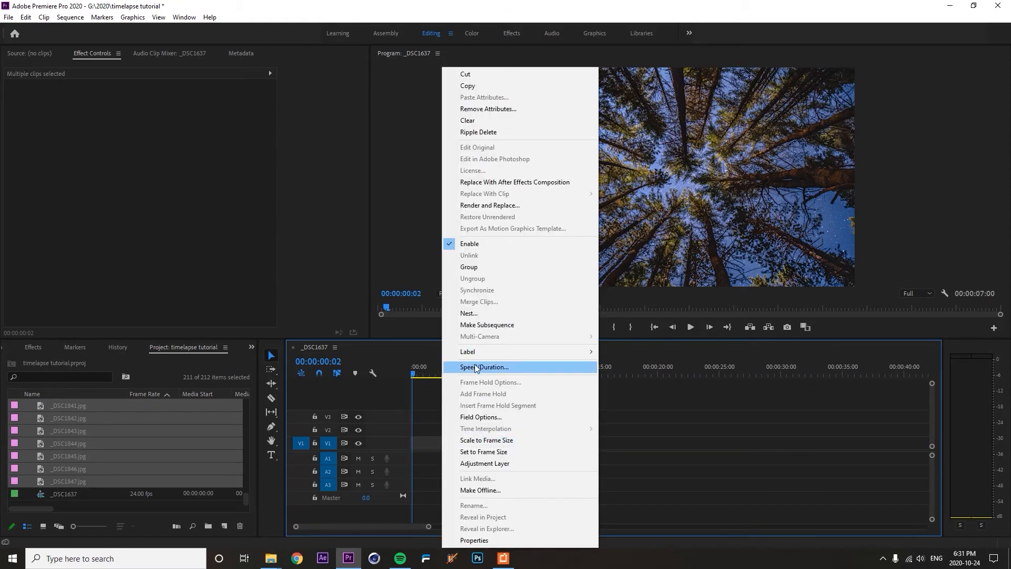
{"action": "left_click", "coordinate": [484, 366]}
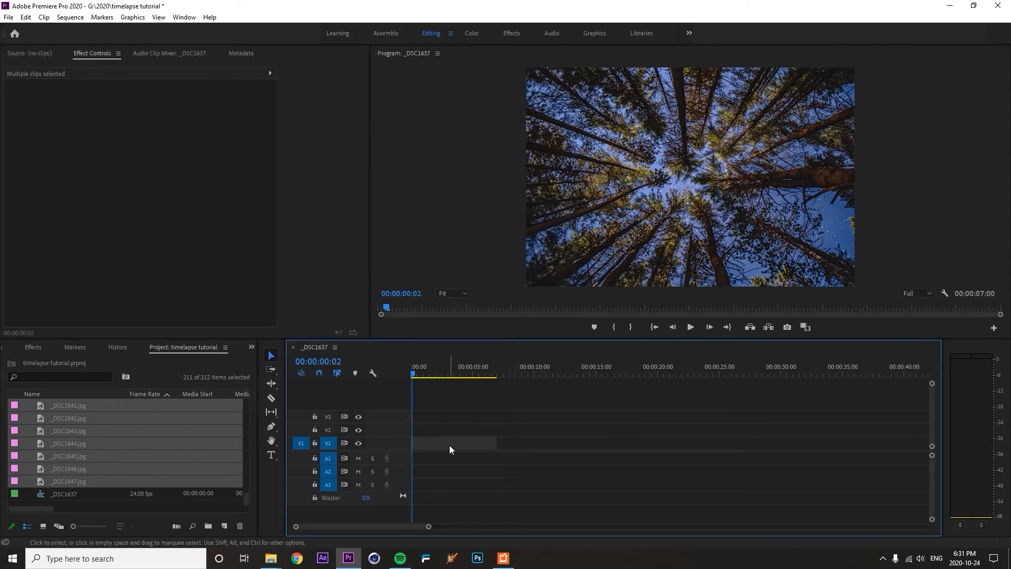
{"action": "right_click", "coordinate": [450, 450]}
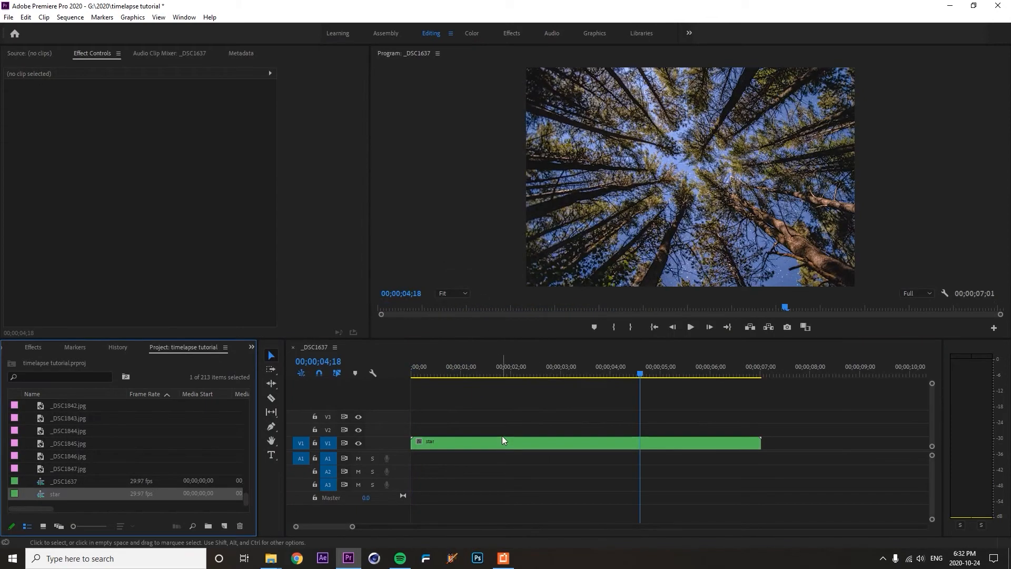
{"action": "right_click", "coordinate": [503, 442]}
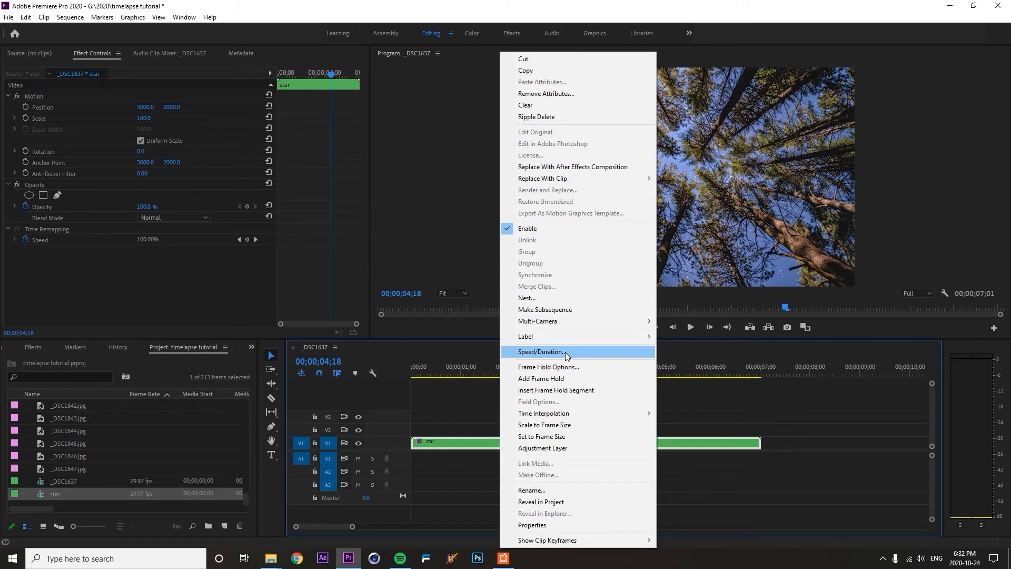
{"action": "left_click", "coordinate": [539, 352]}
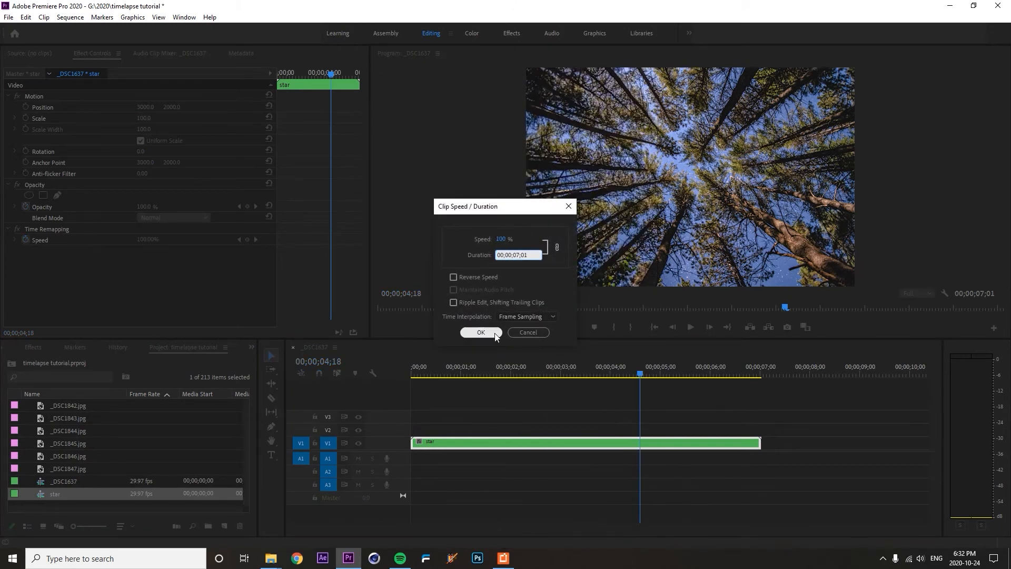
{"action": "left_click", "coordinate": [481, 332]}
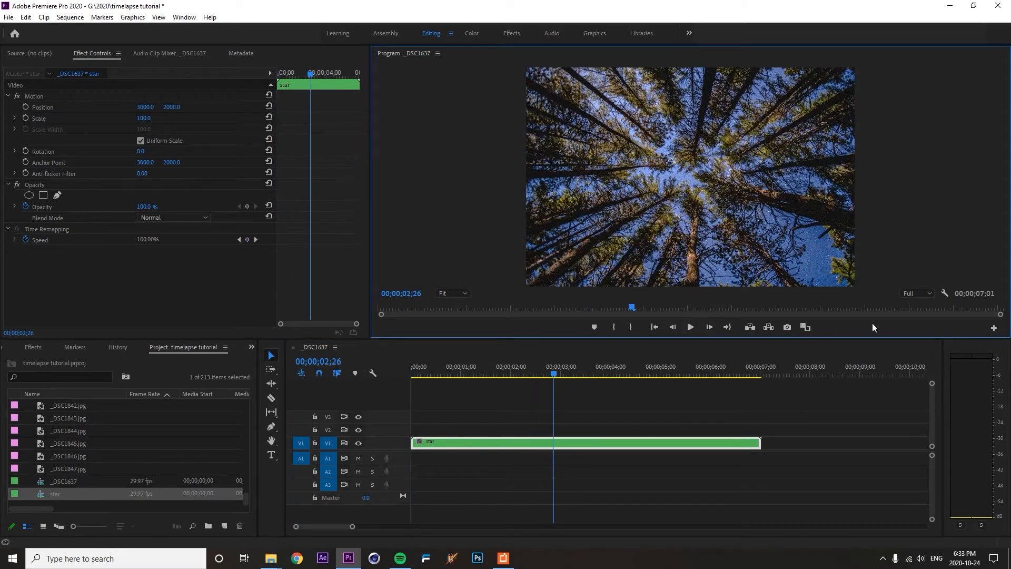
- Drop the Program Monitor playback resolution to 1/8 for previewing
{"action": "left_click", "coordinate": [915, 294]}
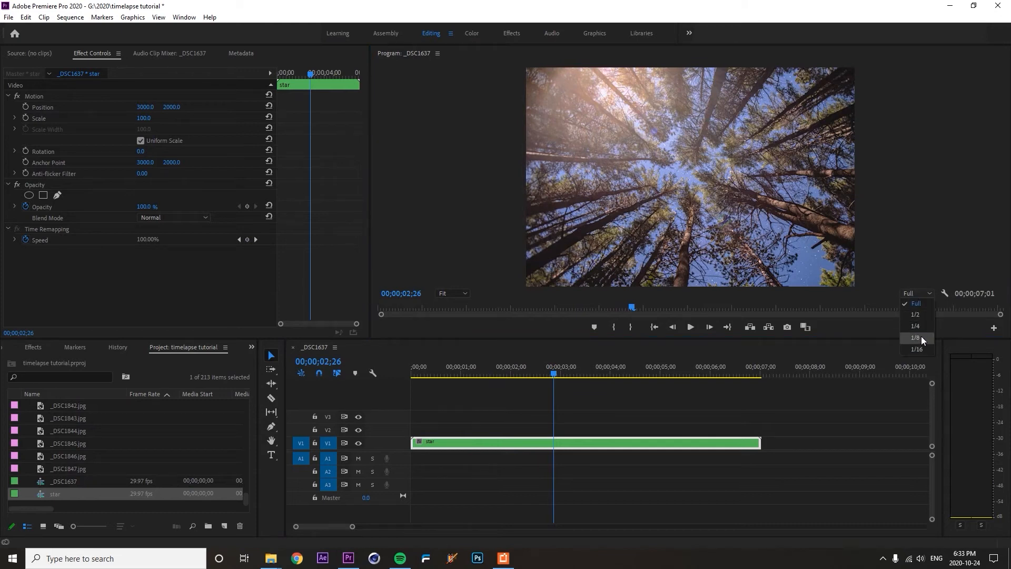
{"action": "left_click", "coordinate": [914, 337]}
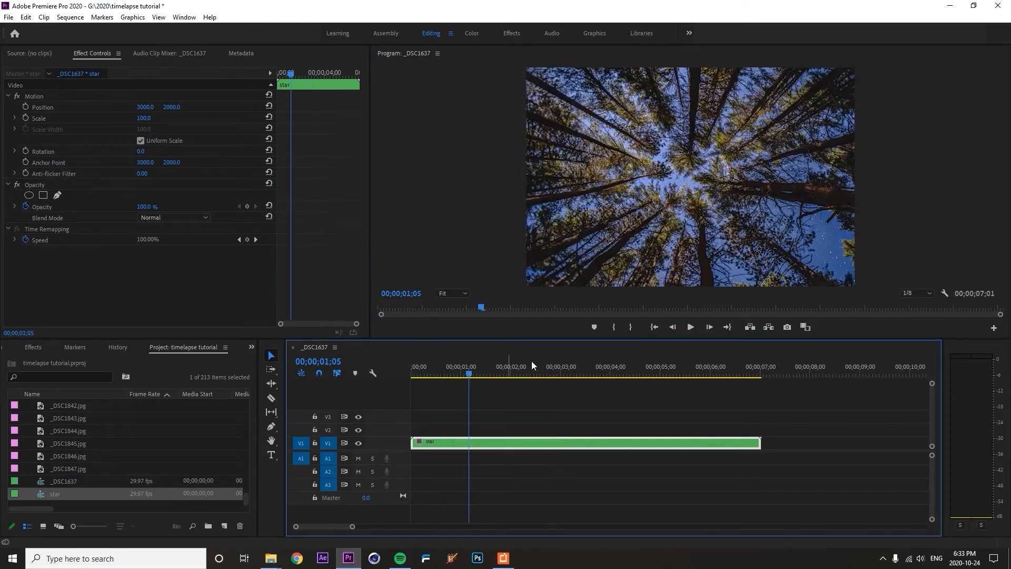
{"action": "mouse_move", "coordinate": [689, 327]}
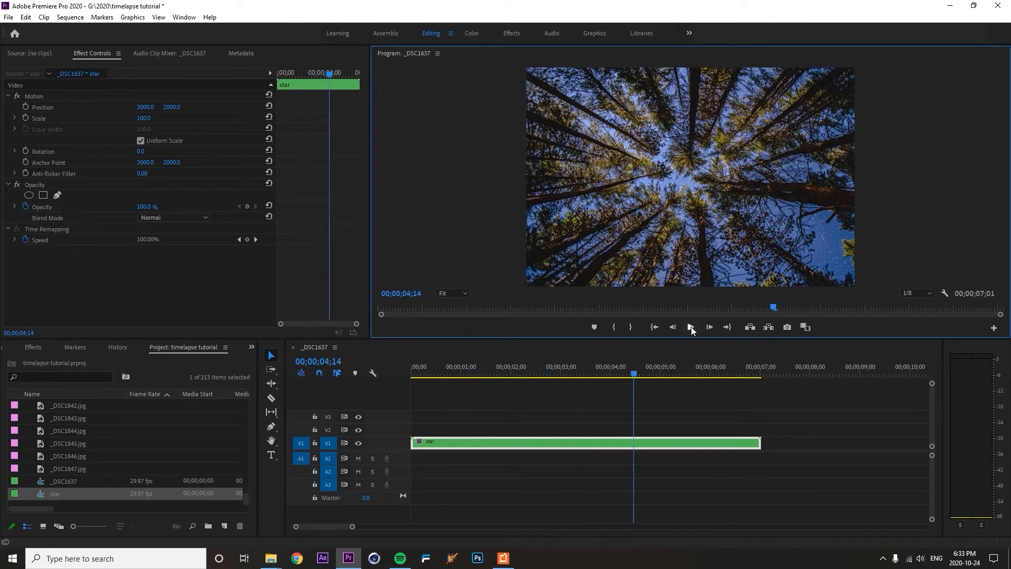
- Create a new DSLR 1080p24 sequence (1920×1080, 23.976 fps) named Sequence 01
{"action": "left_click", "coordinate": [8, 17]}
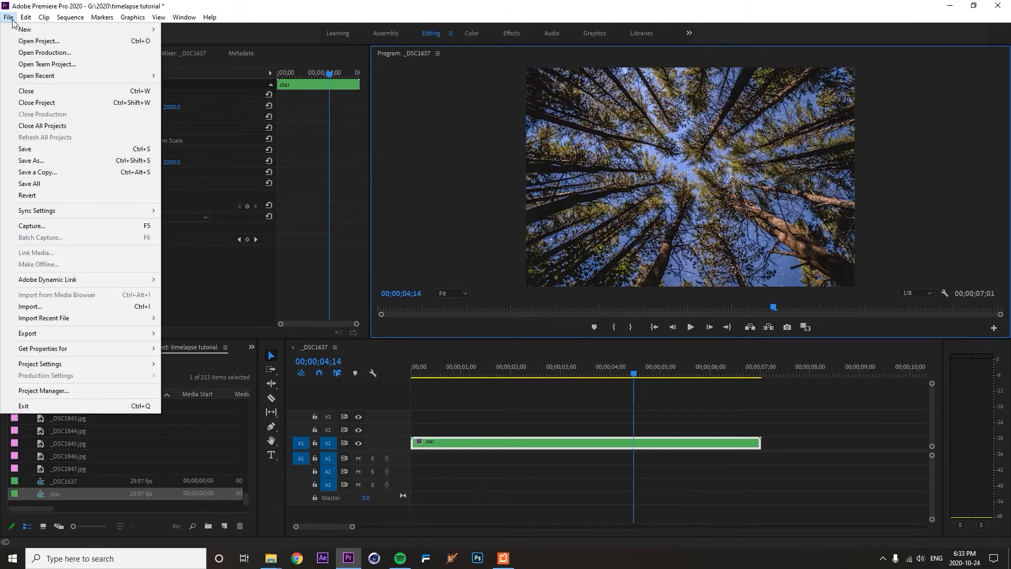
{"action": "mouse_move", "coordinate": [25, 29]}
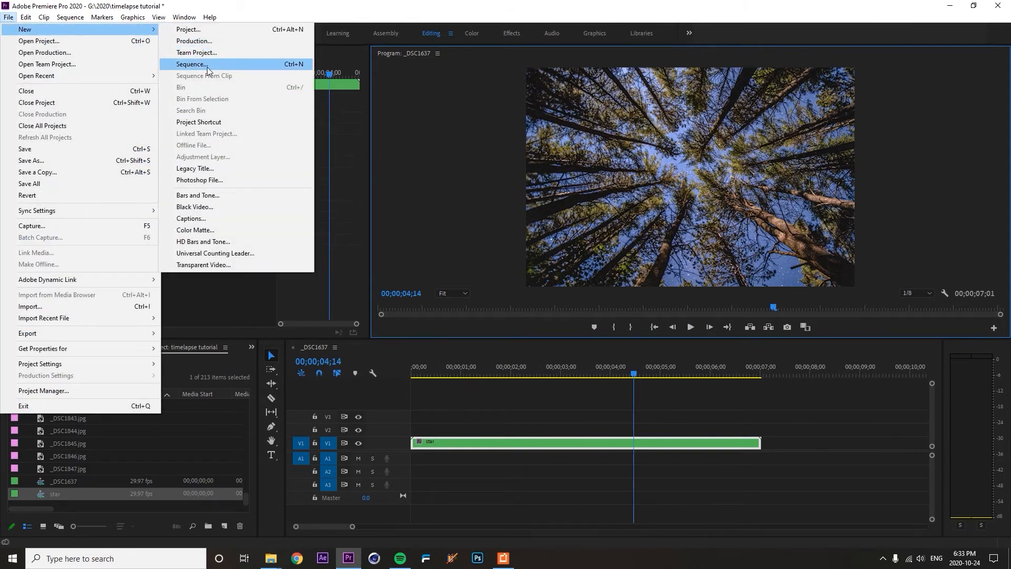
{"action": "left_click", "coordinate": [194, 64]}
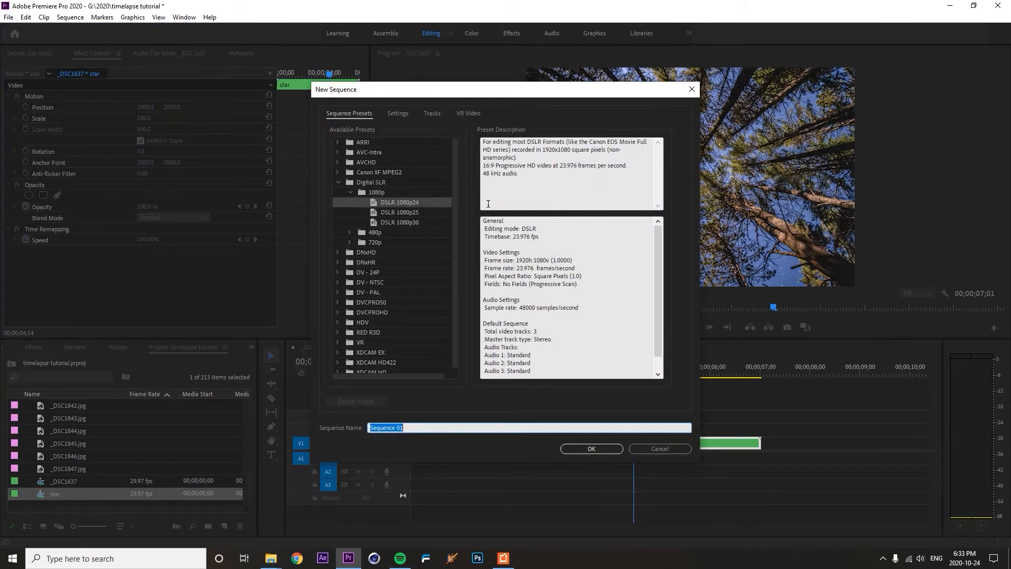
{"action": "left_click", "coordinate": [397, 114]}
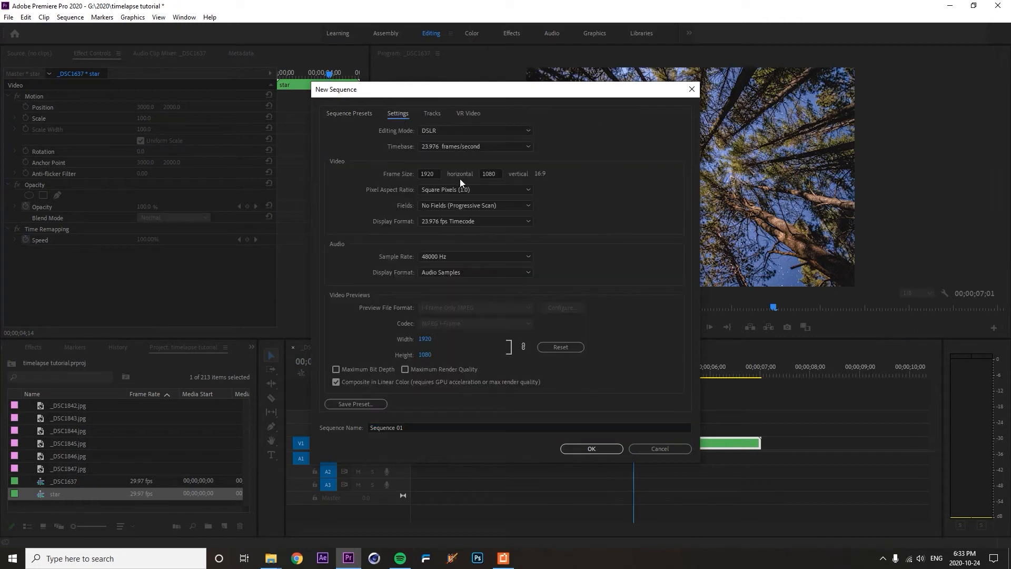
{"action": "mouse_move", "coordinate": [594, 414]}
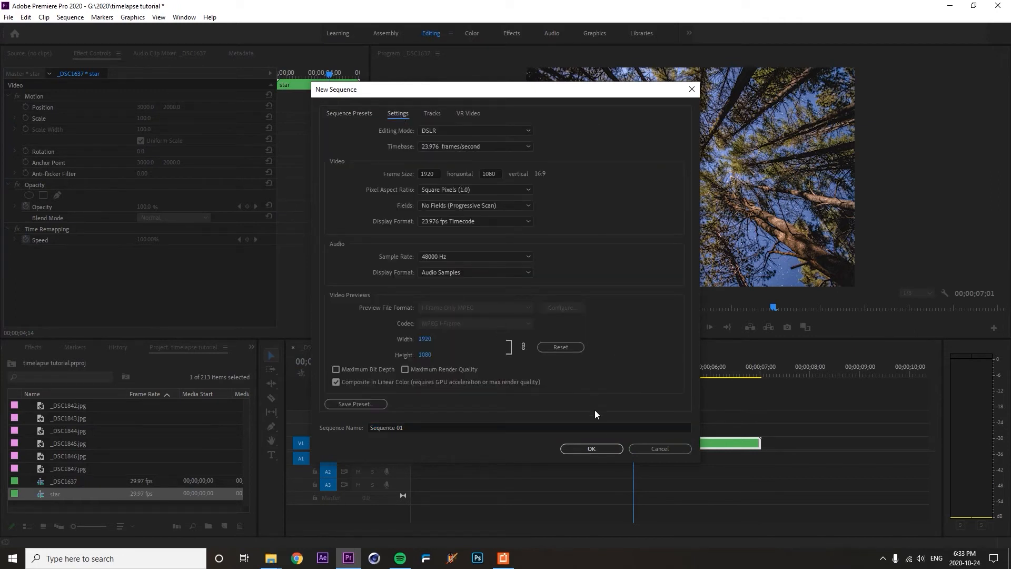
{"action": "left_click", "coordinate": [589, 448]}
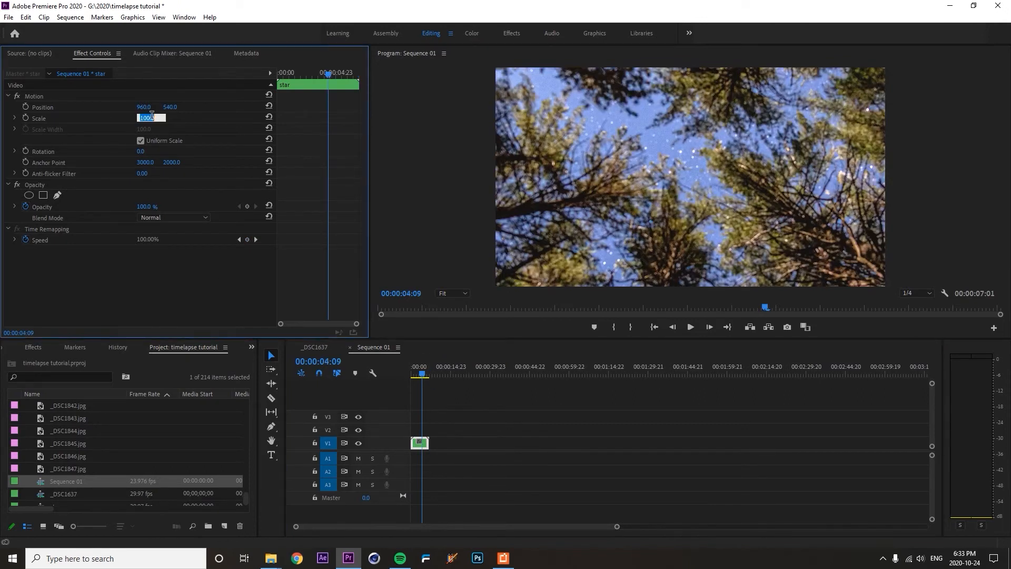
- Scale the nested star clip to 35.0 in Effect Controls and compare it against the _DSC1637 sequence
{"action": "type", "text": "35.0"}
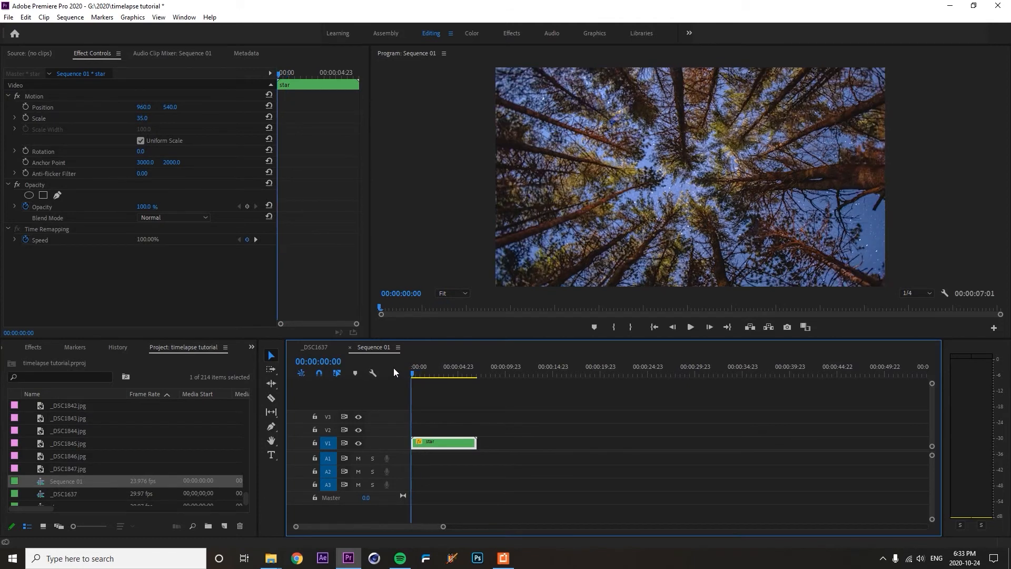
{"action": "mouse_move", "coordinate": [183, 186]}
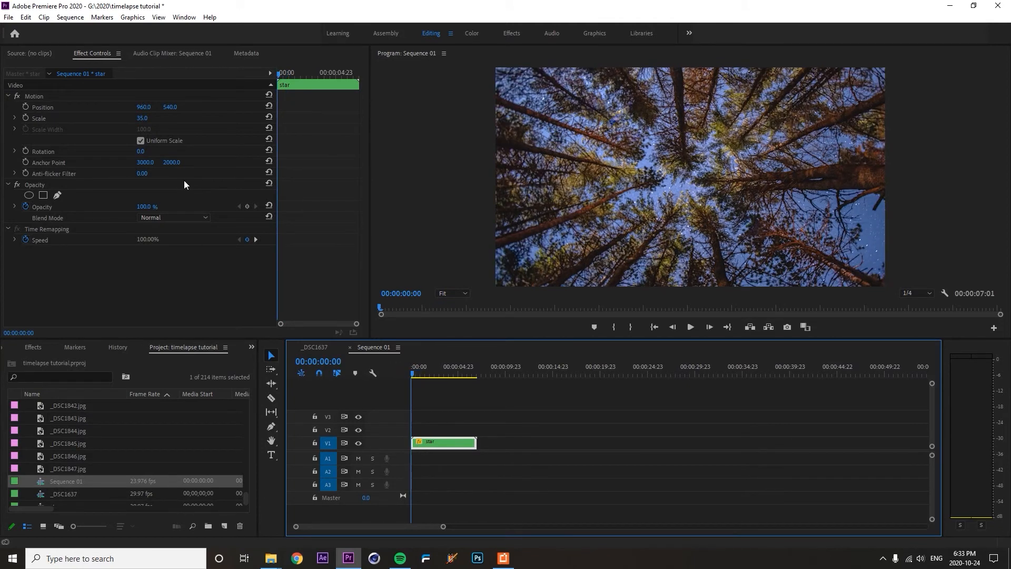
{"action": "mouse_move", "coordinate": [168, 133]}
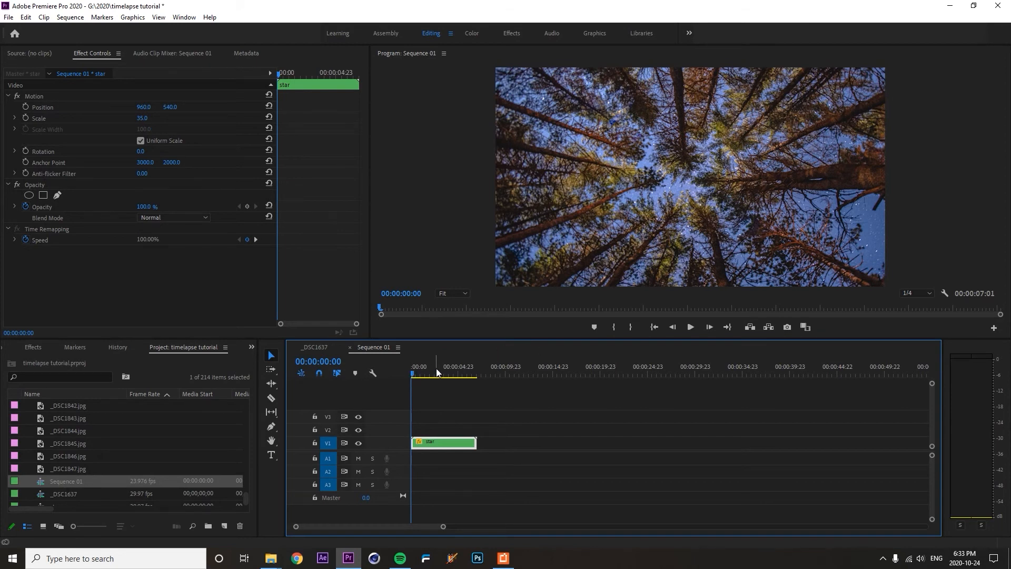
{"action": "left_click", "coordinate": [443, 367]}
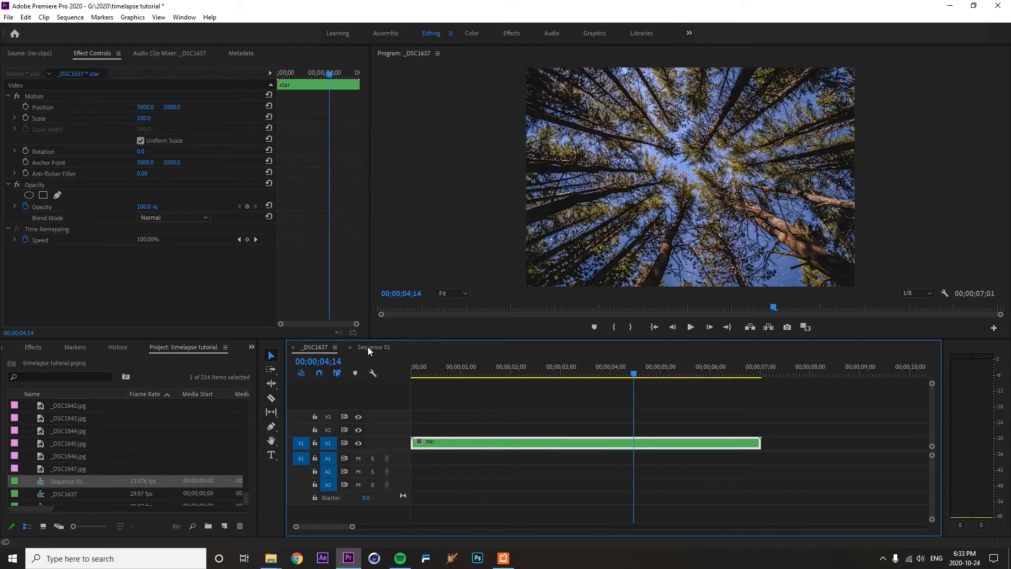
{"action": "left_click", "coordinate": [373, 346]}
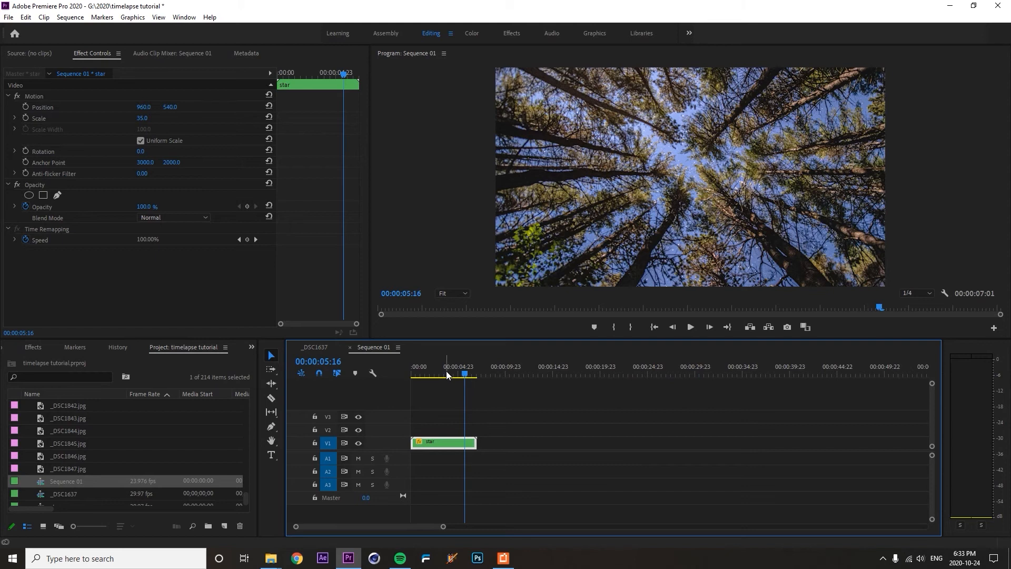
{"action": "left_click", "coordinate": [433, 374]}
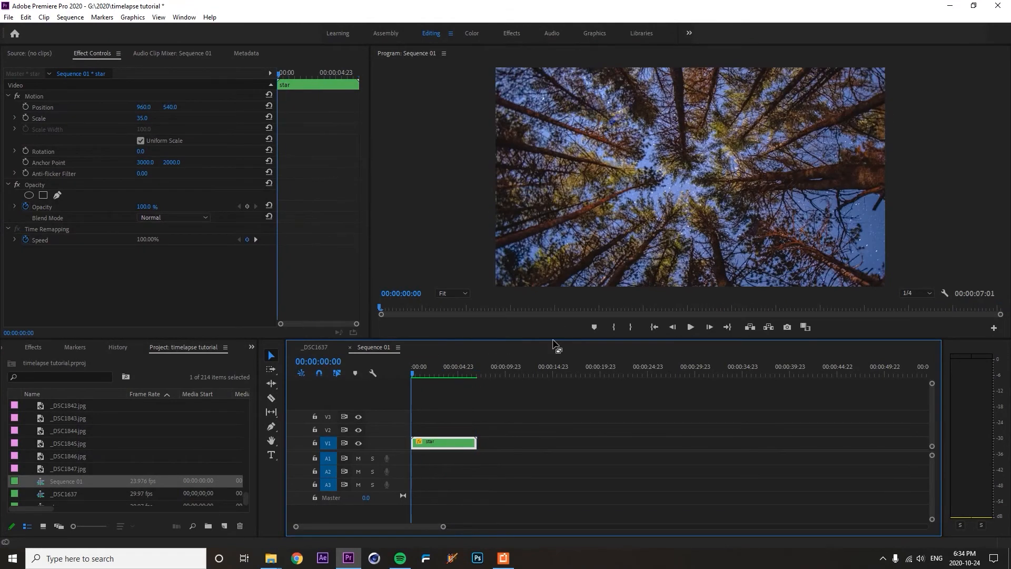
- Step through frames of the timelapse in the Program Monitor and zoom the timeline on the star clip
{"action": "left_click", "coordinate": [708, 326]}
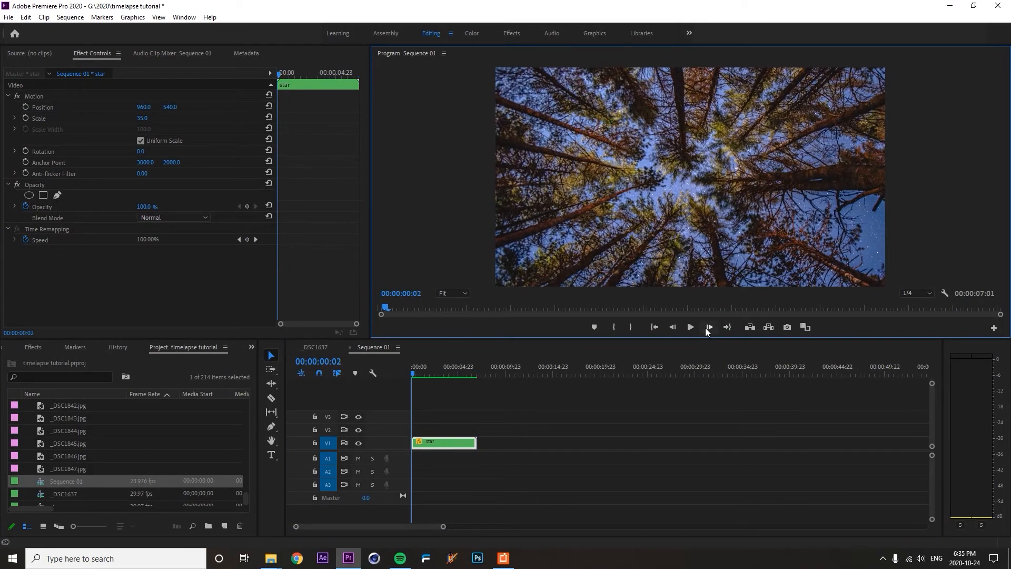
{"action": "left_click", "coordinate": [707, 326]}
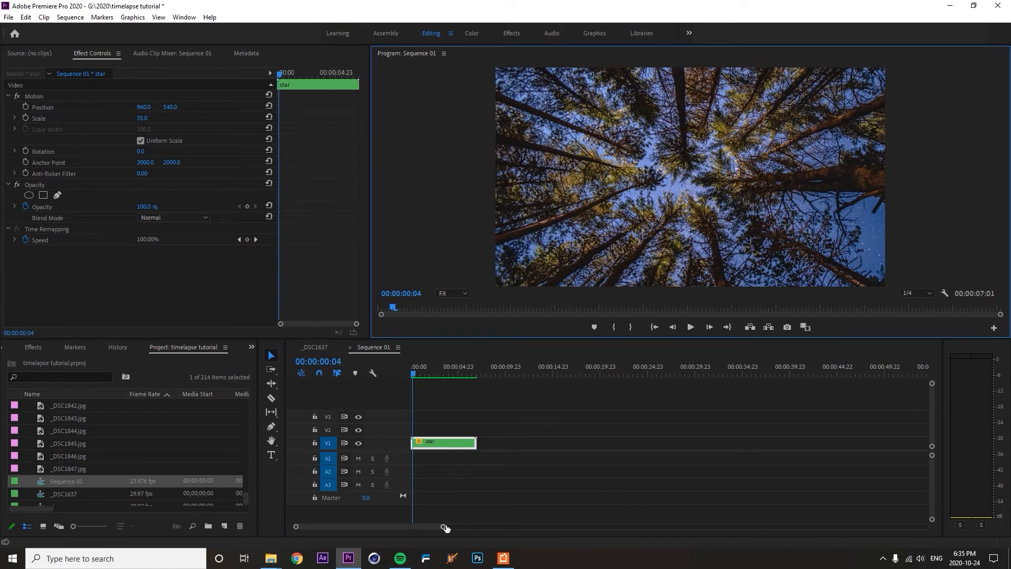
{"action": "left_click_drag", "start_coordinate": [445, 527], "coordinate": [444, 527]}
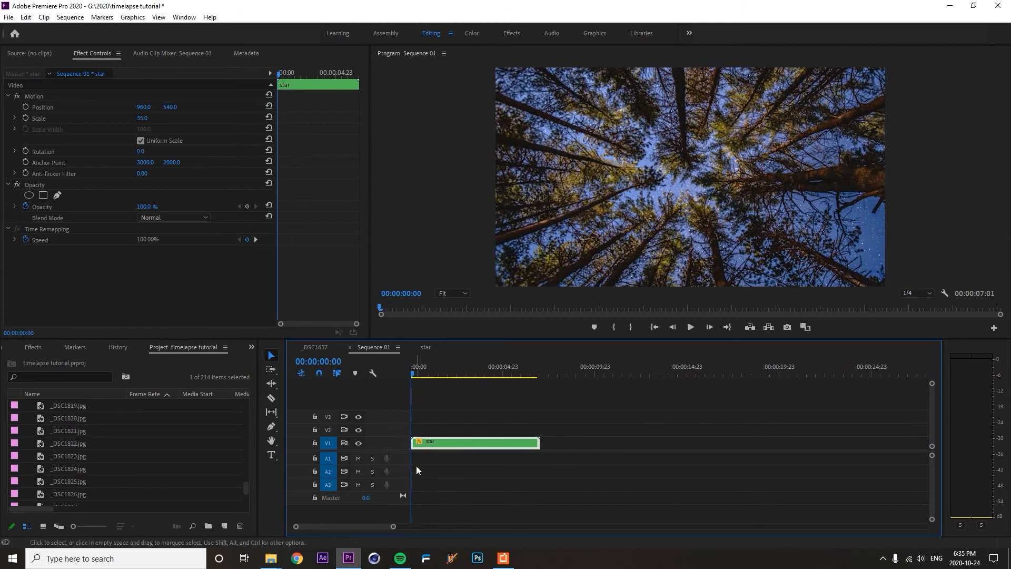
{"action": "left_click", "coordinate": [458, 374]}
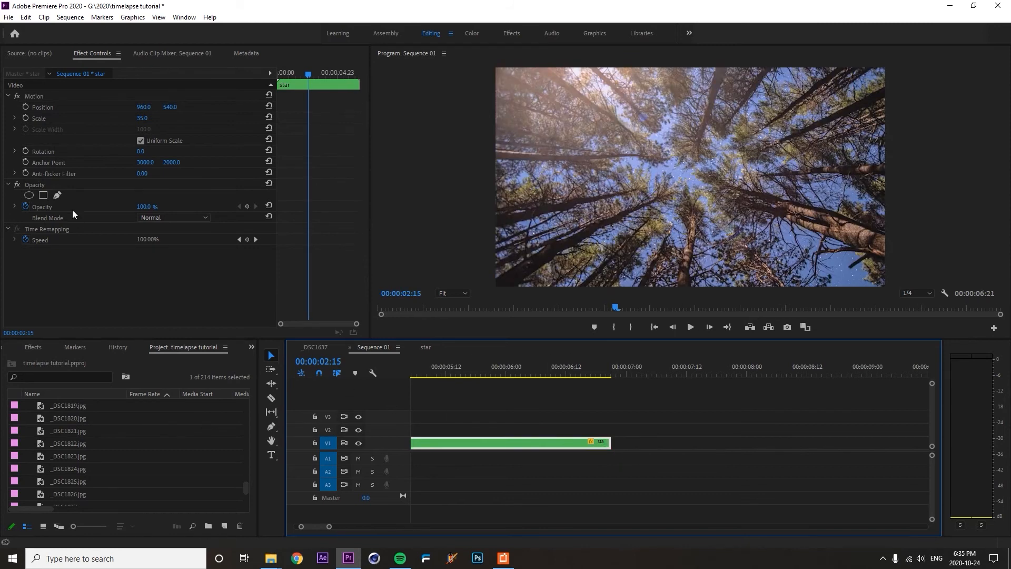
{"action": "left_click", "coordinate": [8, 17]}
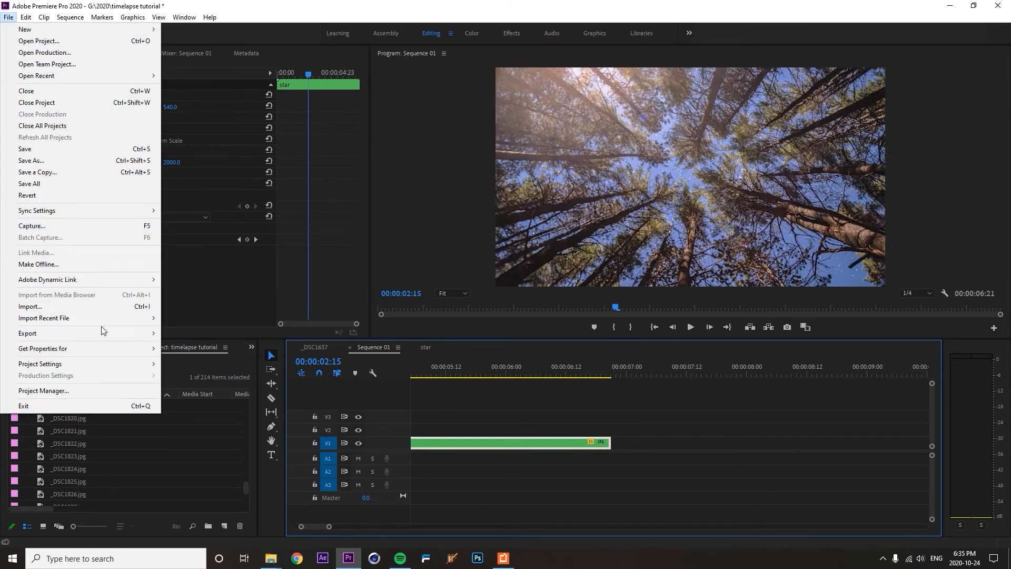
- Set Sequence 01 to export as H.264 media and reach the bitrate settings in the Video tab
{"action": "left_click", "coordinate": [28, 333]}
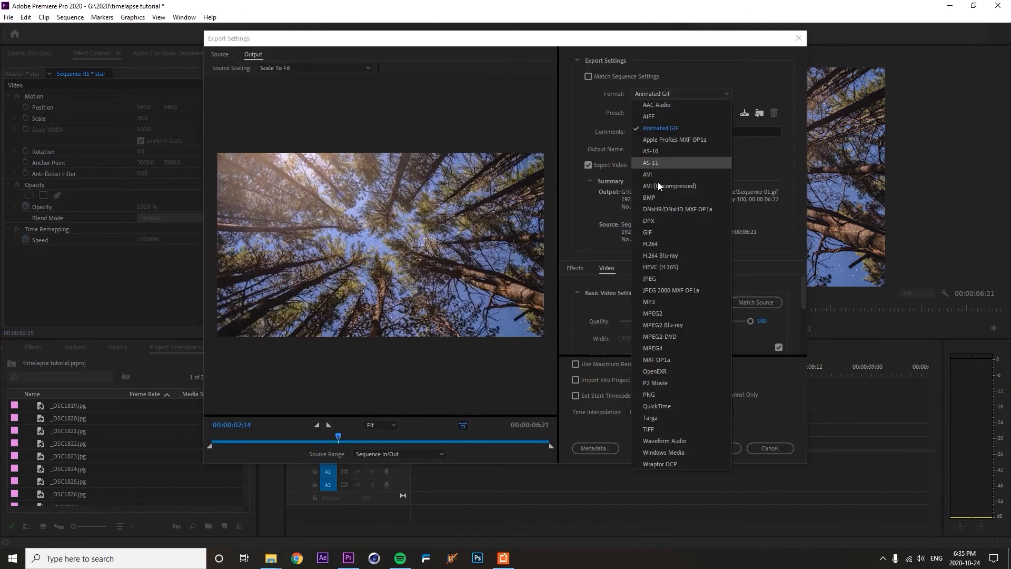
{"action": "left_click", "coordinate": [651, 245]}
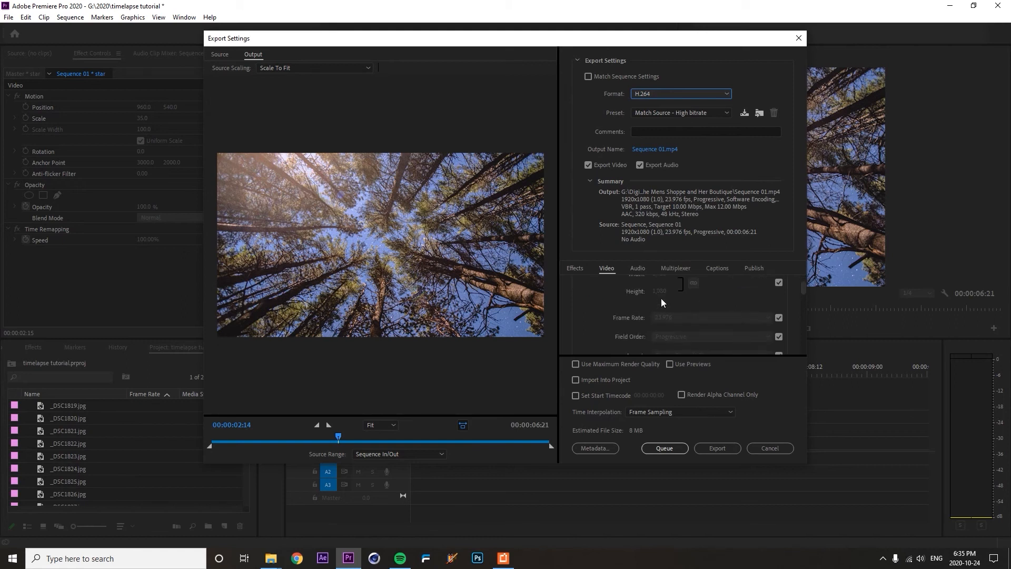
{"action": "scroll", "scroll_direction": "down", "scroll_amount": 3}
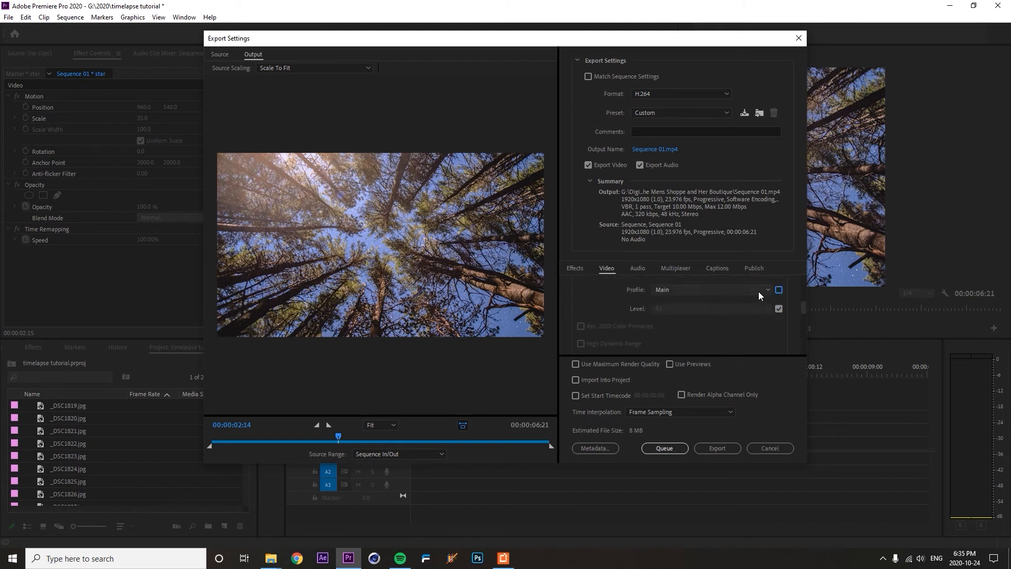
{"action": "left_click", "coordinate": [708, 288]}
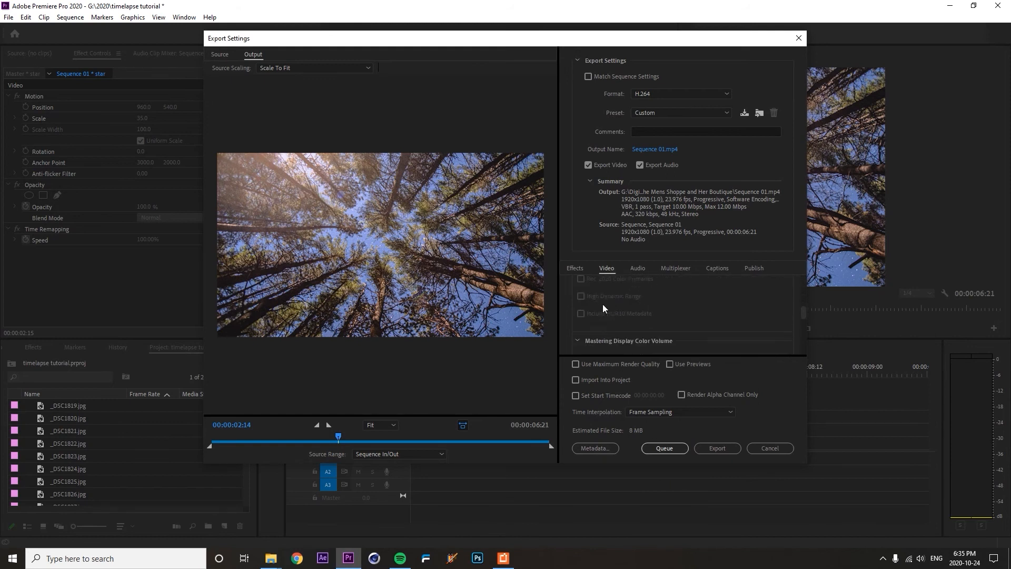
{"action": "scroll", "scroll_direction": "down", "scroll_amount": 3}
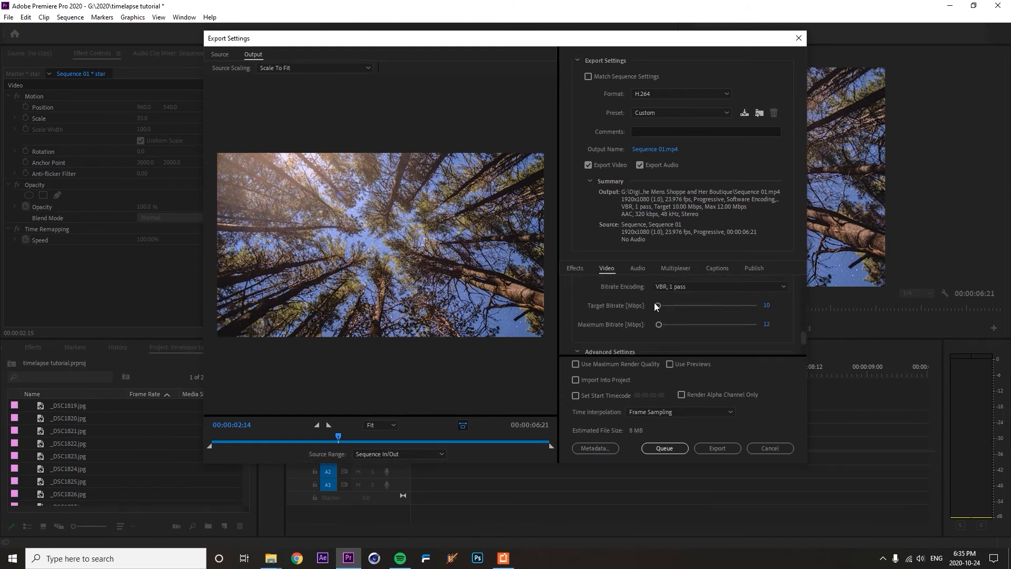
{"action": "mouse_move", "coordinate": [640, 325]}
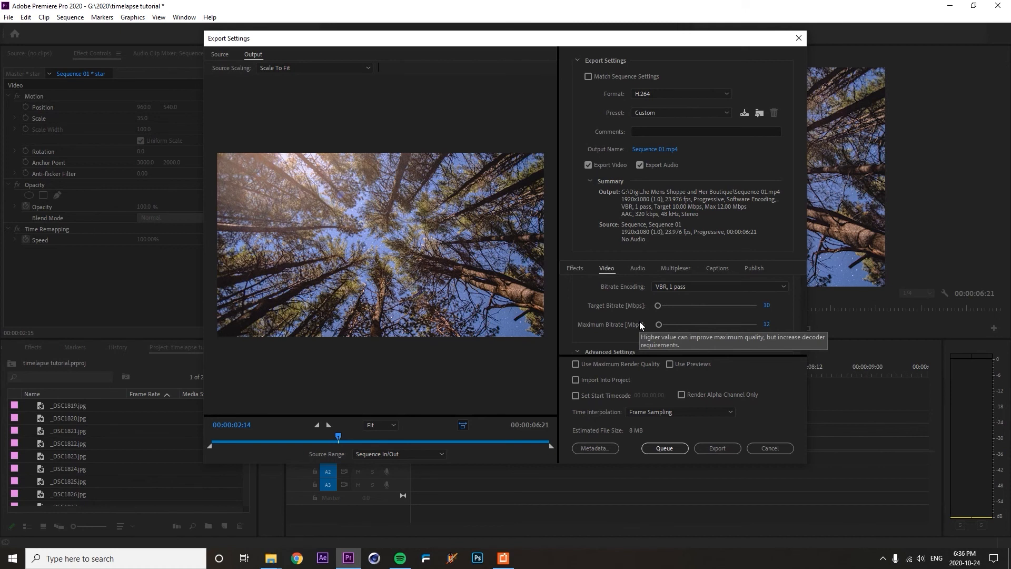
- Raise the Target and Maximum Bitrate sliders to 123.74 Mbps
{"action": "left_click_drag", "start_coordinate": [657, 306], "coordinate": [683, 305]}
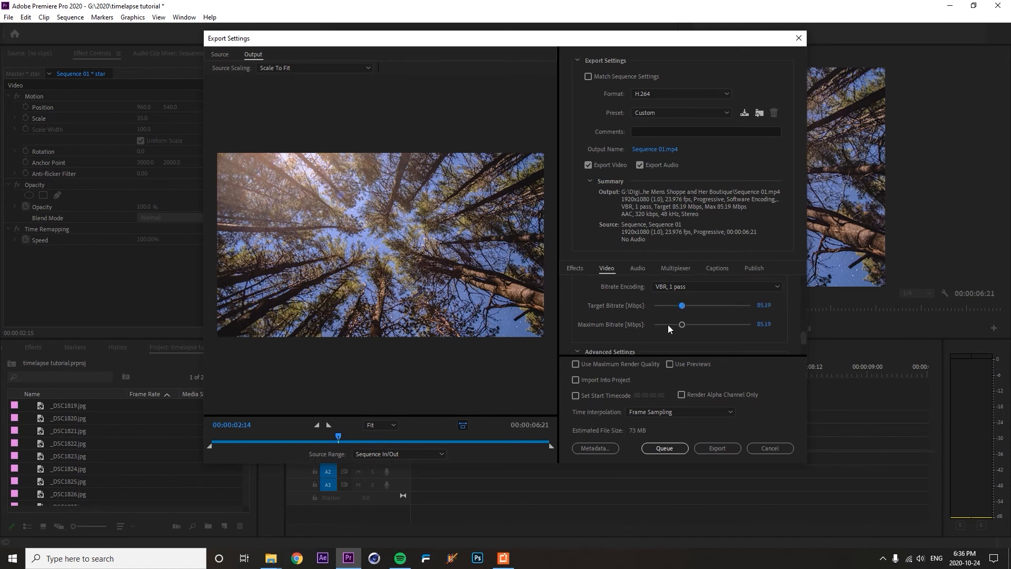
{"action": "mouse_move", "coordinate": [590, 313]}
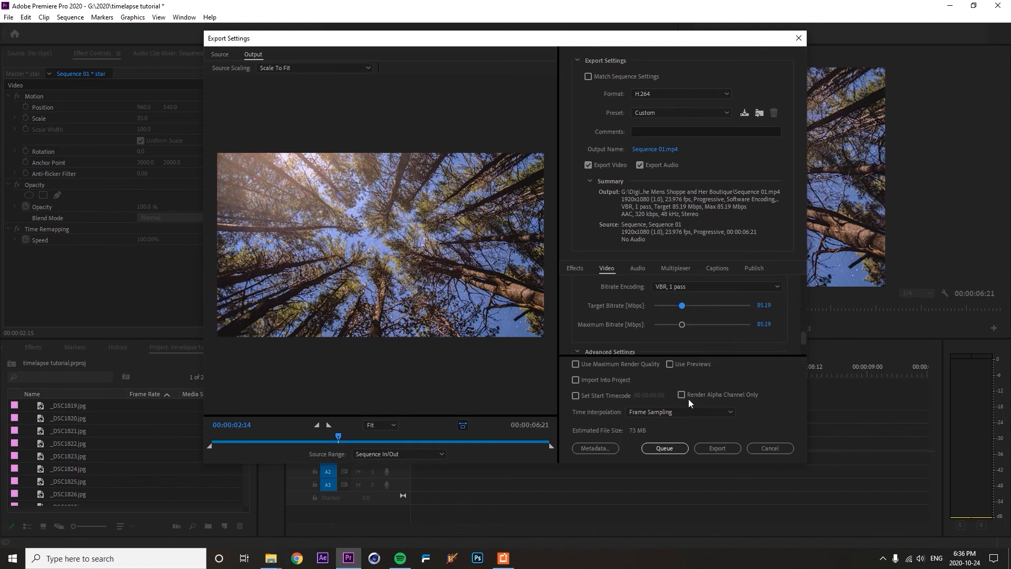
{"action": "left_click_drag", "start_coordinate": [681, 305], "coordinate": [724, 305]}
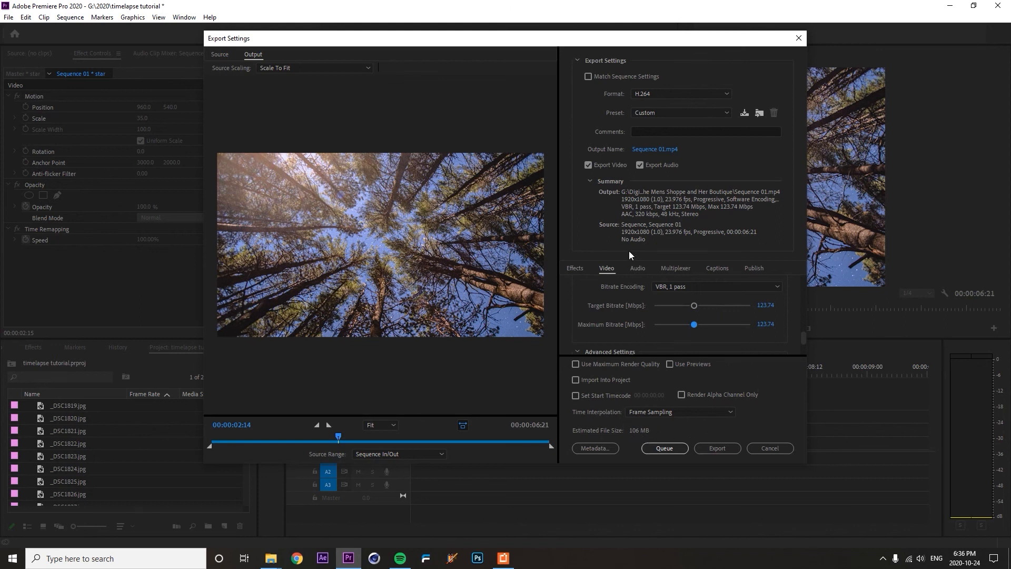
{"action": "mouse_move", "coordinate": [716, 447]}
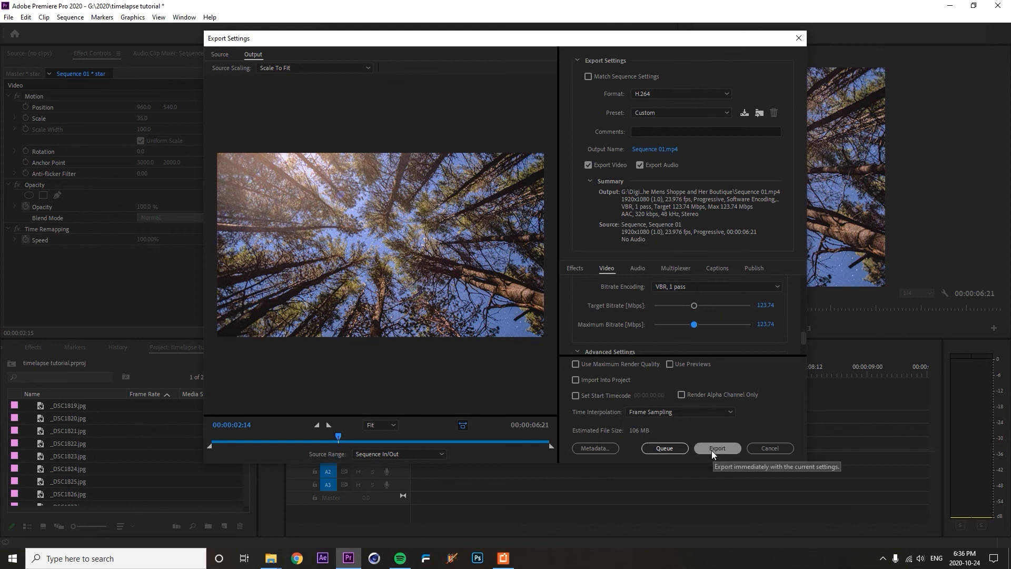